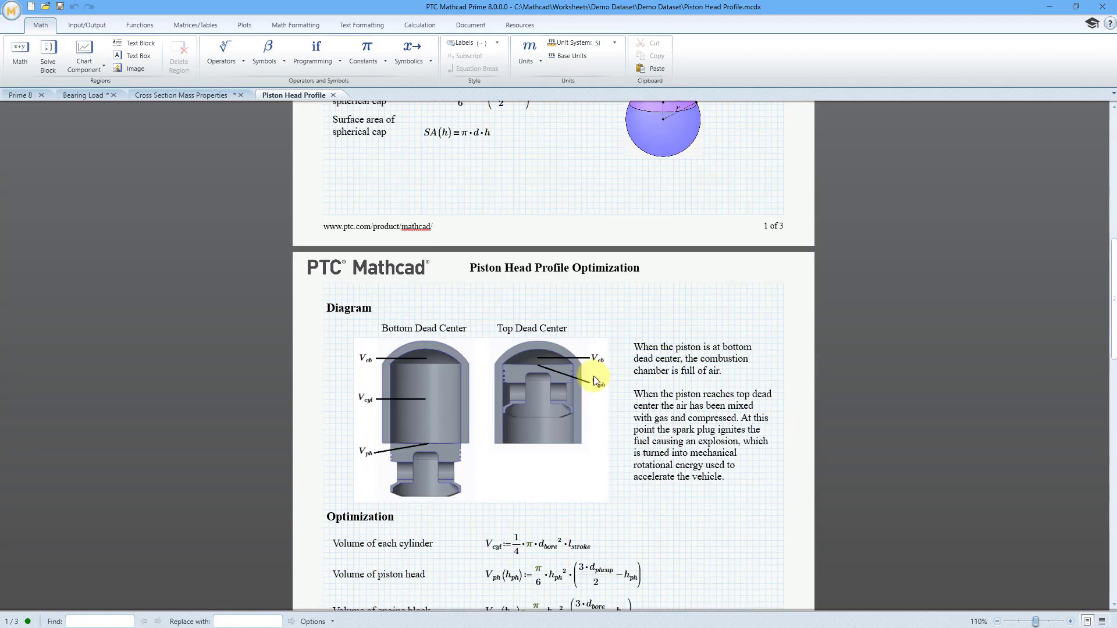
Scroll through the worksheet, then close the Piston Head Profile tab to show Cross Section Mass Properties.
{"action": "scroll", "scroll_direction": "down", "scroll_amount": 3}
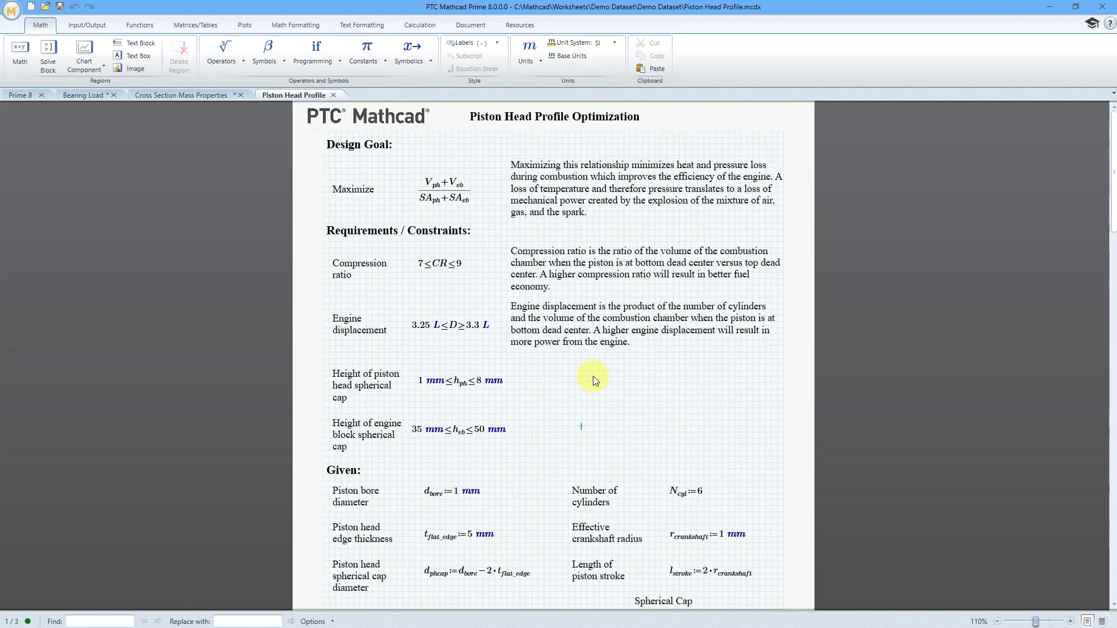
{"action": "mouse_move", "coordinate": [887, 511]}
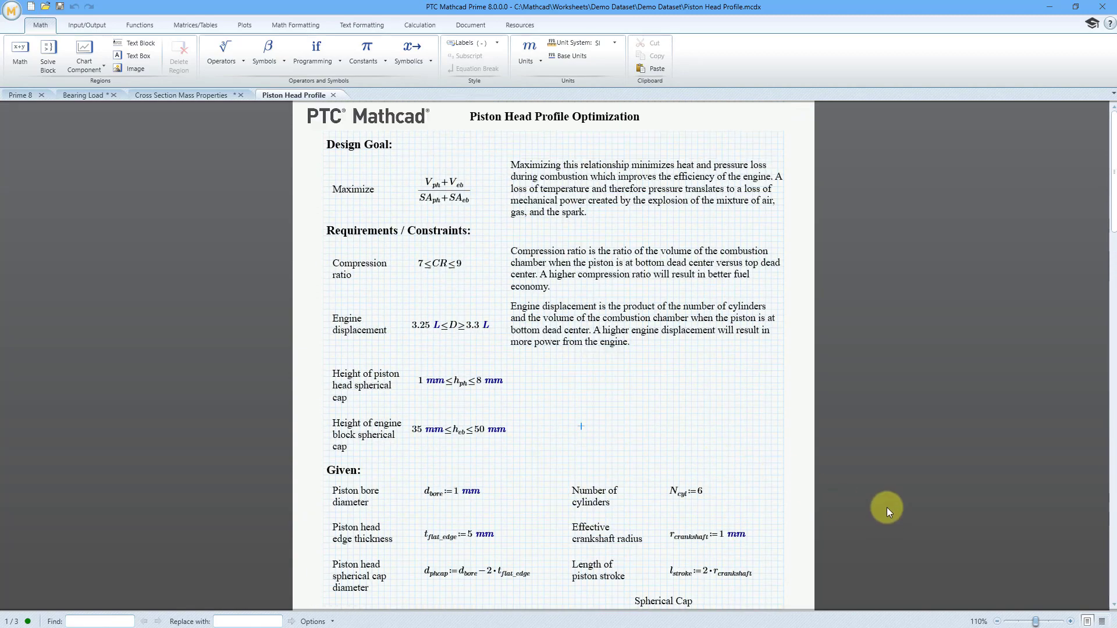
{"action": "left_click", "coordinate": [1070, 621]}
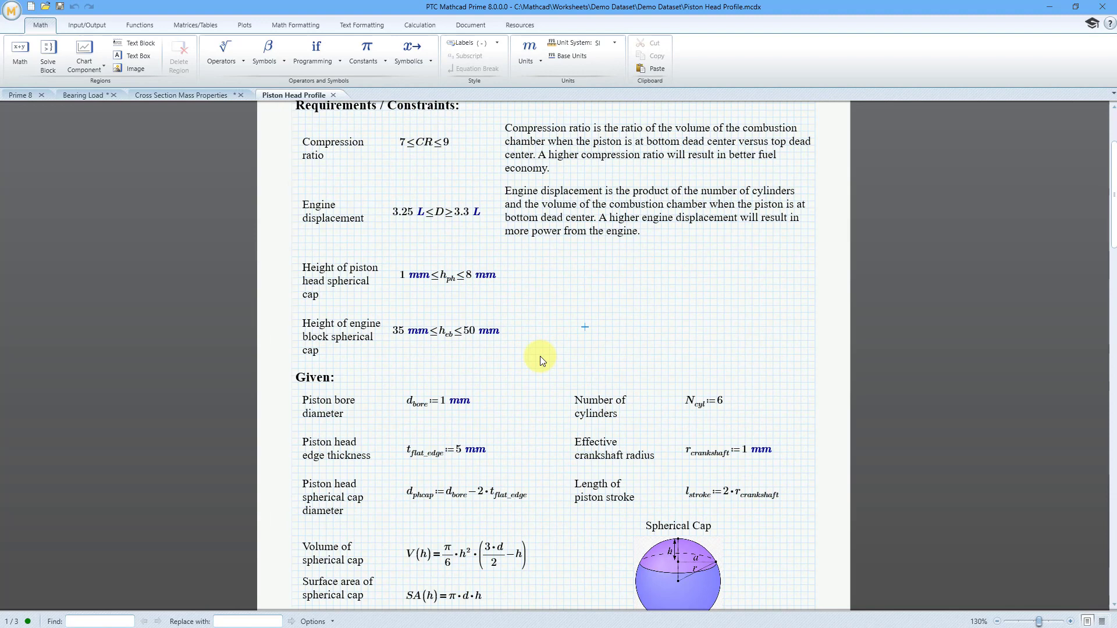
{"action": "scroll", "scroll_direction": "down", "scroll_amount": 3}
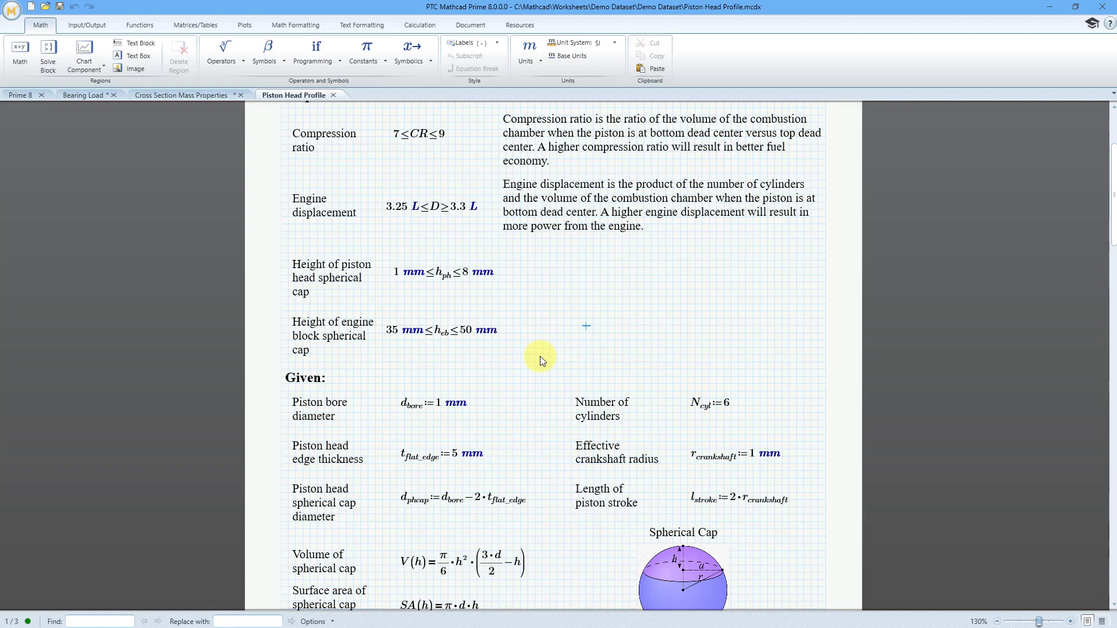
{"action": "left_click", "coordinate": [1071, 622]}
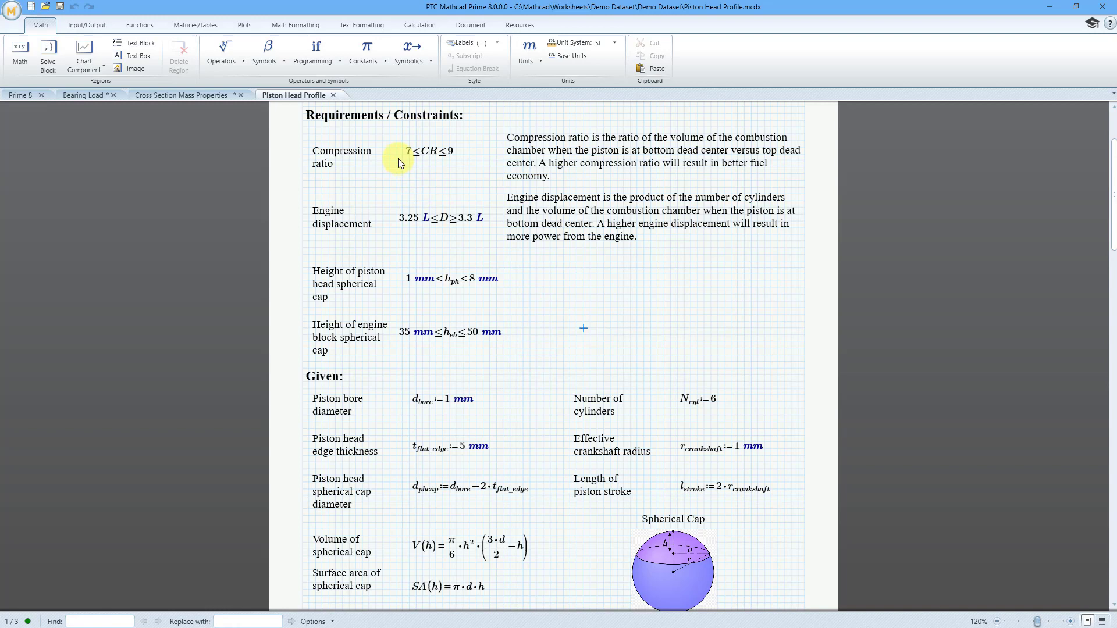
{"action": "mouse_move", "coordinate": [817, 159]}
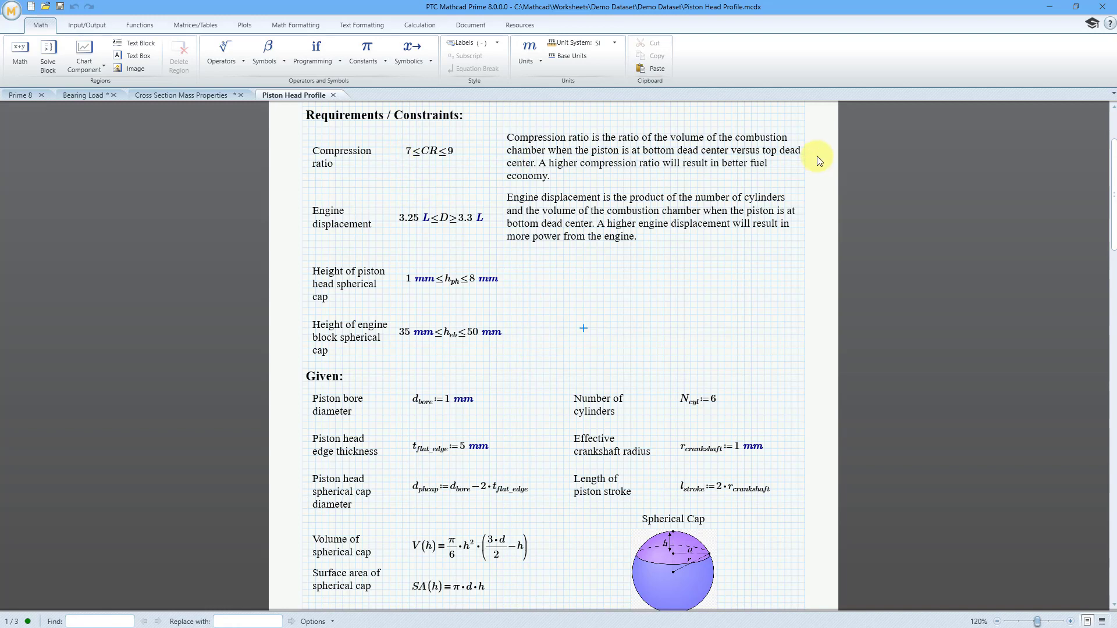
{"action": "mouse_move", "coordinate": [1099, 99]}
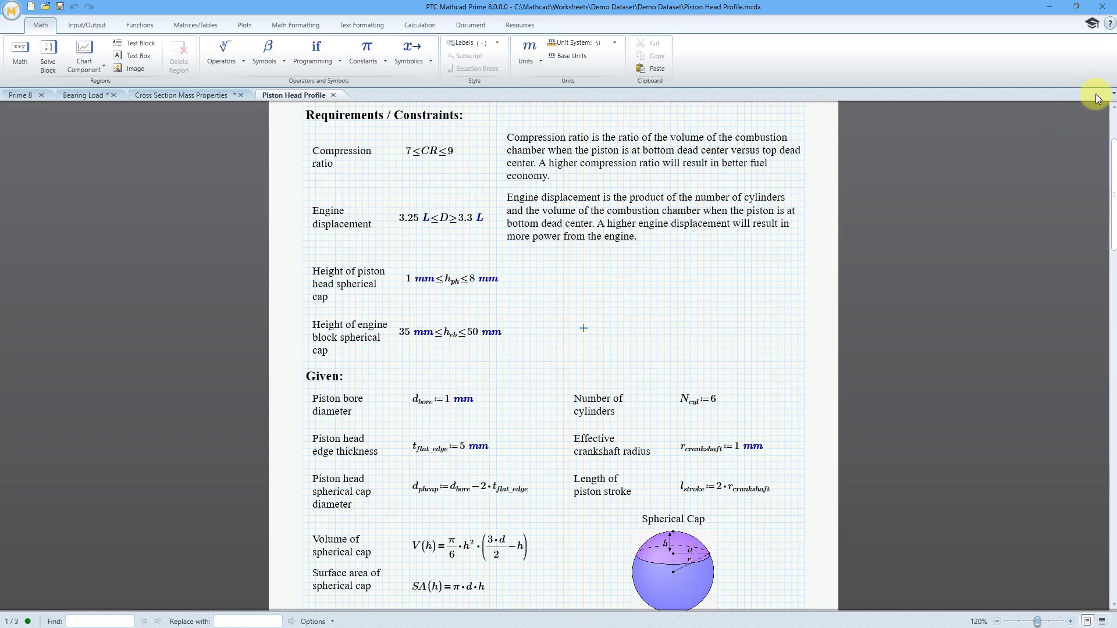
{"action": "mouse_move", "coordinate": [1093, 97]}
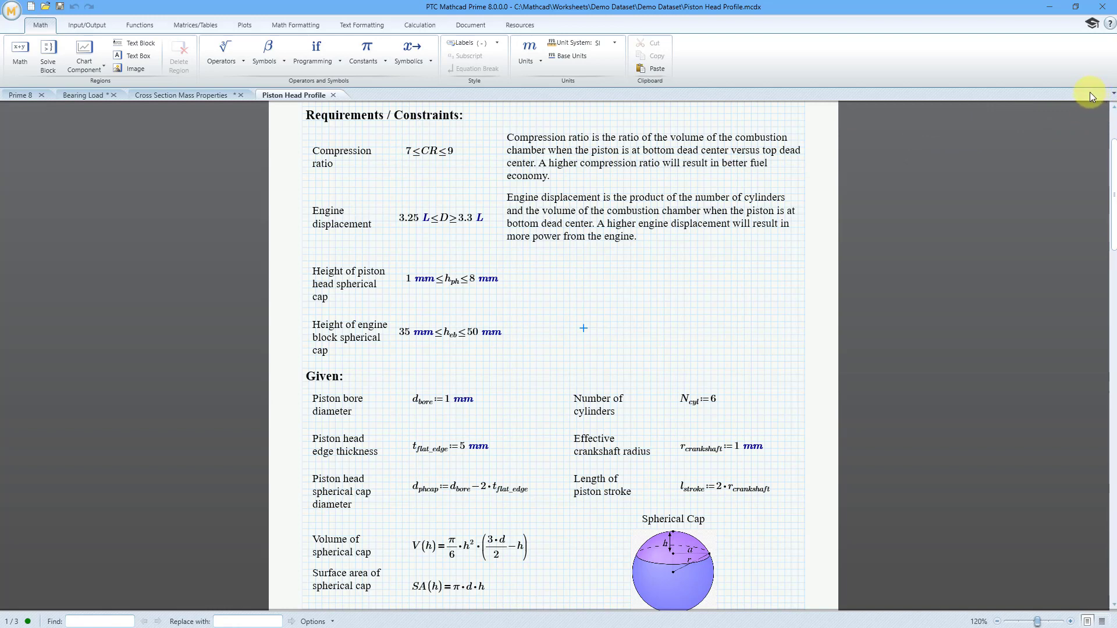
{"action": "mouse_move", "coordinate": [951, 97]}
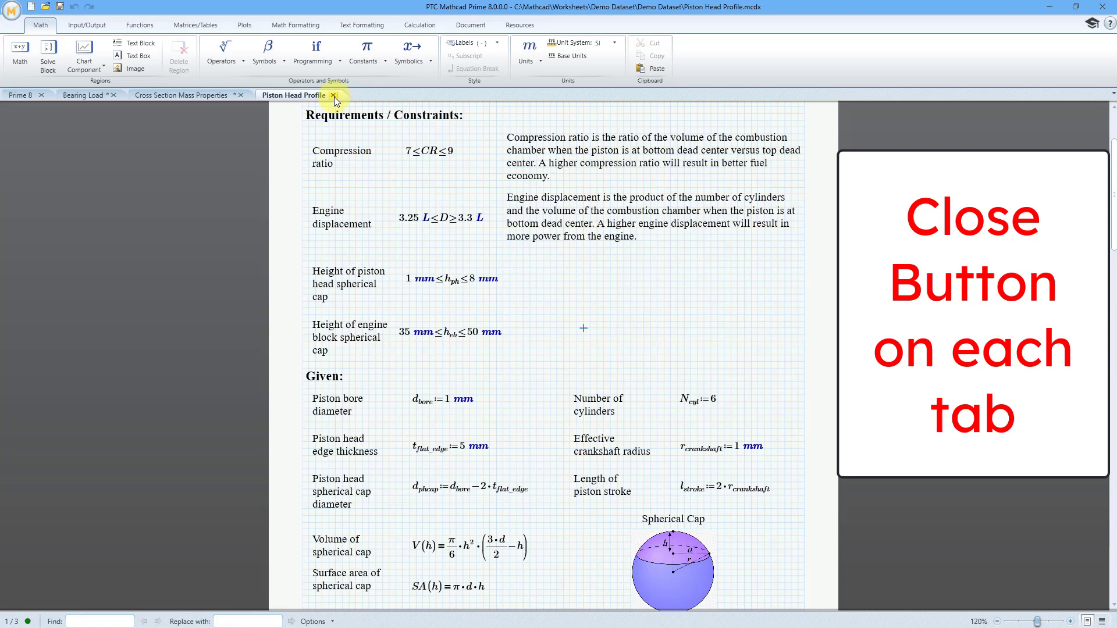
{"action": "mouse_move", "coordinate": [332, 109]}
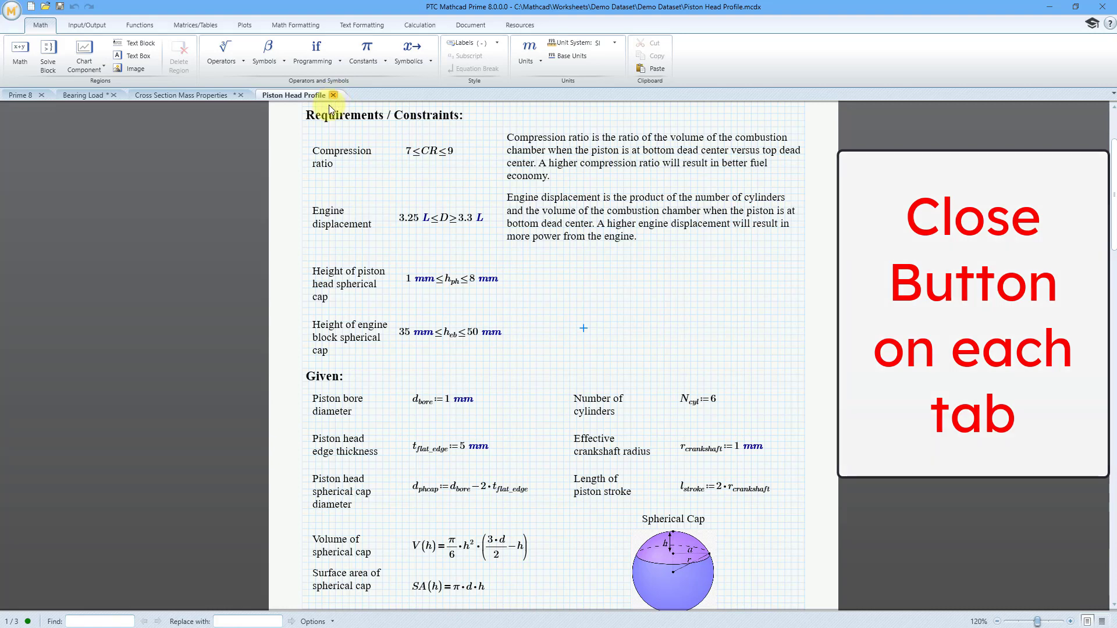
{"action": "left_click", "coordinate": [332, 95]}
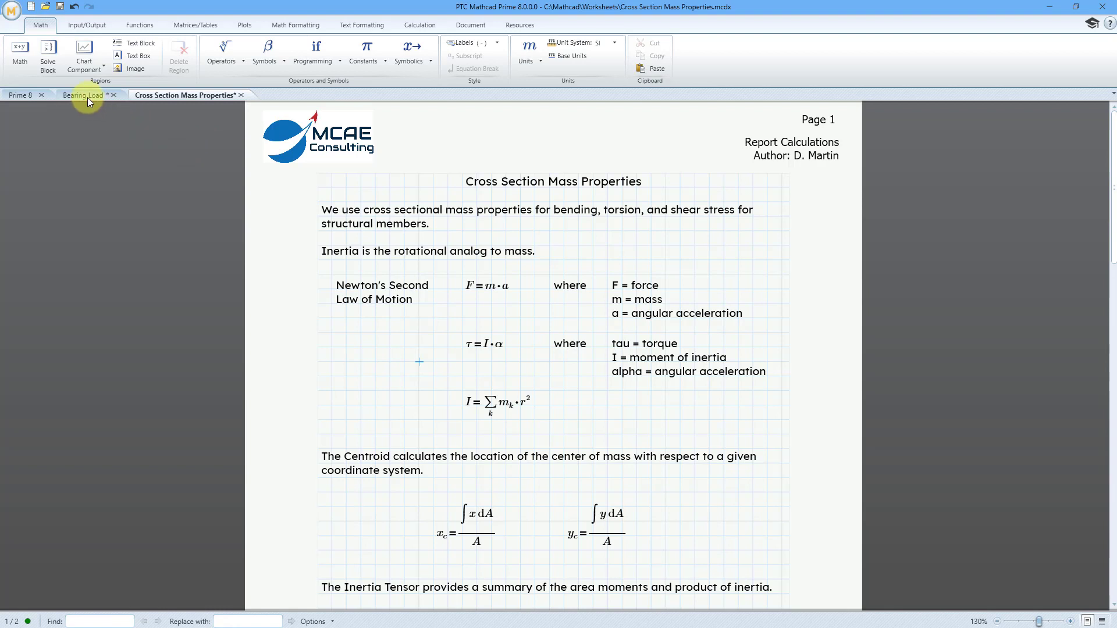
Show the Bearing Load worksheet and bring up its tab context menu.
{"action": "left_click", "coordinate": [82, 94]}
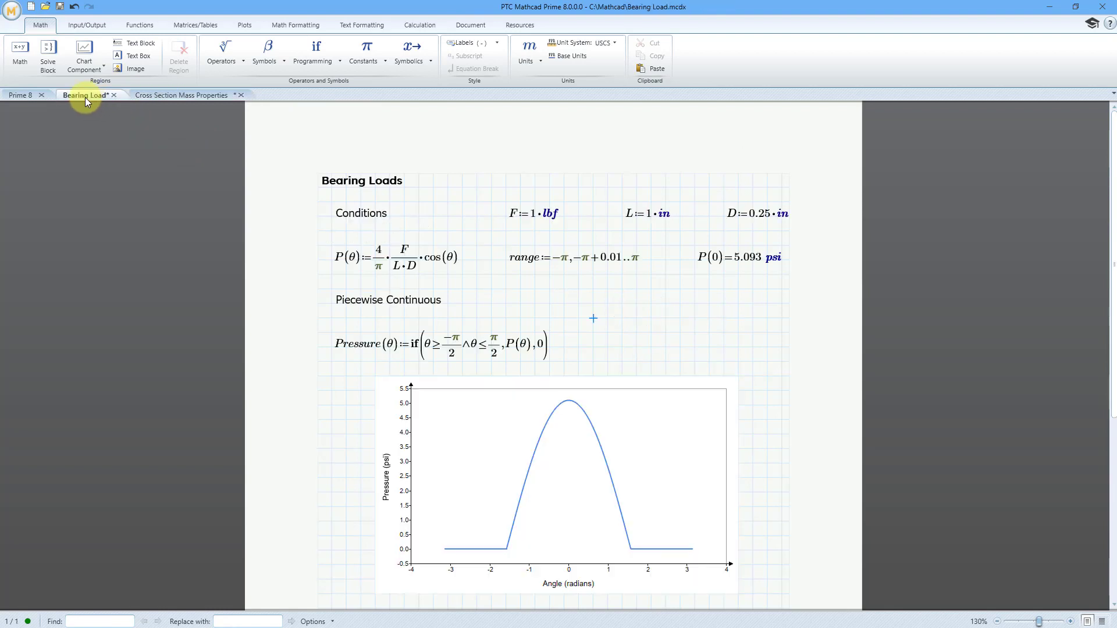
{"action": "right_click", "coordinate": [84, 94]}
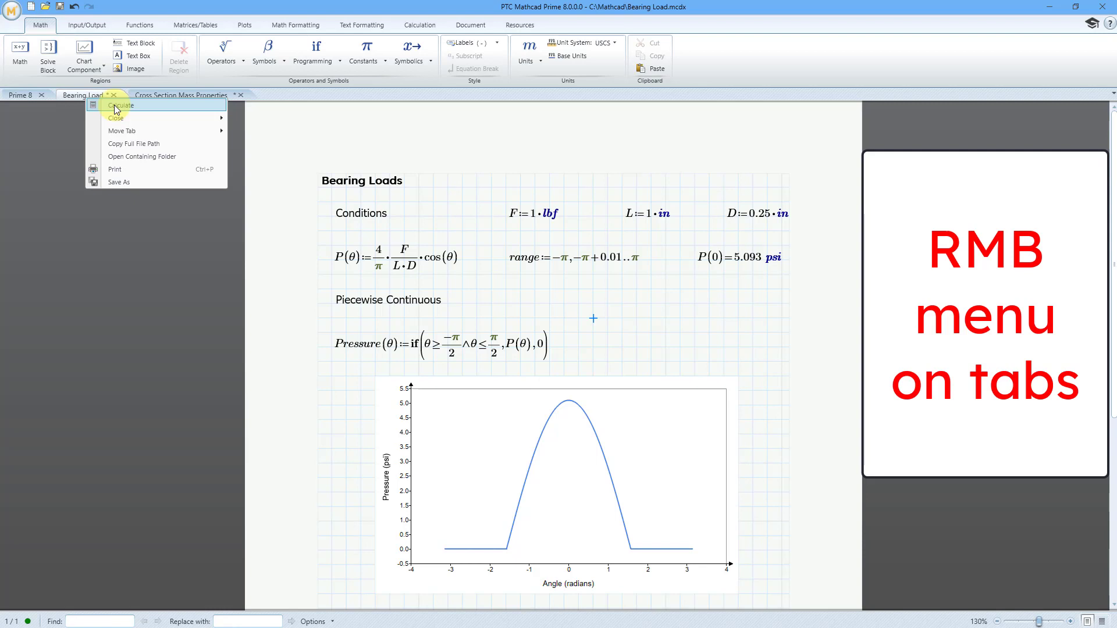
{"action": "mouse_move", "coordinate": [116, 117]}
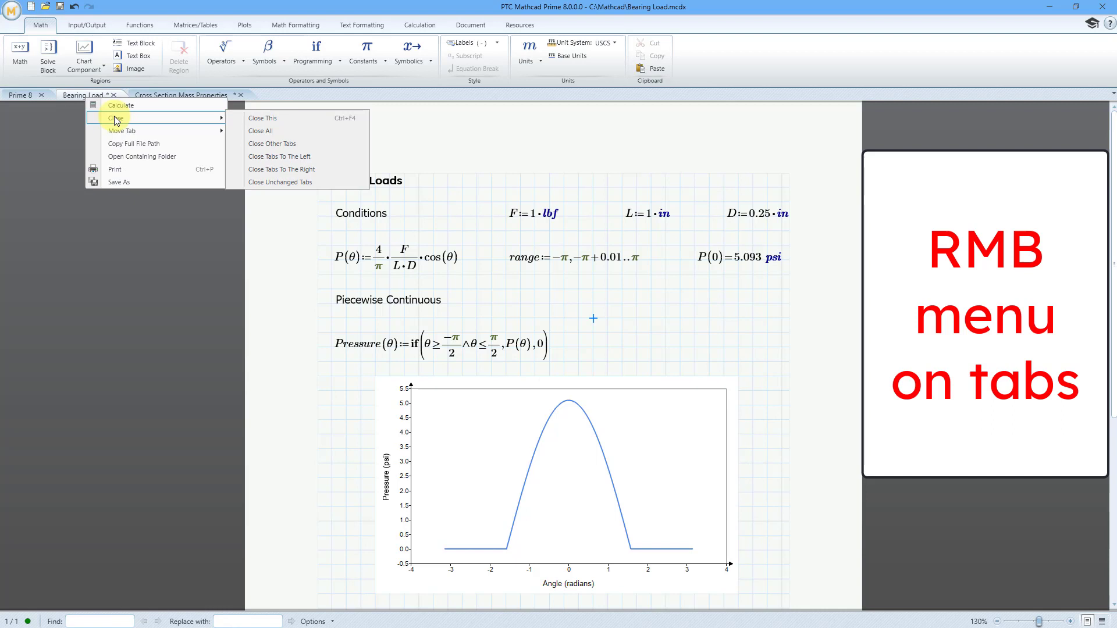
{"action": "mouse_move", "coordinate": [121, 131]}
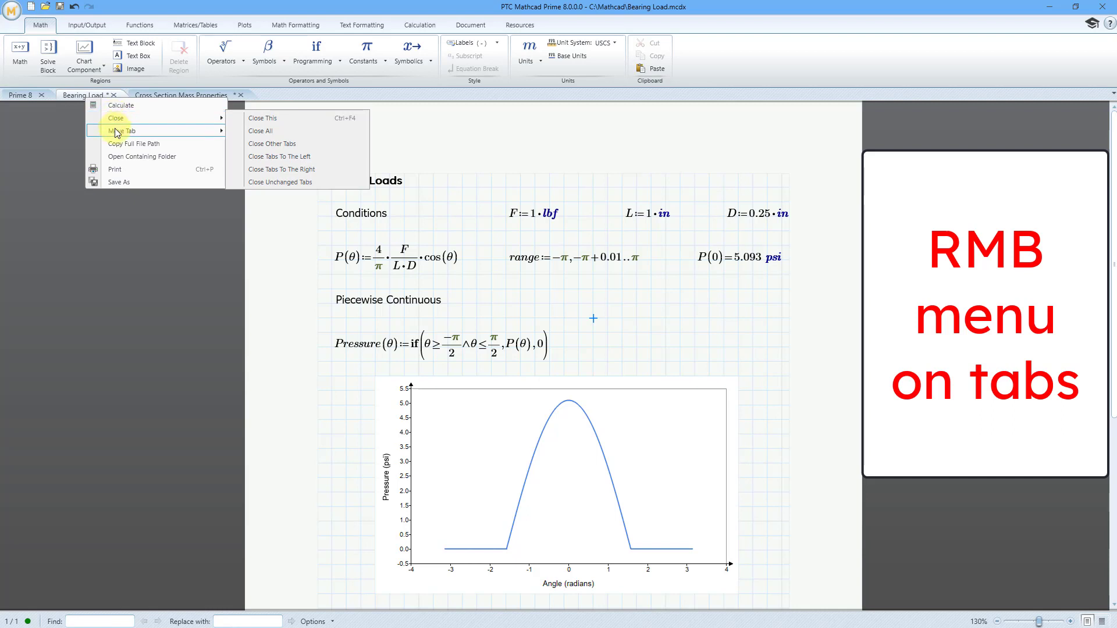
{"action": "mouse_move", "coordinate": [121, 131]}
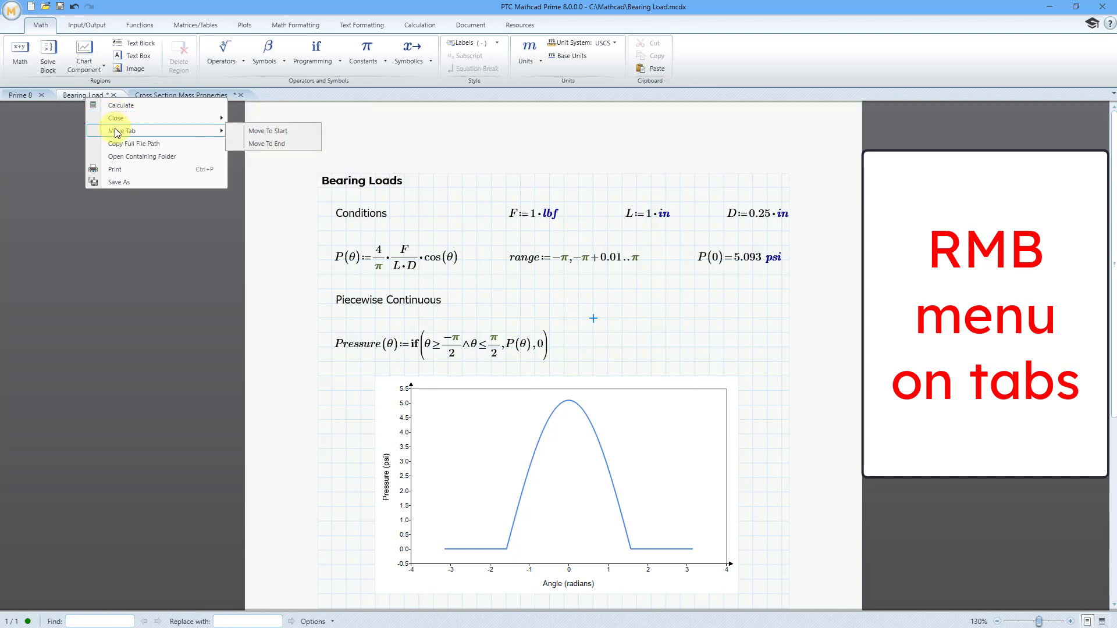
{"action": "mouse_move", "coordinate": [134, 143]}
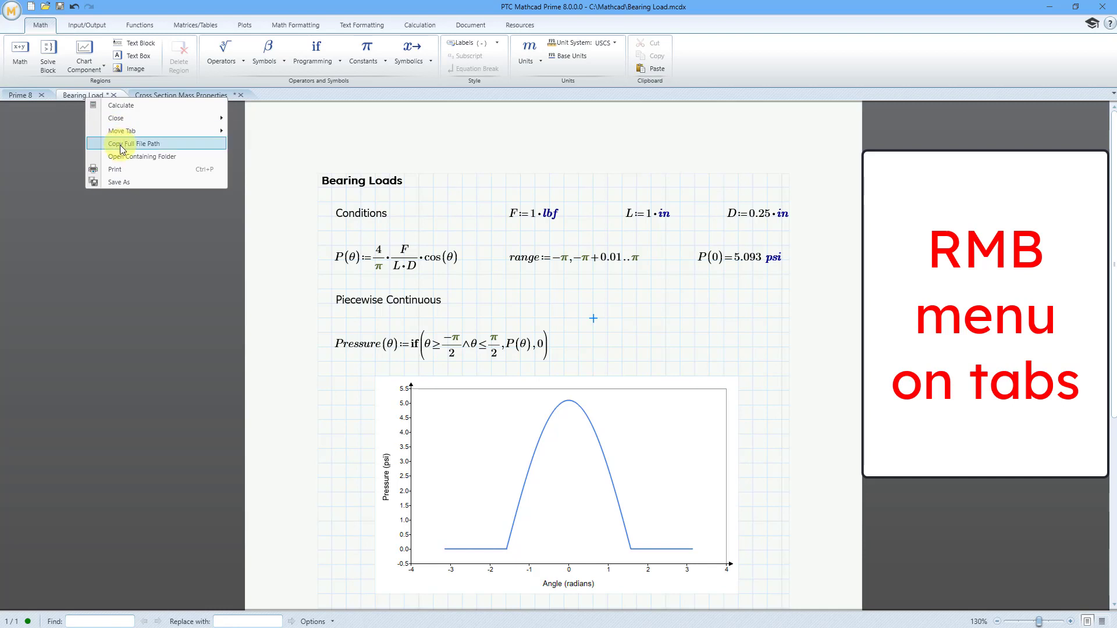
{"action": "mouse_move", "coordinate": [119, 159]}
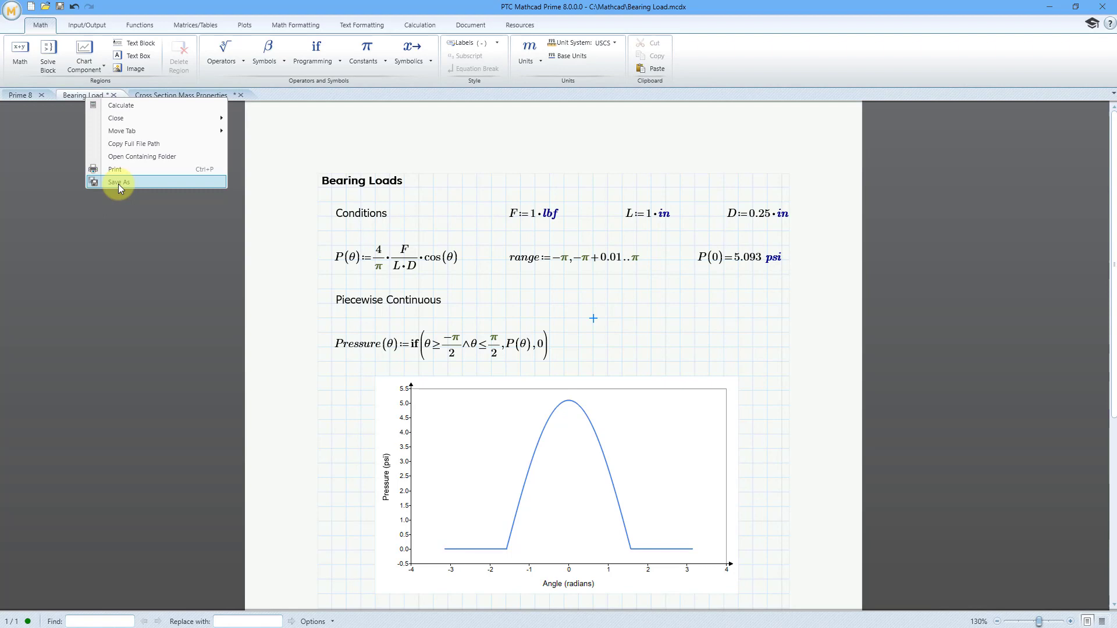
{"action": "mouse_move", "coordinate": [76, 97]}
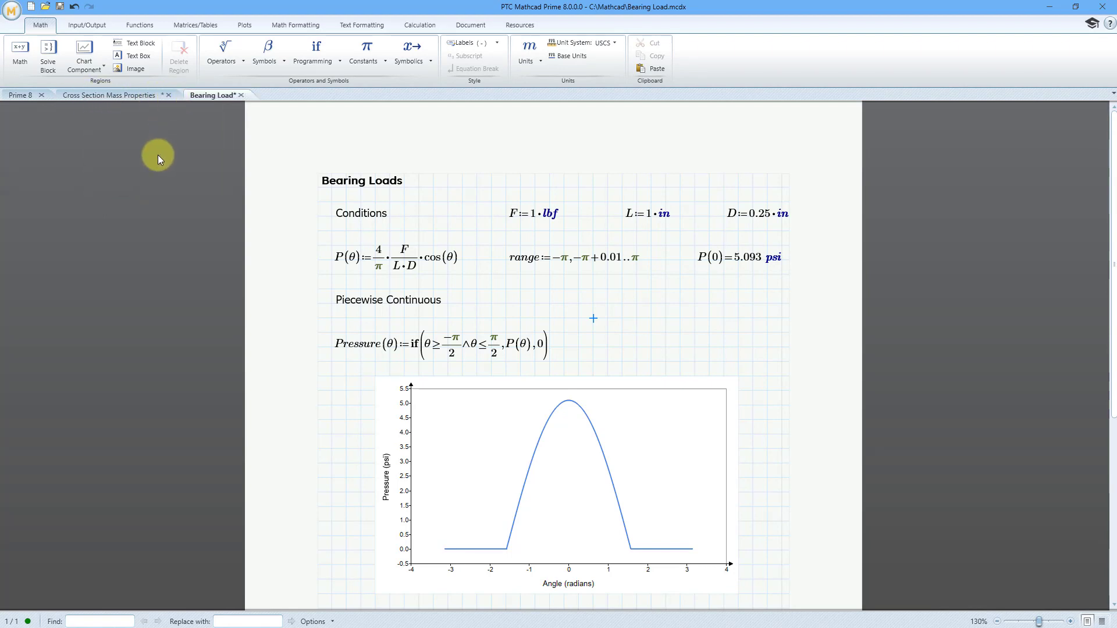
{"action": "mouse_move", "coordinate": [21, 94]}
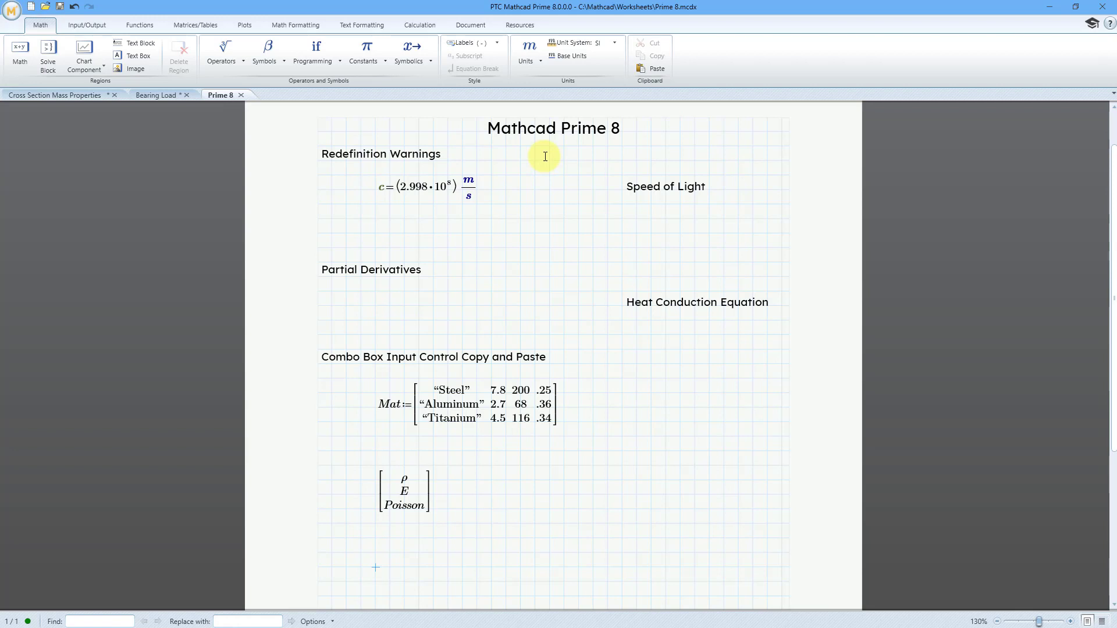
{"action": "mouse_move", "coordinate": [420, 24]}
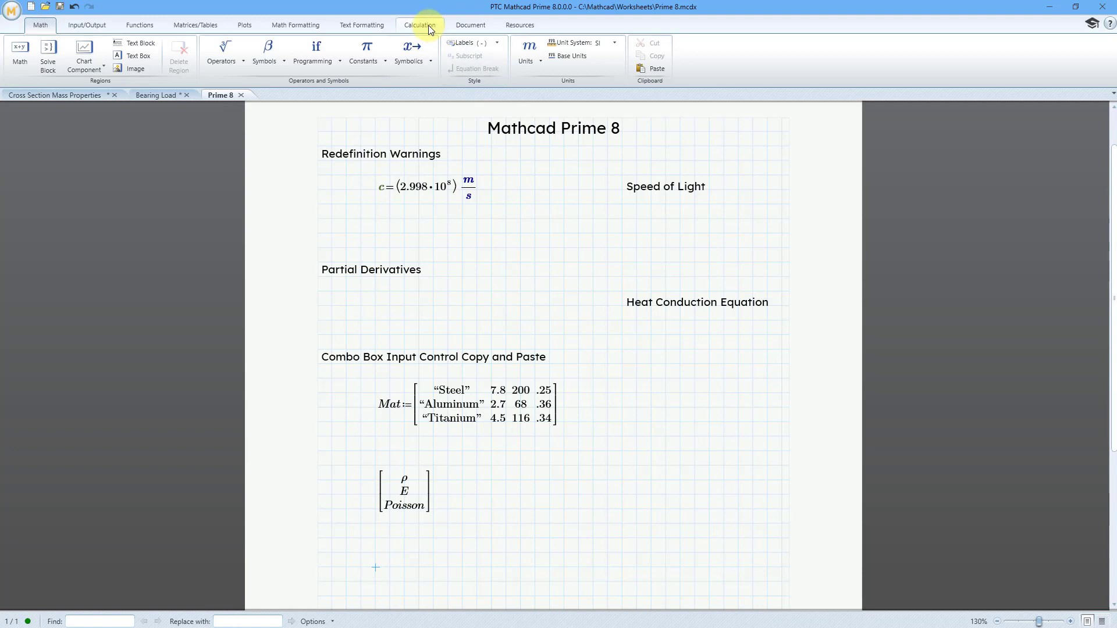
{"action": "left_click", "coordinate": [420, 24]}
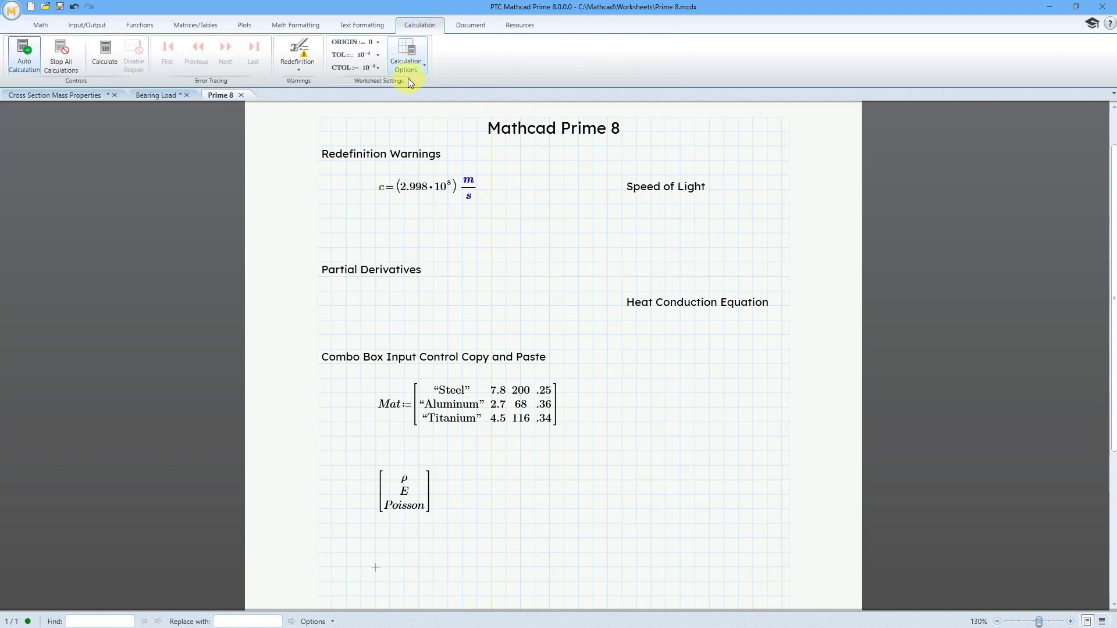
{"action": "mouse_move", "coordinate": [297, 54]}
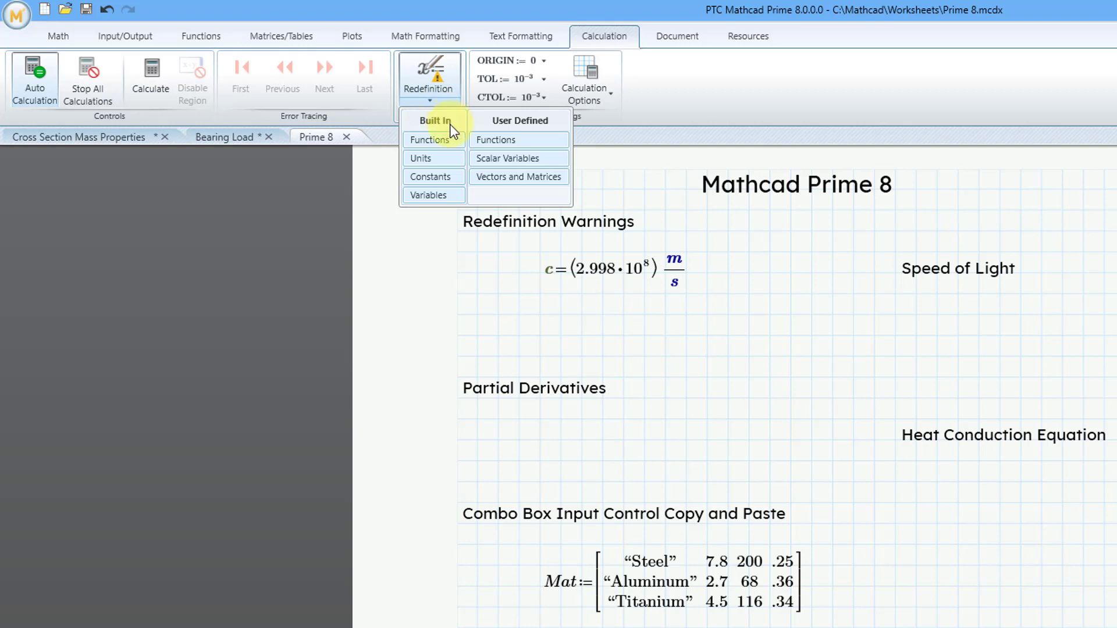
{"action": "mouse_move", "coordinate": [455, 147]}
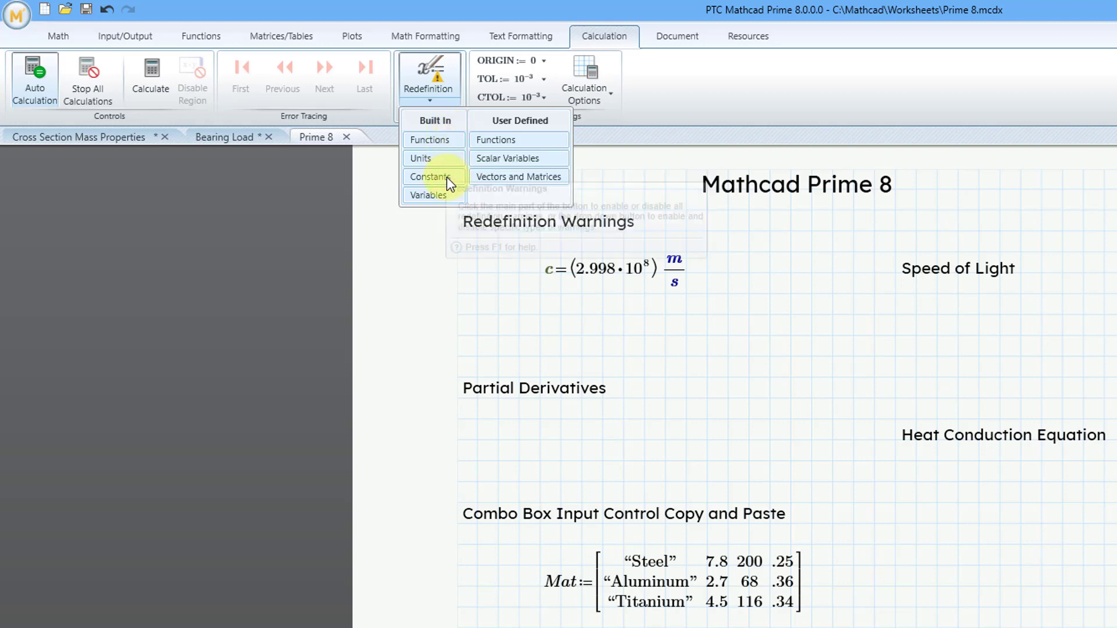
{"action": "mouse_move", "coordinate": [449, 198]}
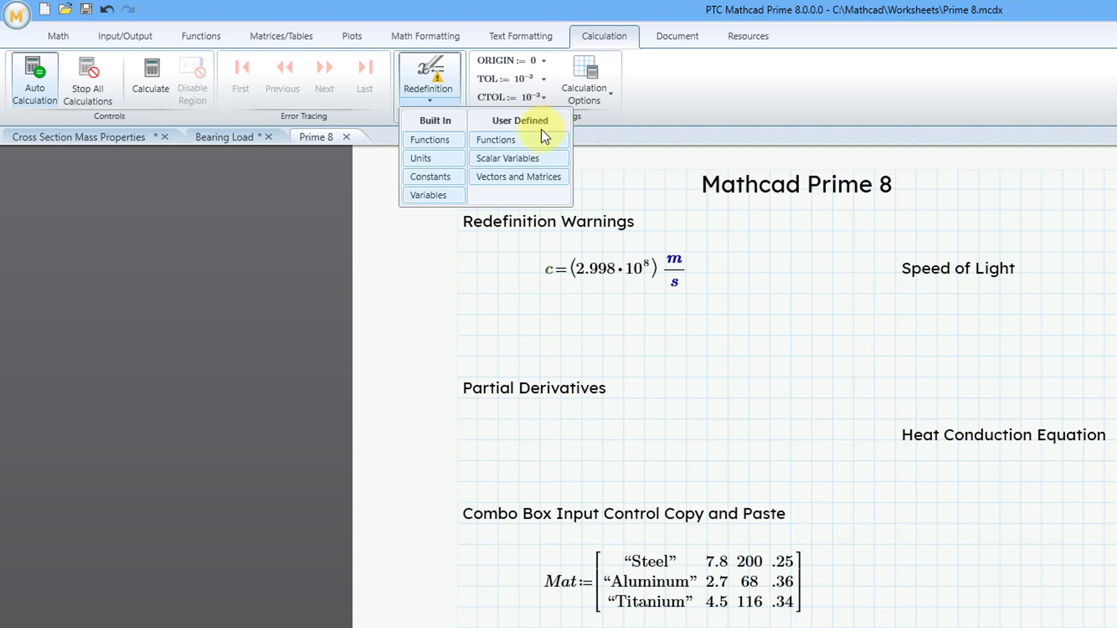
{"action": "mouse_move", "coordinate": [538, 162]}
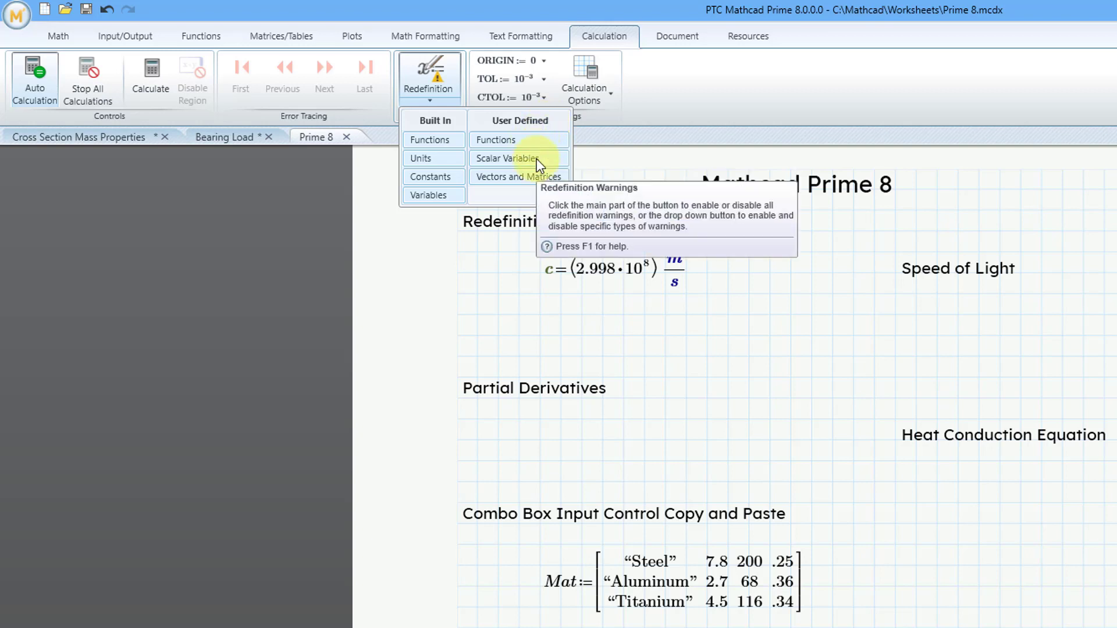
{"action": "mouse_move", "coordinate": [528, 183]}
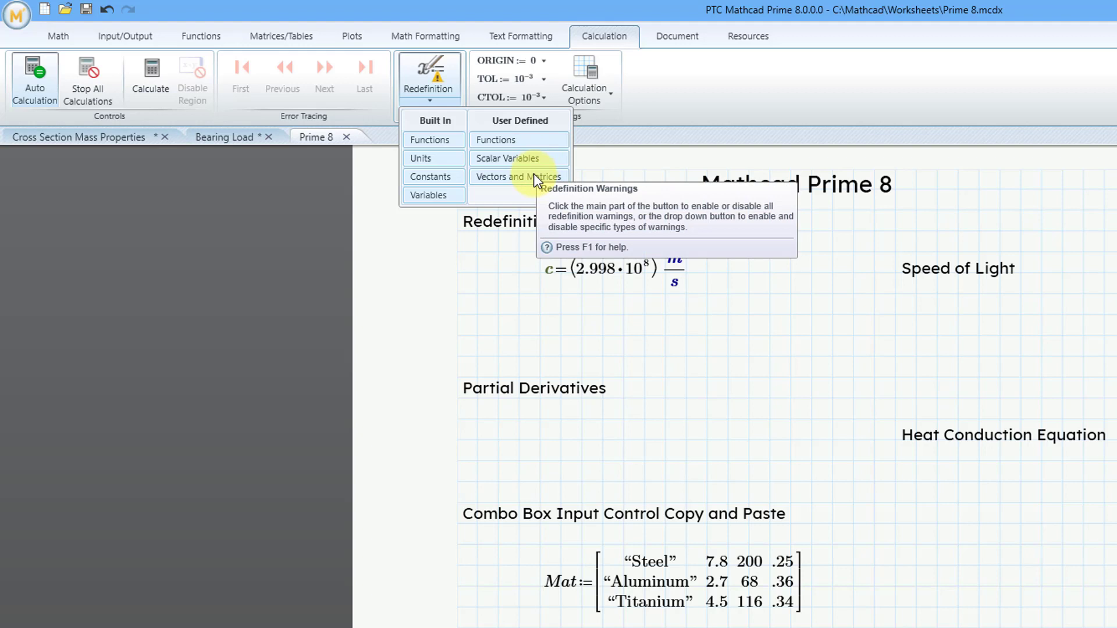
{"action": "mouse_move", "coordinate": [640, 137]}
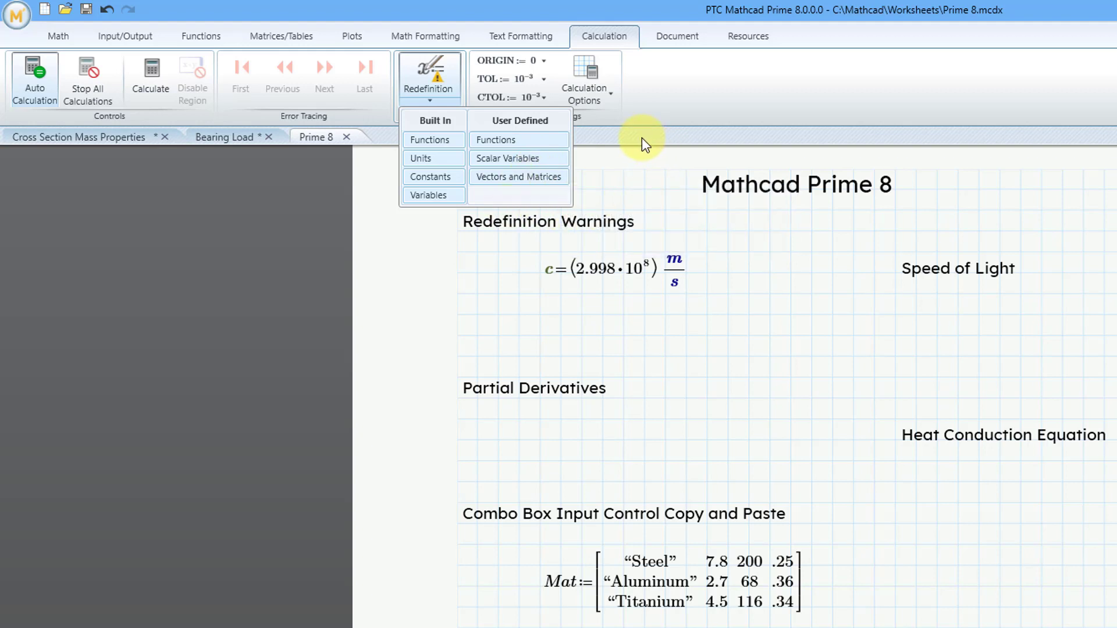
{"action": "mouse_move", "coordinate": [629, 140]}
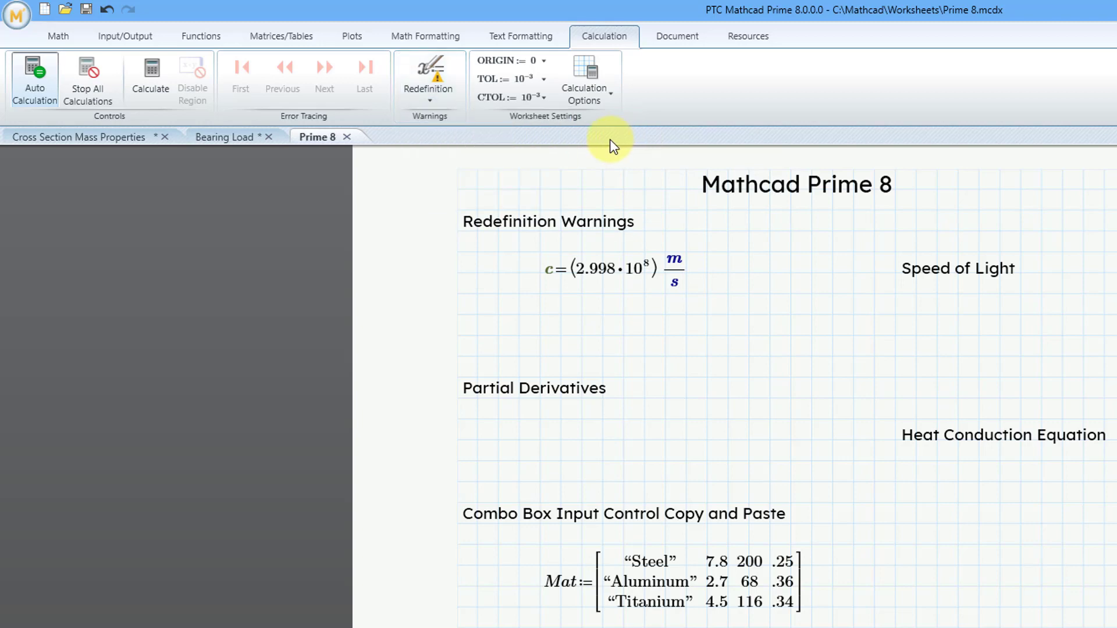
{"action": "mouse_move", "coordinate": [556, 161]}
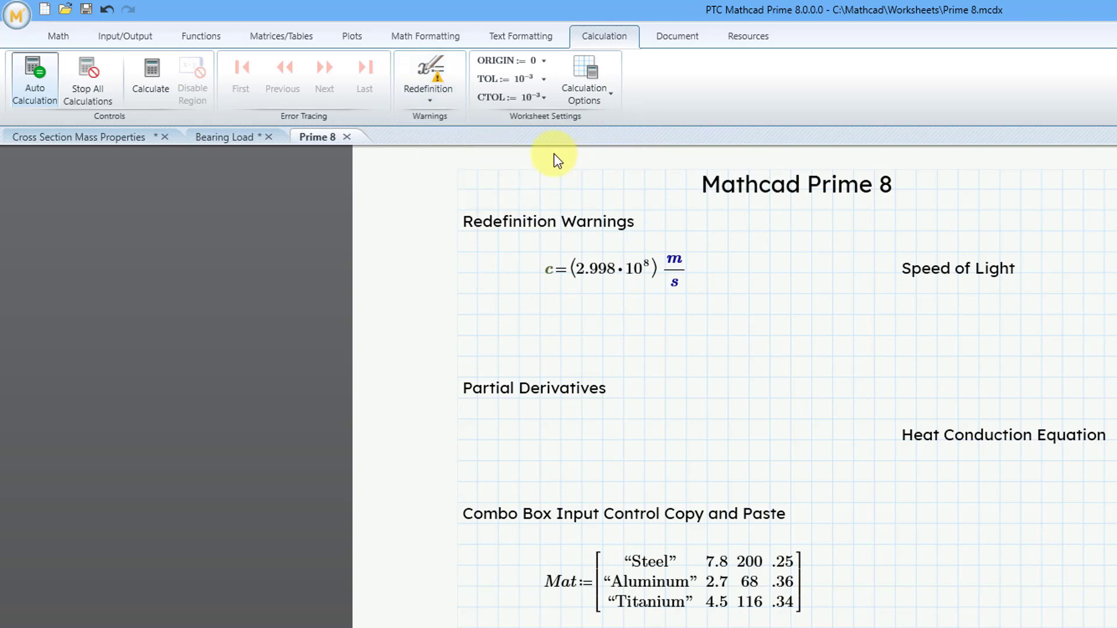
{"action": "mouse_move", "coordinate": [428, 78]}
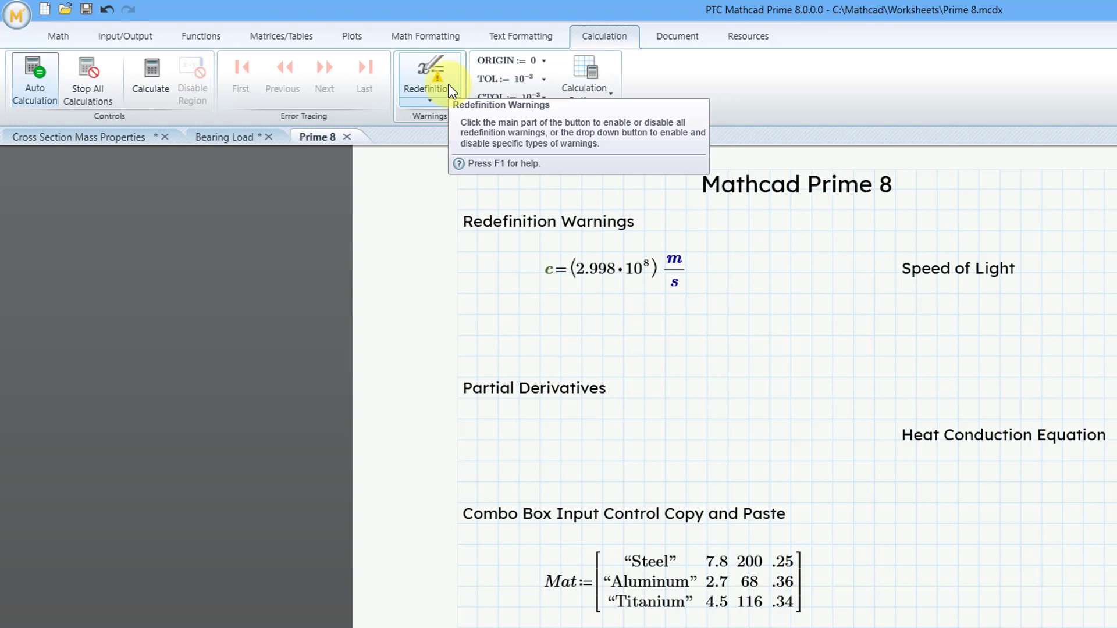
{"action": "mouse_move", "coordinate": [491, 127]}
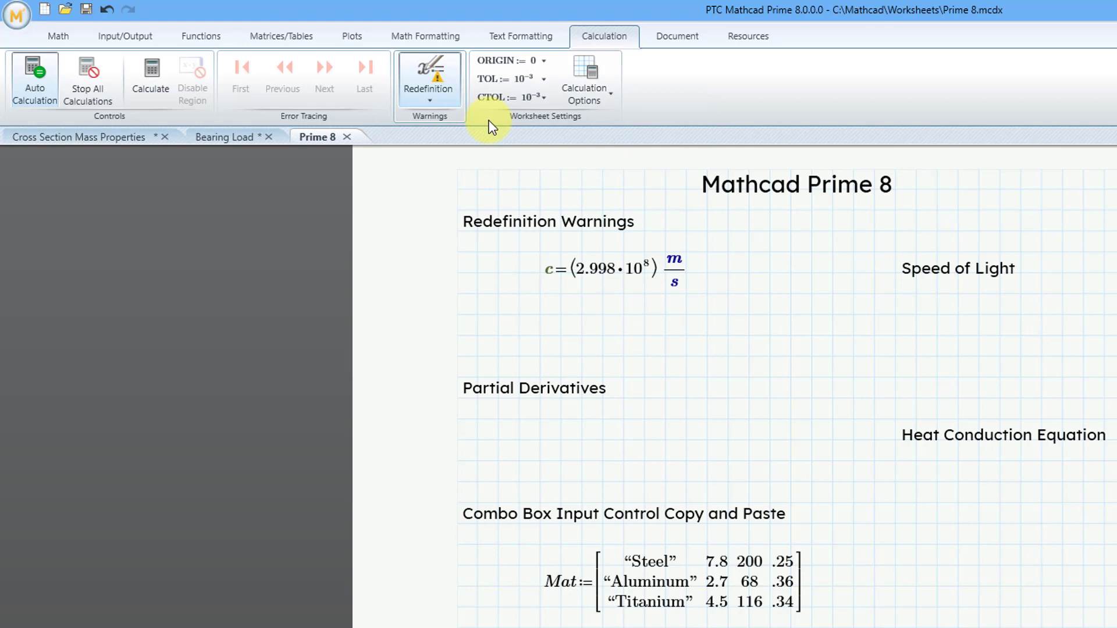
{"action": "mouse_move", "coordinate": [499, 147]}
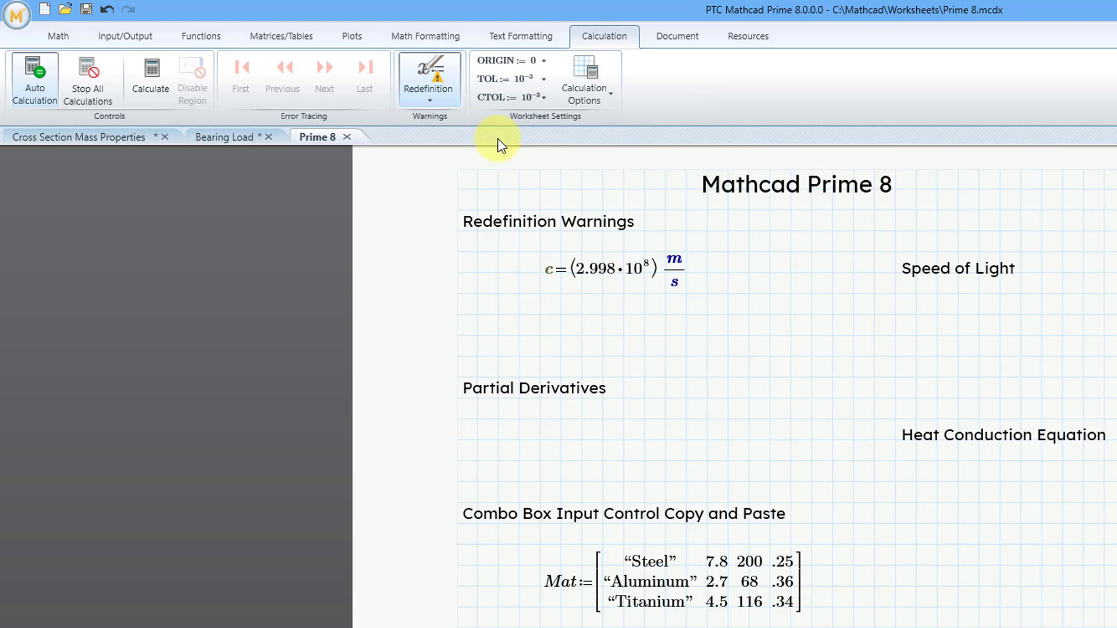
{"action": "mouse_move", "coordinate": [577, 306]}
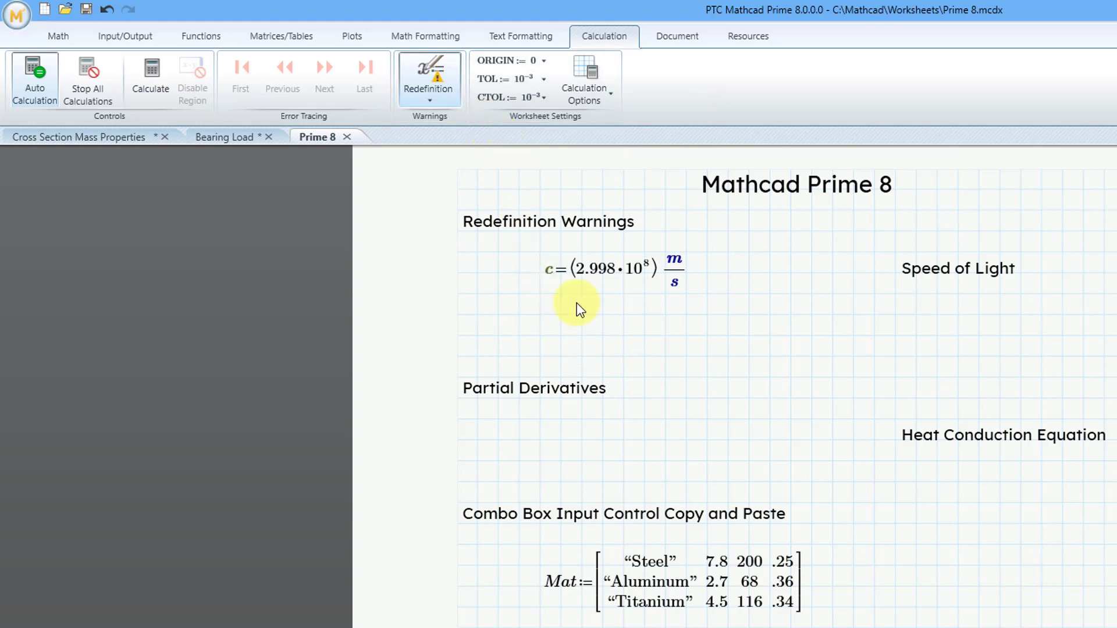
{"action": "mouse_move", "coordinate": [577, 290]}
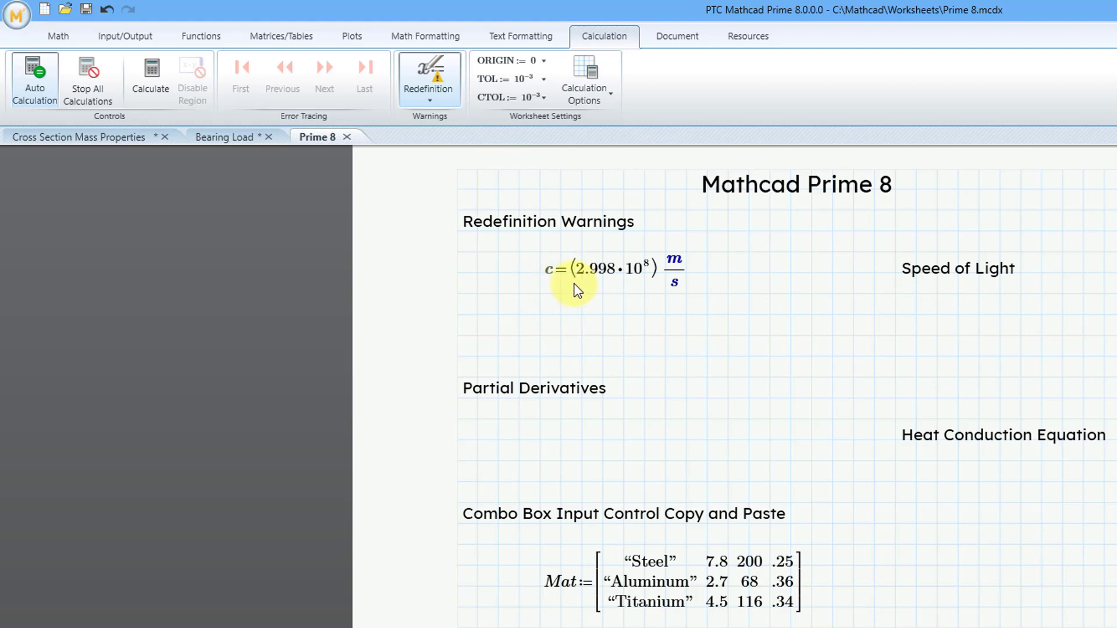
{"action": "mouse_move", "coordinate": [541, 340]}
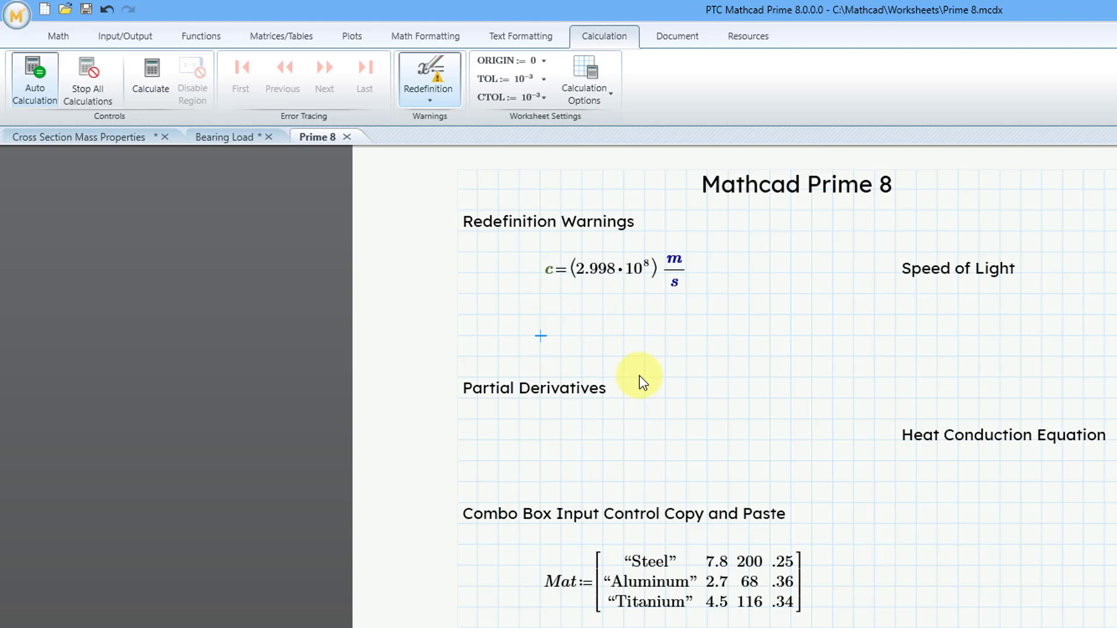
Define c := 5 below the speed of light and label c as a Constant.
{"action": "type", "text": "c"}
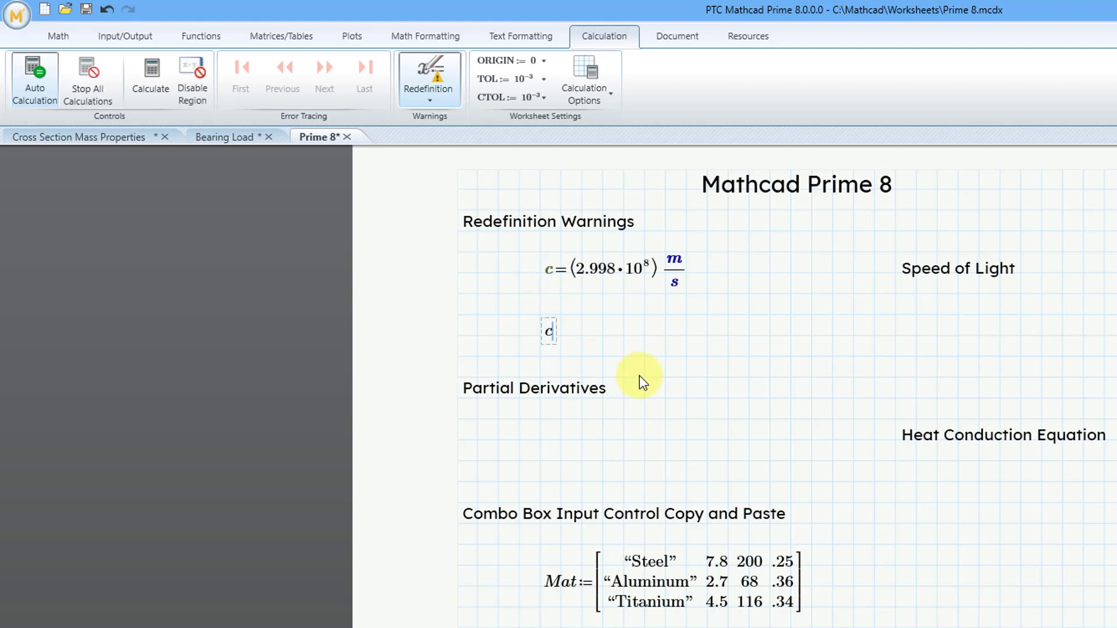
{"action": "type", "text": ":=5"}
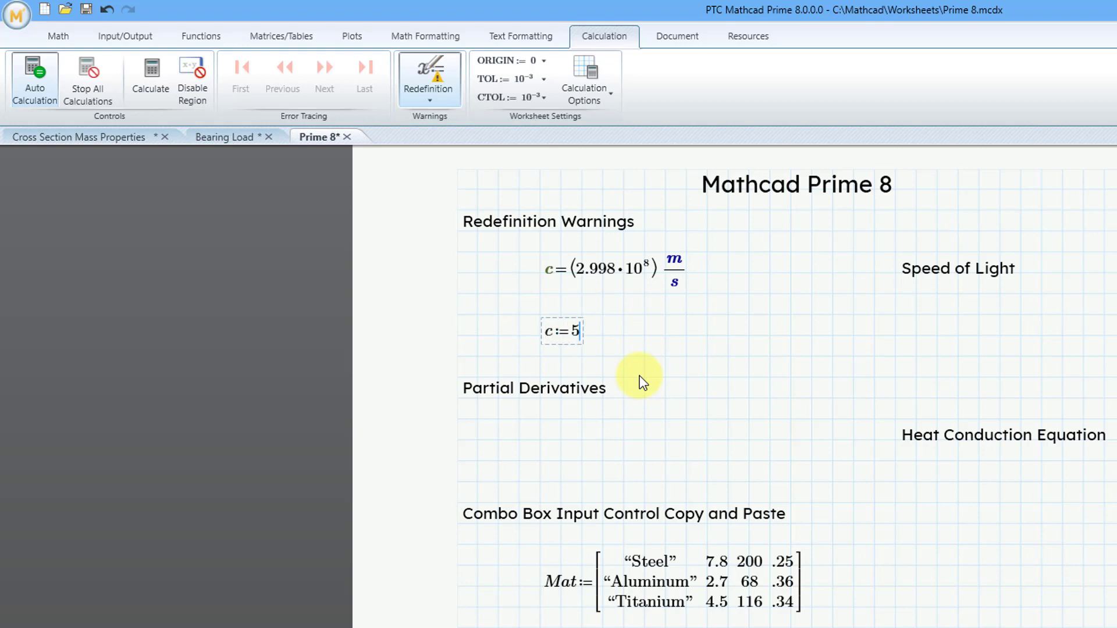
{"action": "left_click", "coordinate": [645, 335]}
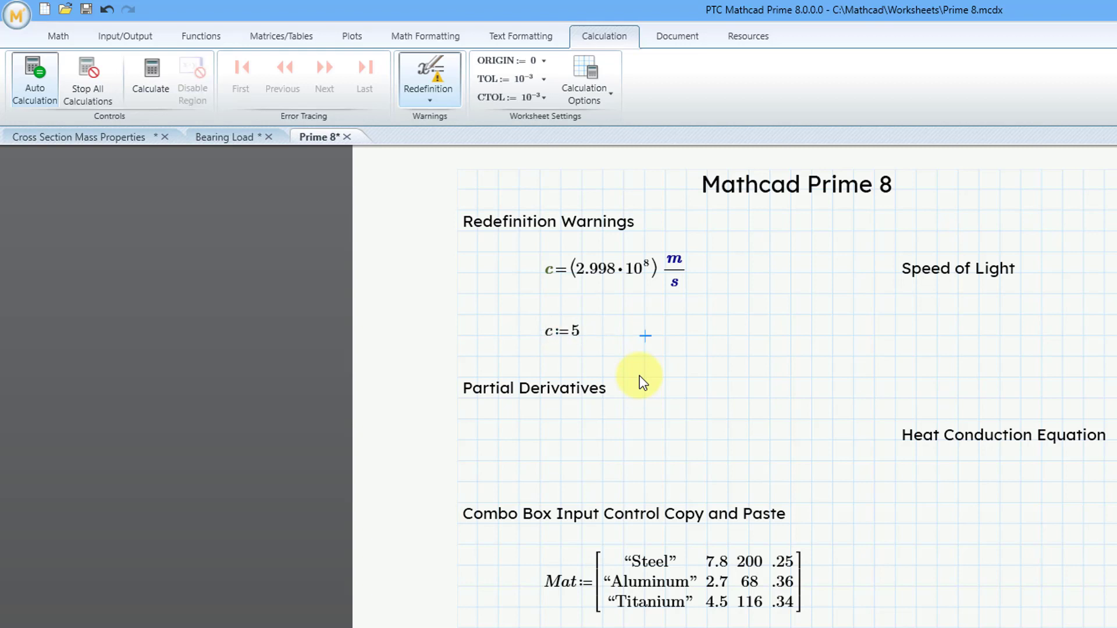
{"action": "mouse_move", "coordinate": [557, 276]}
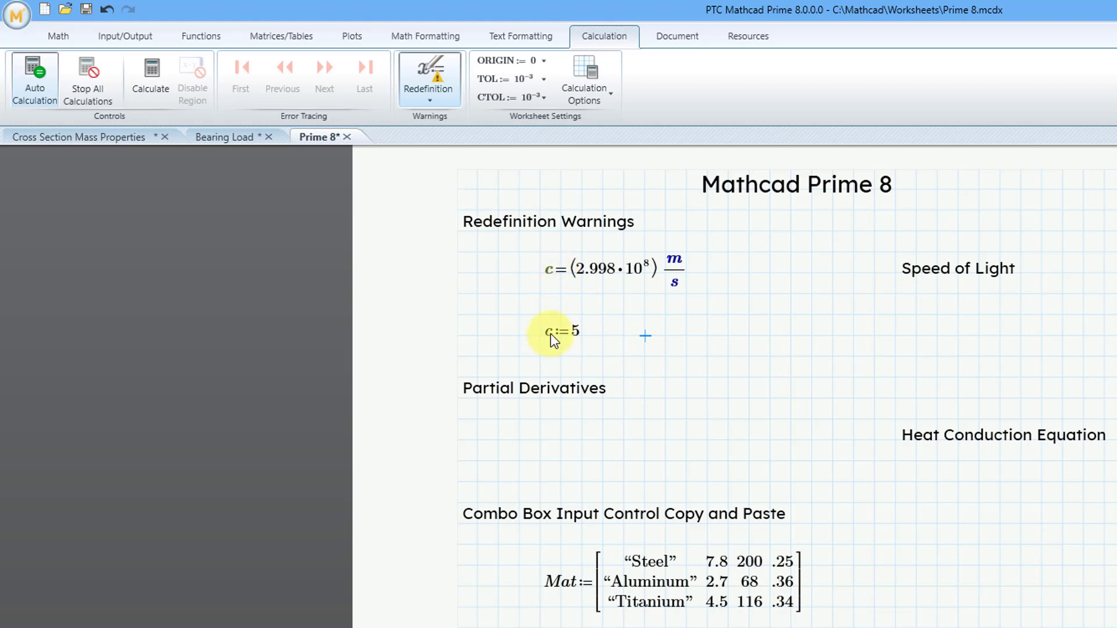
{"action": "left_click", "coordinate": [58, 36]}
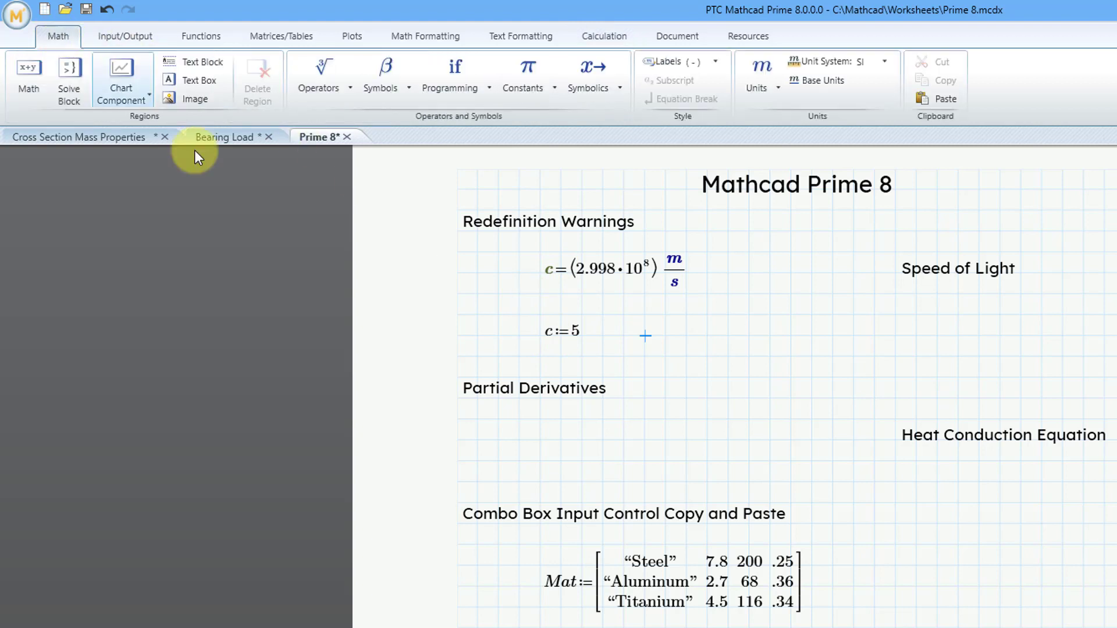
{"action": "left_click", "coordinate": [562, 331]}
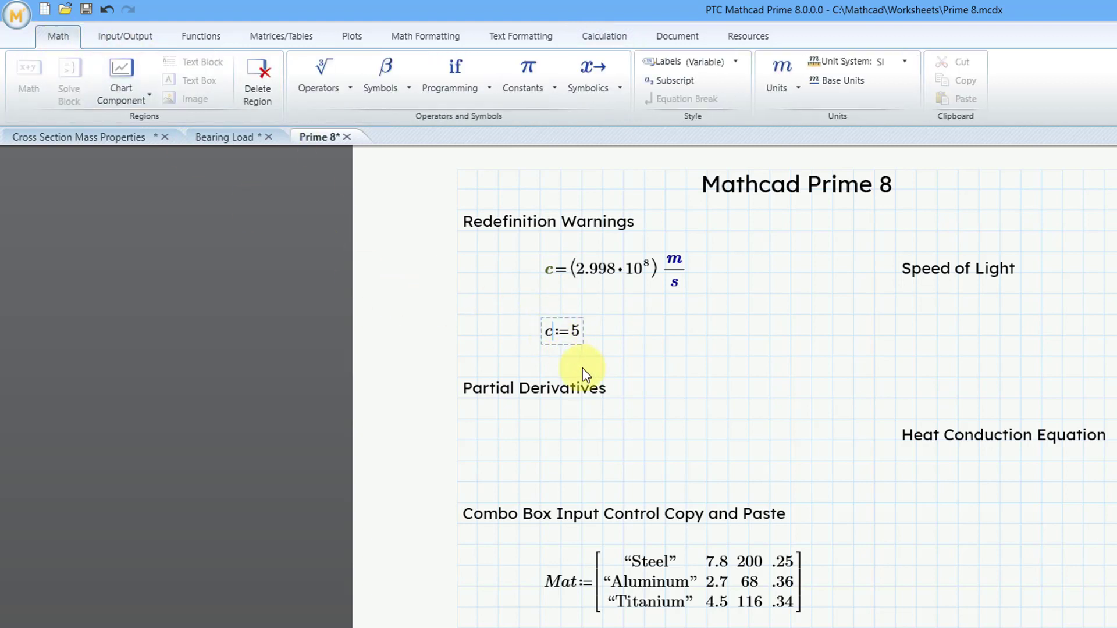
{"action": "left_click", "coordinate": [549, 331]}
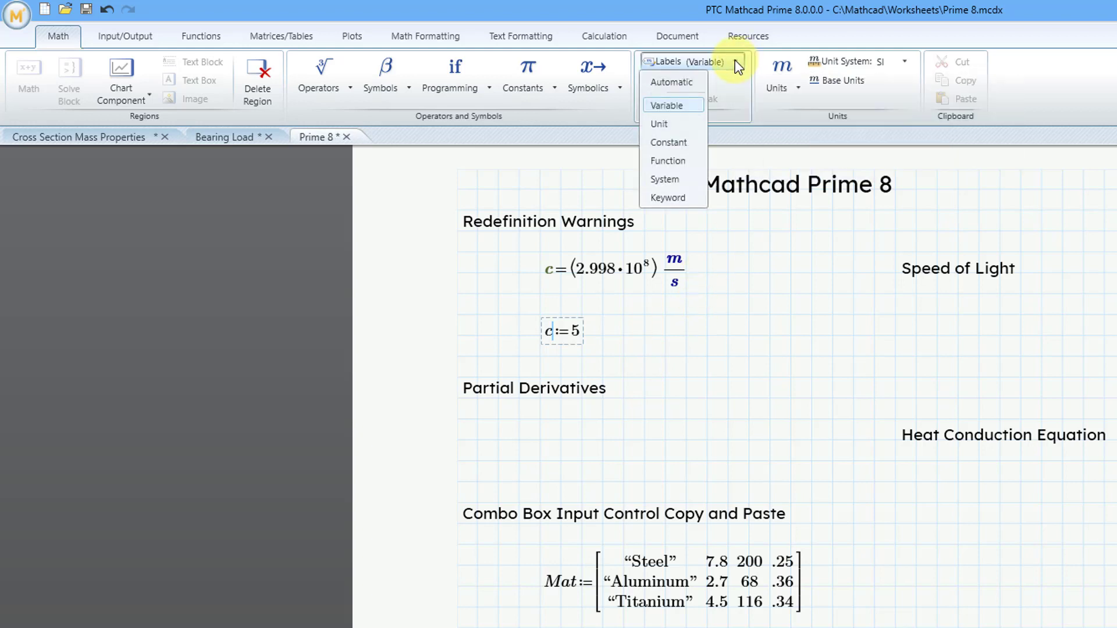
{"action": "mouse_move", "coordinate": [668, 142]}
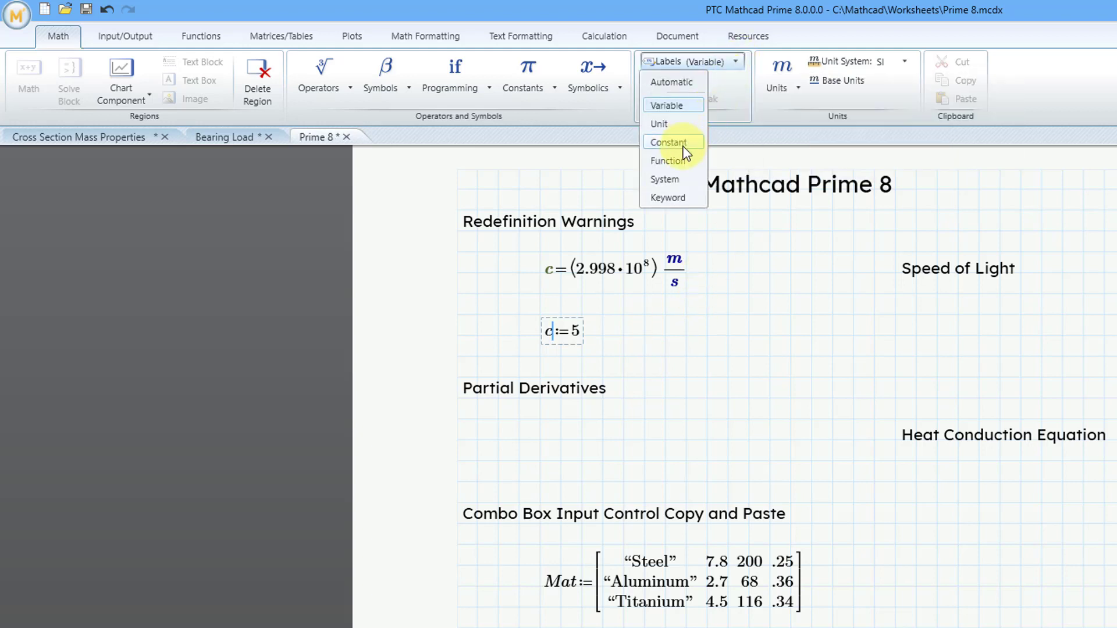
{"action": "left_click", "coordinate": [668, 142]}
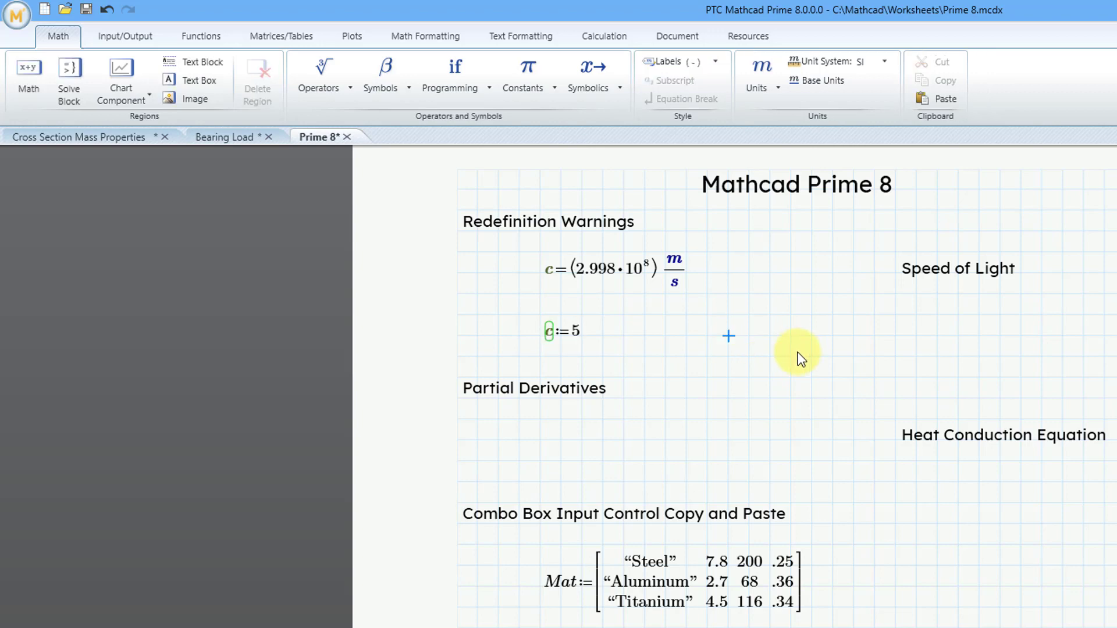
{"action": "mouse_move", "coordinate": [740, 376]}
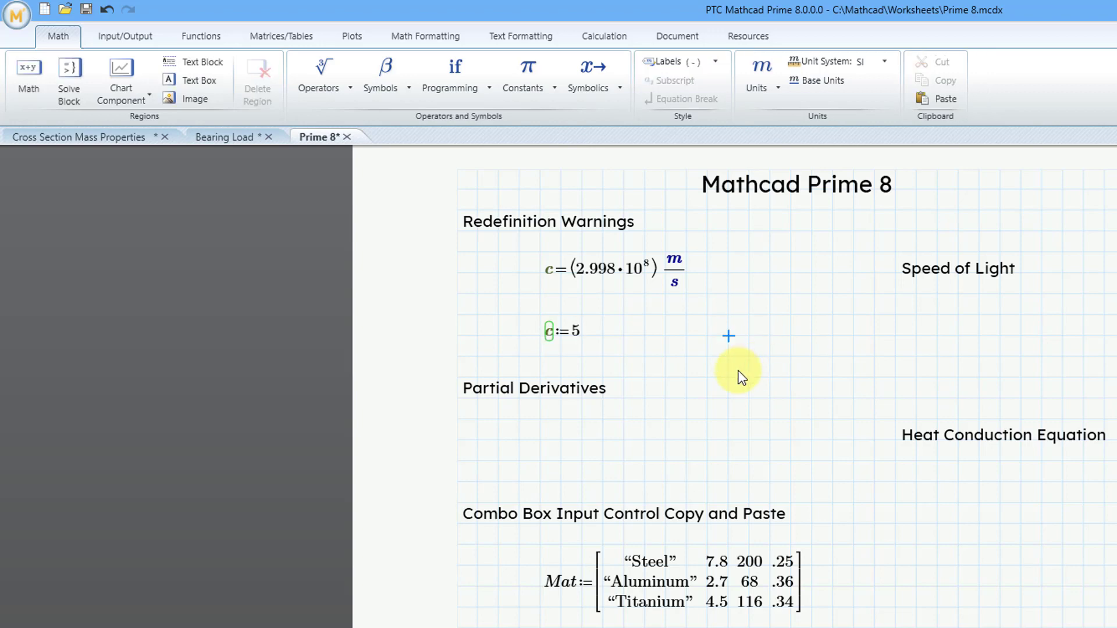
{"action": "mouse_move", "coordinate": [547, 342]}
{"action": "type", "text": "c:="}
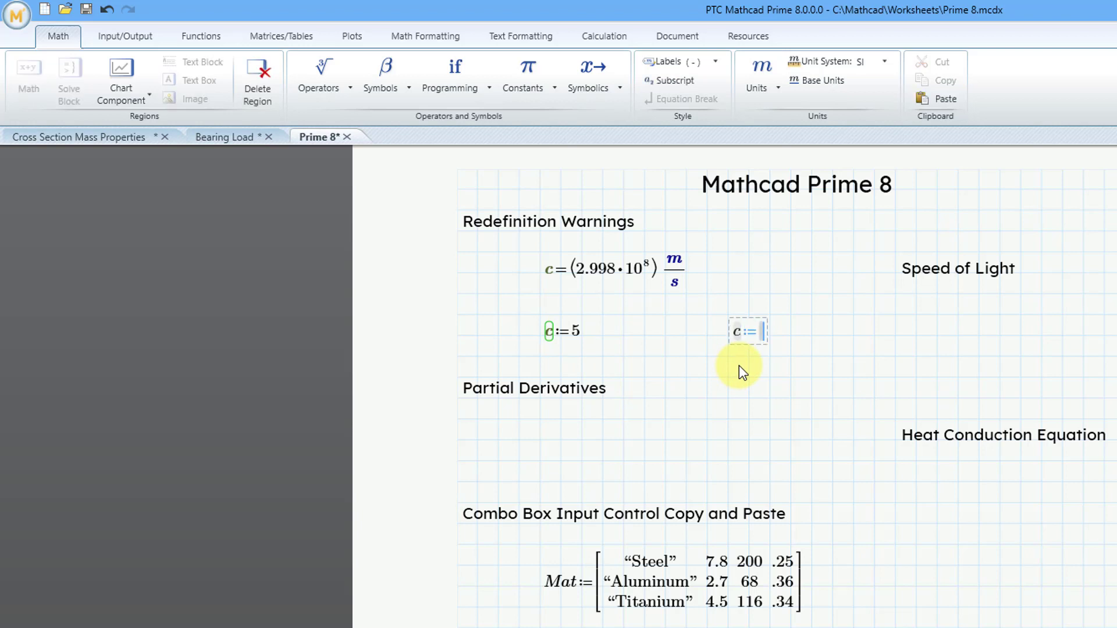
Add c := π and c := 2·h beside c := 5 and view the redefinition warning on the latter.
{"action": "type", "text": "p"}
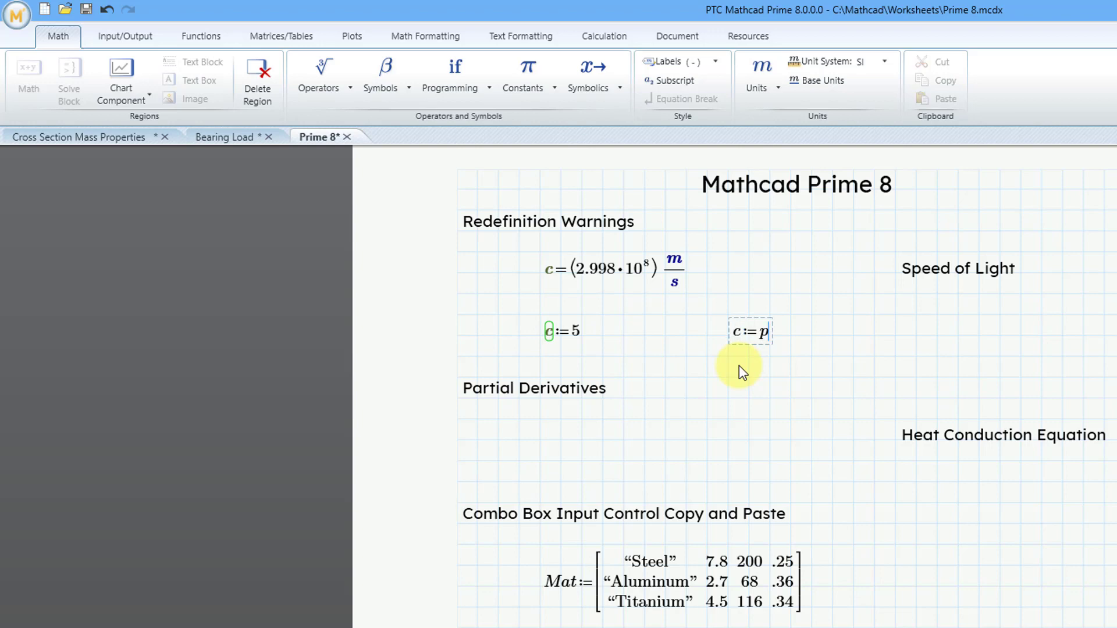
{"action": "type", "text": "π"}
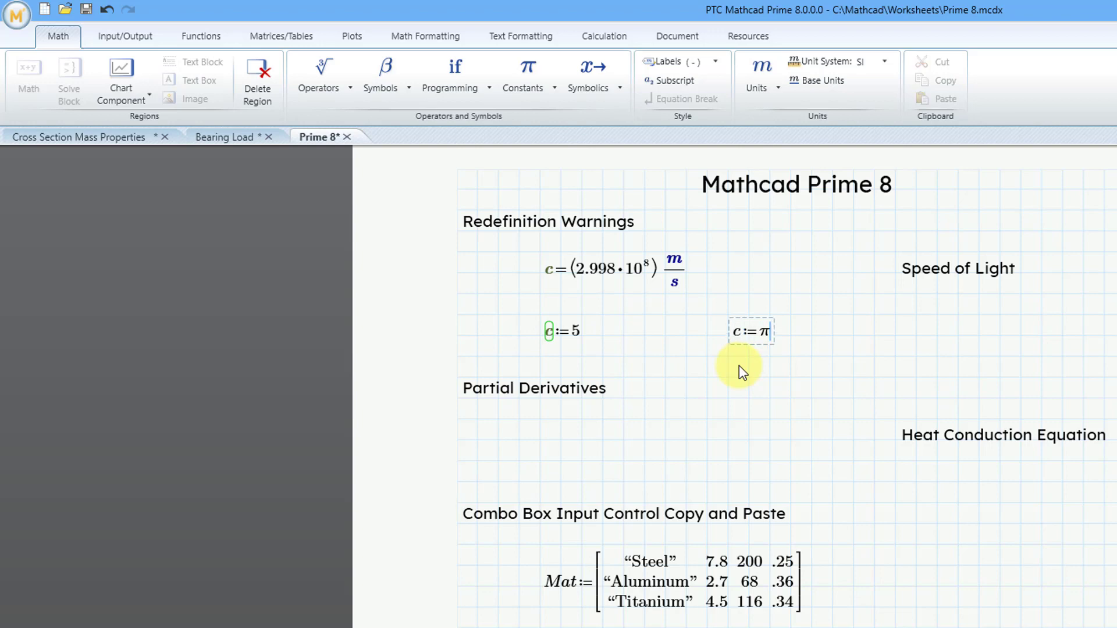
{"action": "mouse_move", "coordinate": [862, 342]}
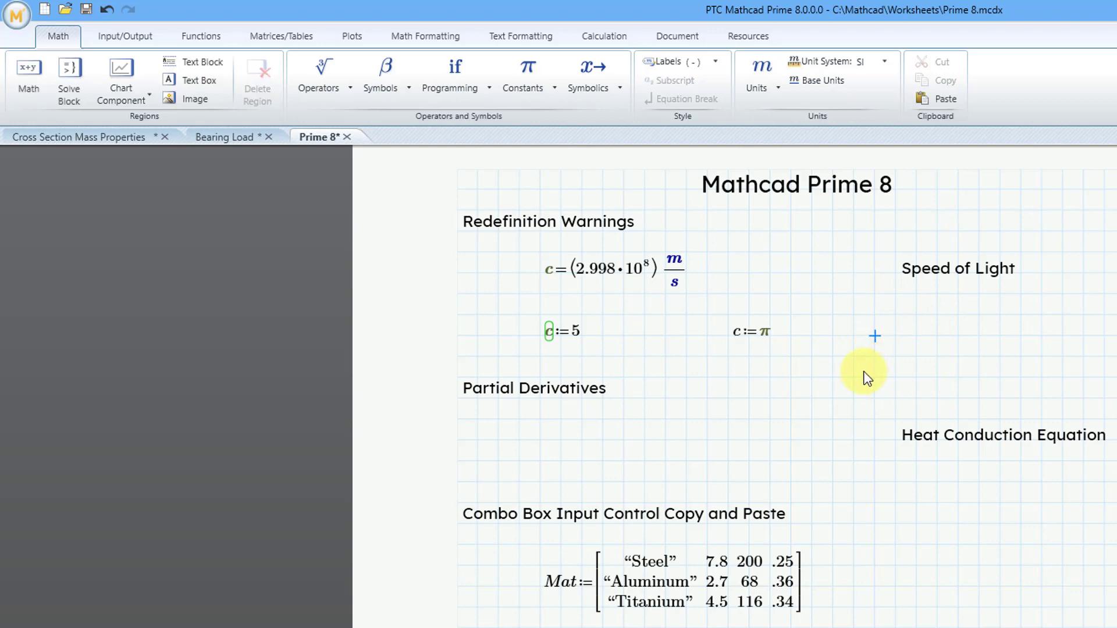
{"action": "left_click", "coordinate": [875, 335]}
{"action": "type", "text": "c:=2·h"}
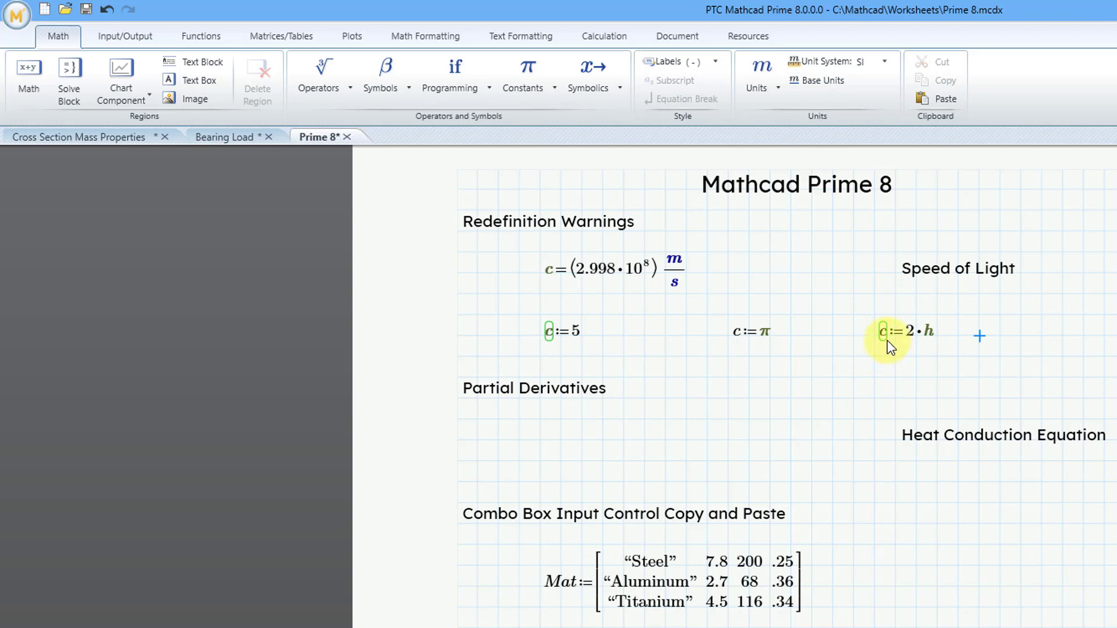
{"action": "mouse_move", "coordinate": [884, 370]}
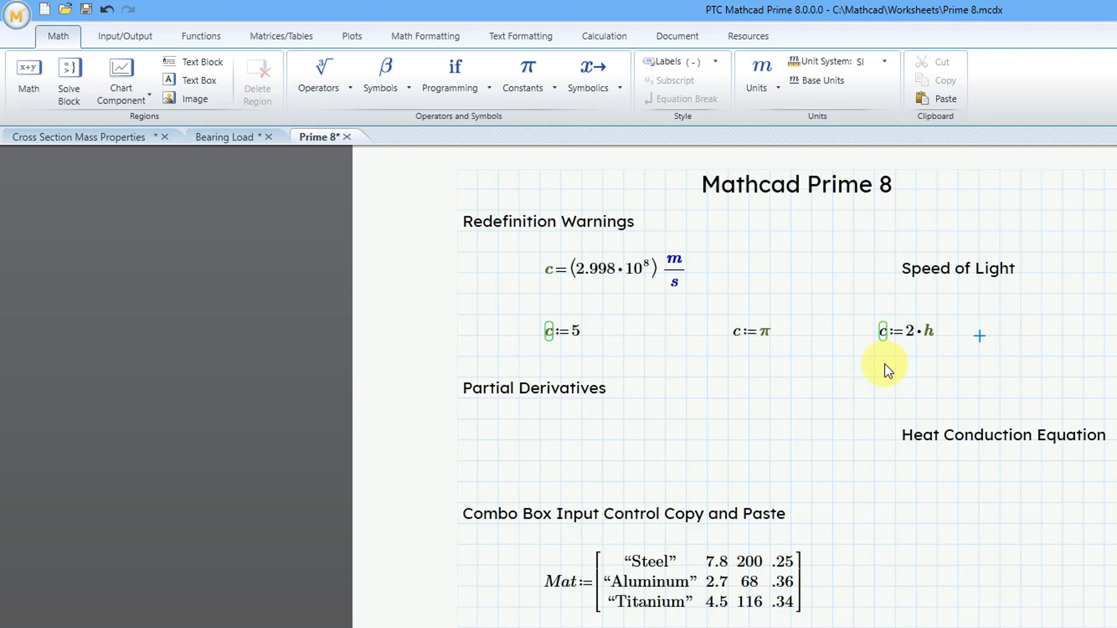
{"action": "left_click", "coordinate": [905, 331]}
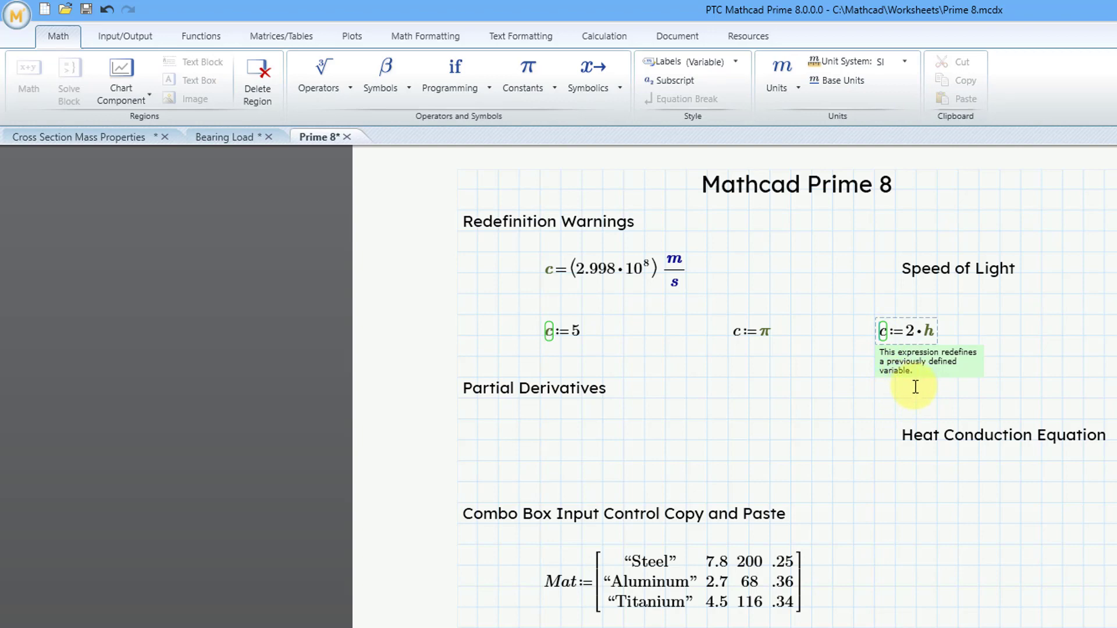
{"action": "mouse_move", "coordinate": [1020, 339]}
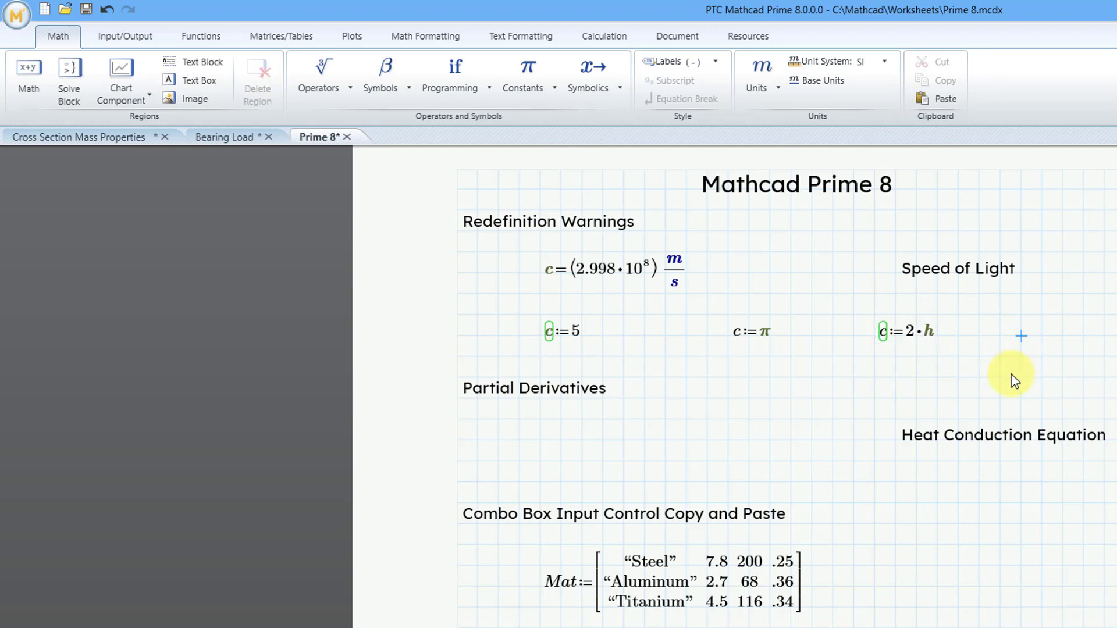
{"action": "mouse_move", "coordinate": [737, 160]}
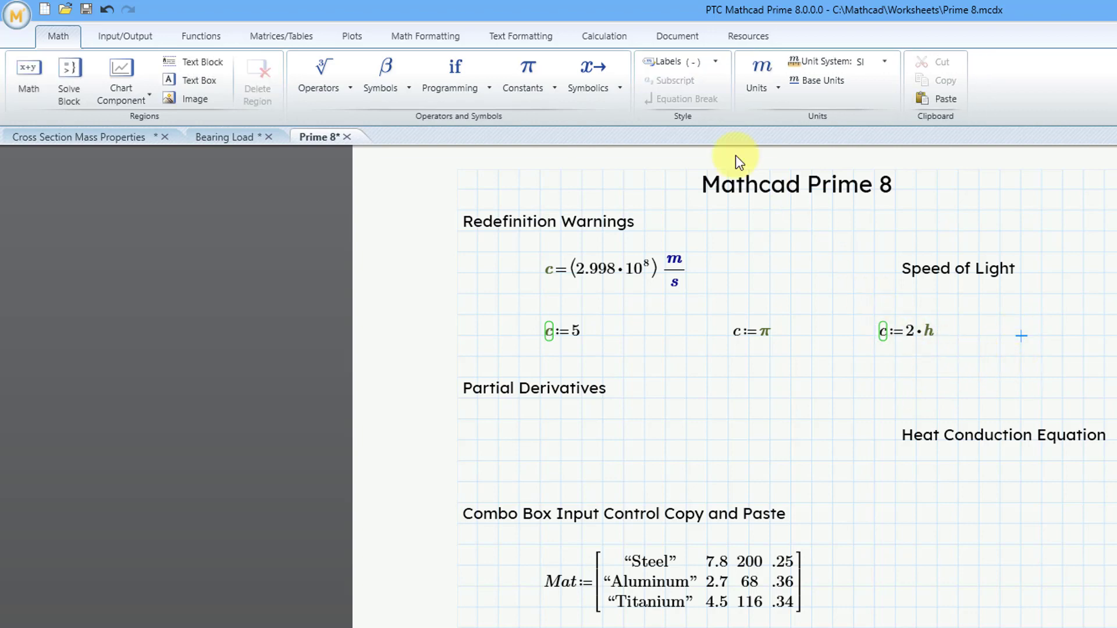
Disable redefinition warnings from the Calculation ribbon so no c definition is flagged.
{"action": "left_click", "coordinate": [604, 36]}
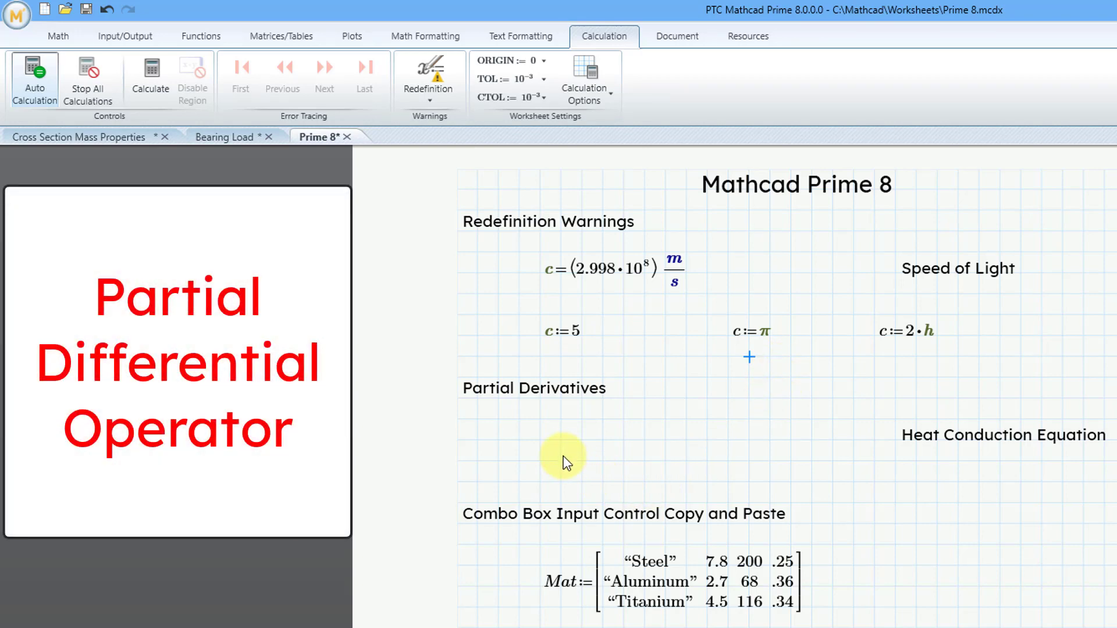
{"action": "mouse_move", "coordinate": [563, 449]}
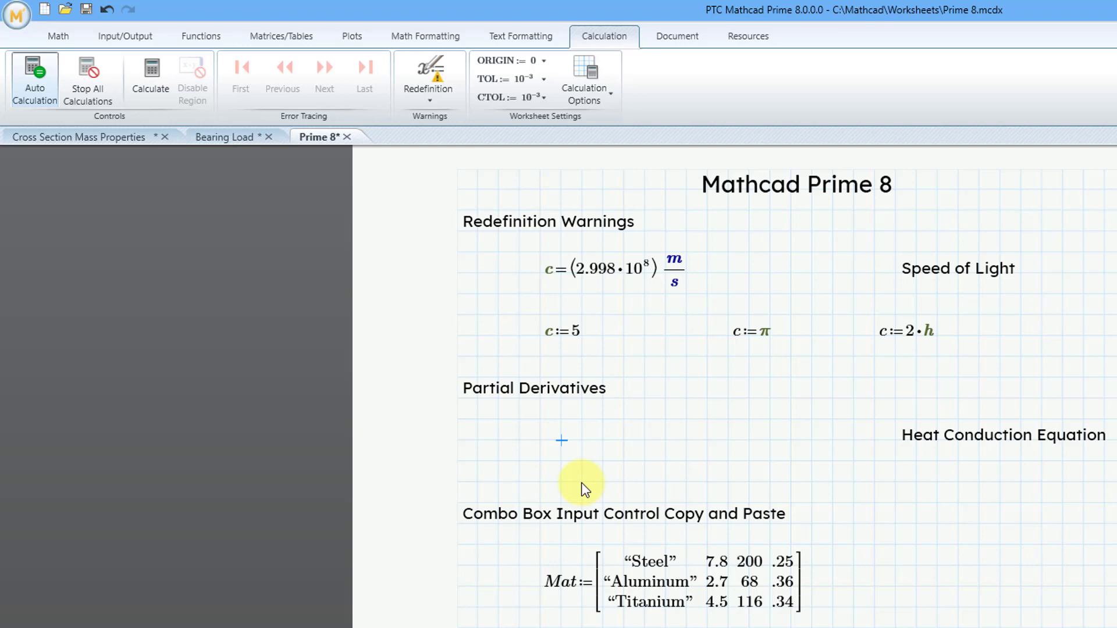
{"action": "mouse_move", "coordinate": [58, 36]}
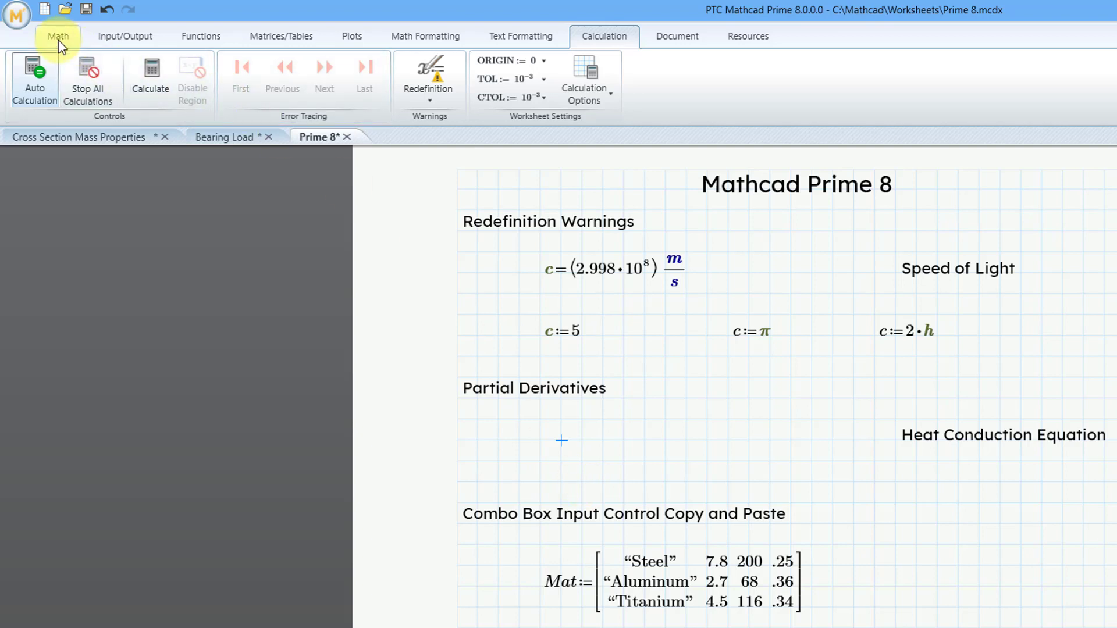
Insert a partial derivative with respect to t to start the heat conduction equation.
{"action": "left_click", "coordinate": [58, 37]}
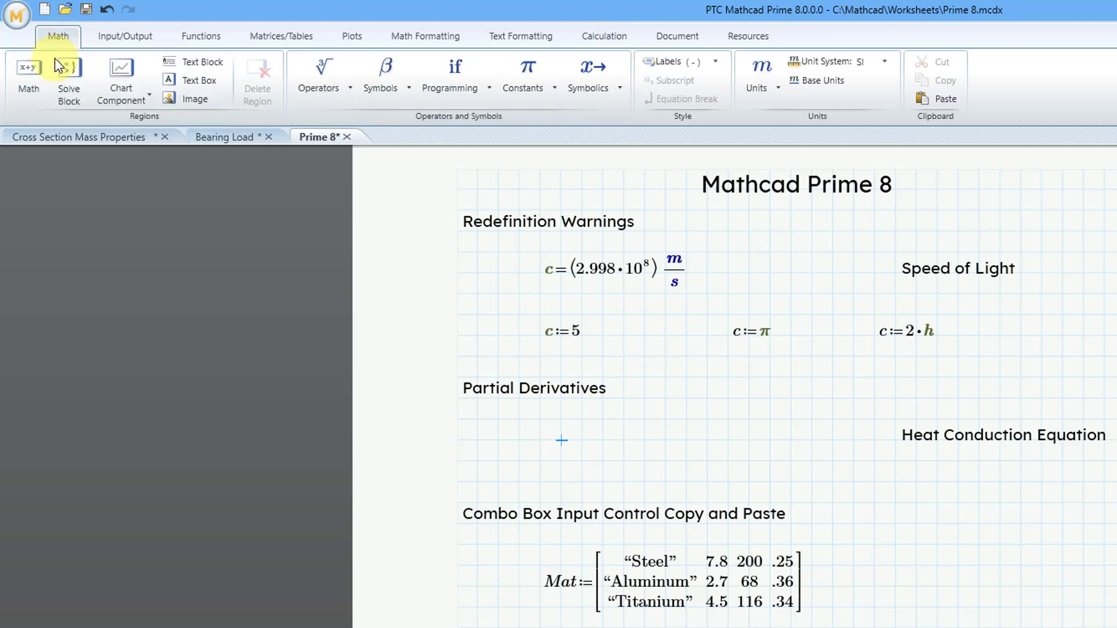
{"action": "left_click", "coordinate": [319, 71]}
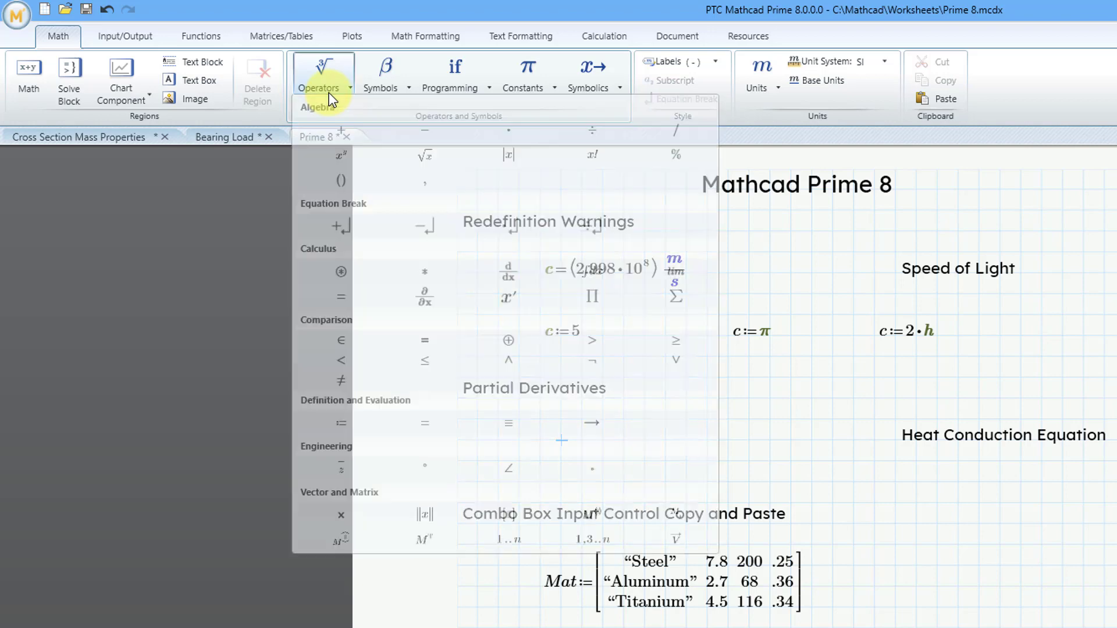
{"action": "mouse_move", "coordinate": [423, 297]}
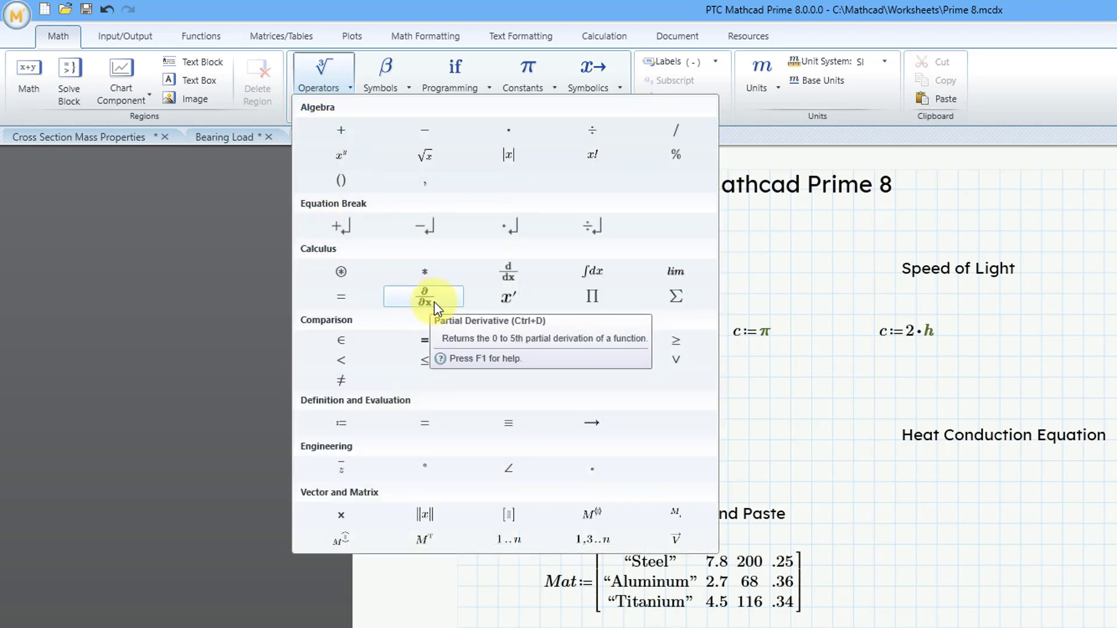
{"action": "left_click", "coordinate": [424, 297]}
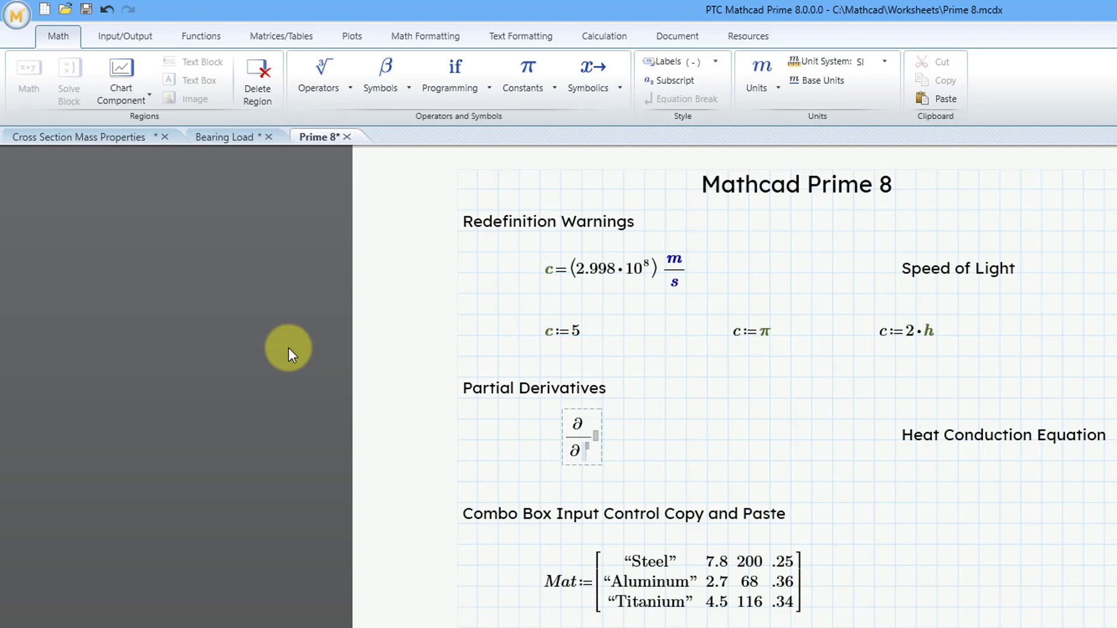
{"action": "type", "text": "t T=C·"}
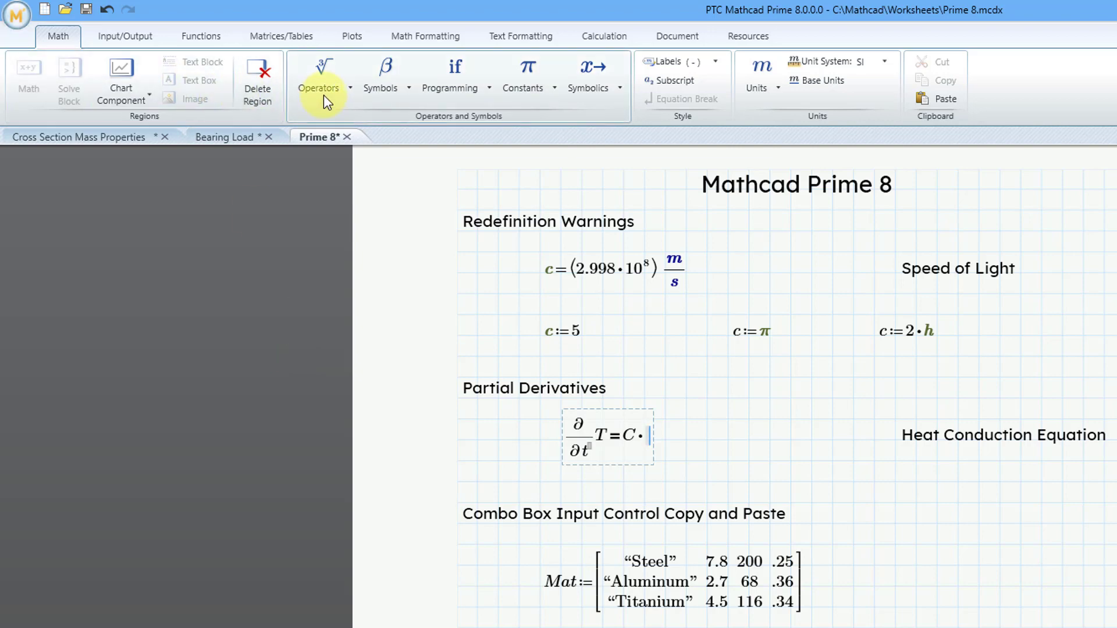
Insert a second-order partial derivative of T with respect to x inside the parentheses.
{"action": "left_click", "coordinate": [319, 71]}
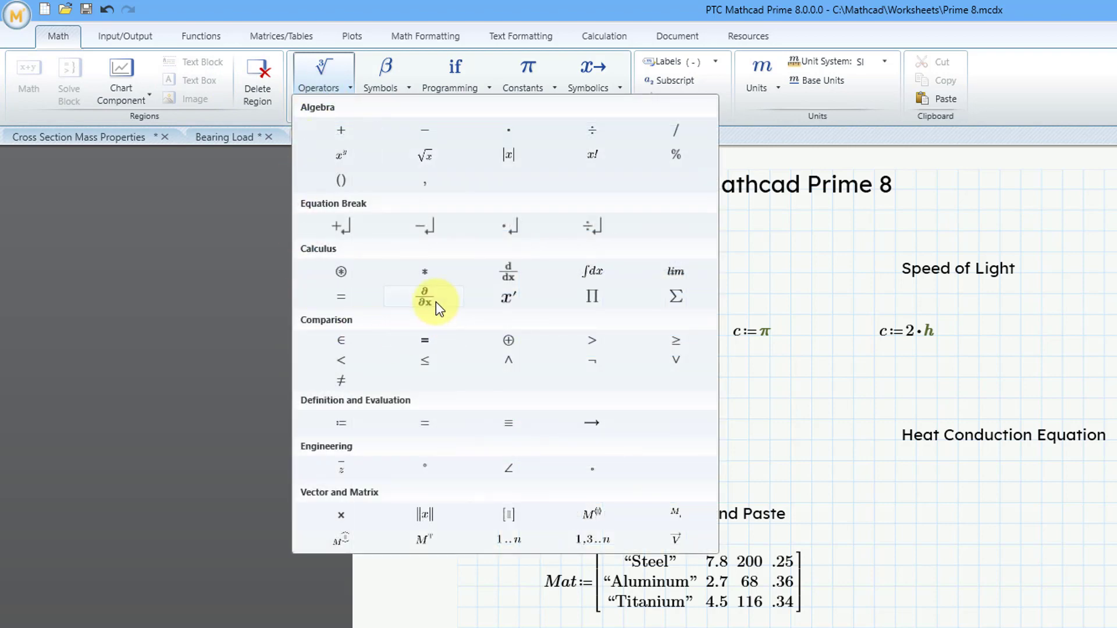
{"action": "mouse_move", "coordinate": [425, 297]}
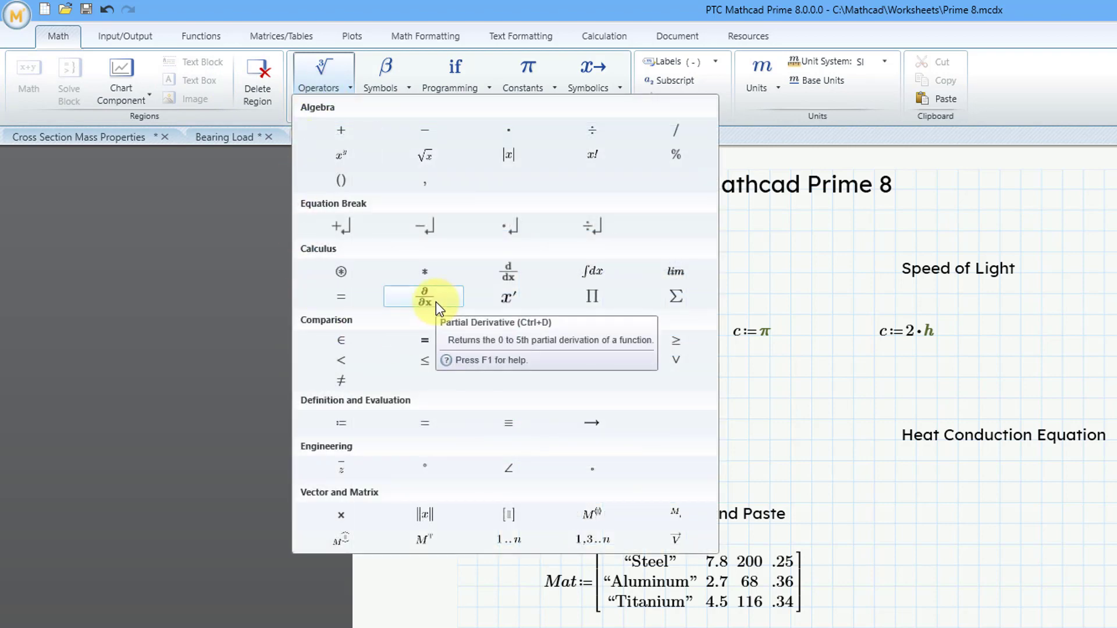
{"action": "left_click", "coordinate": [423, 296]}
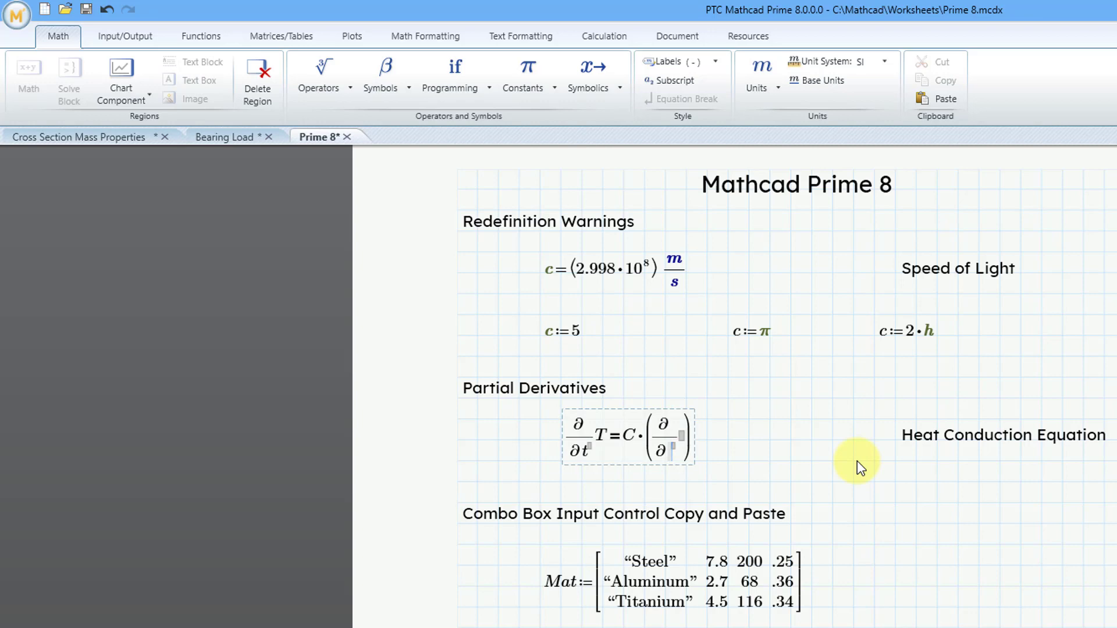
{"action": "type", "text": "x"}
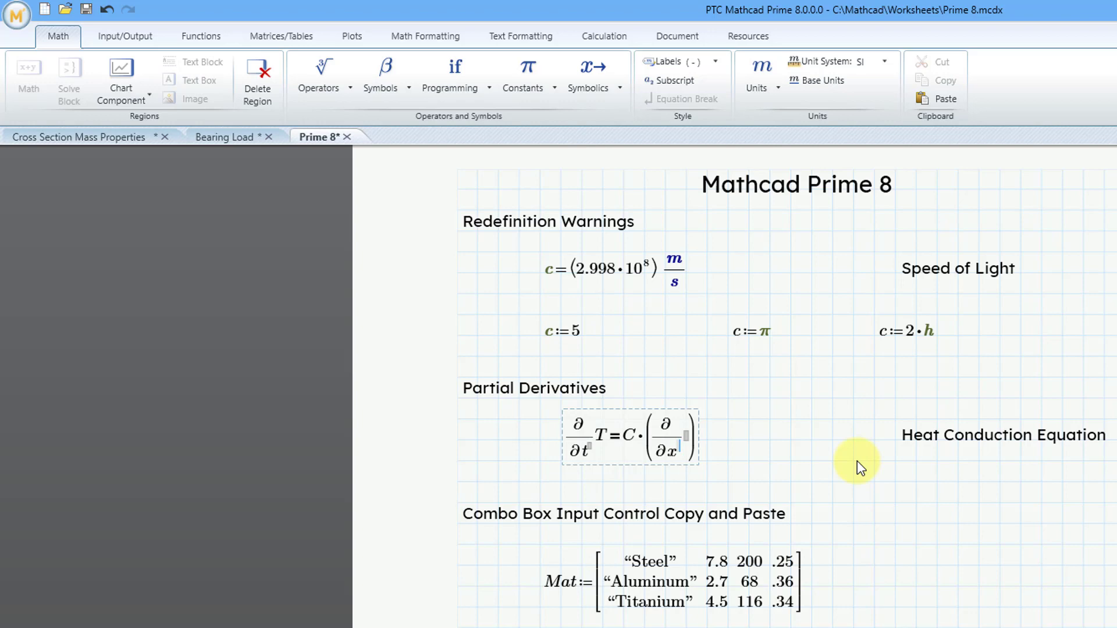
{"action": "type", "text": "2"}
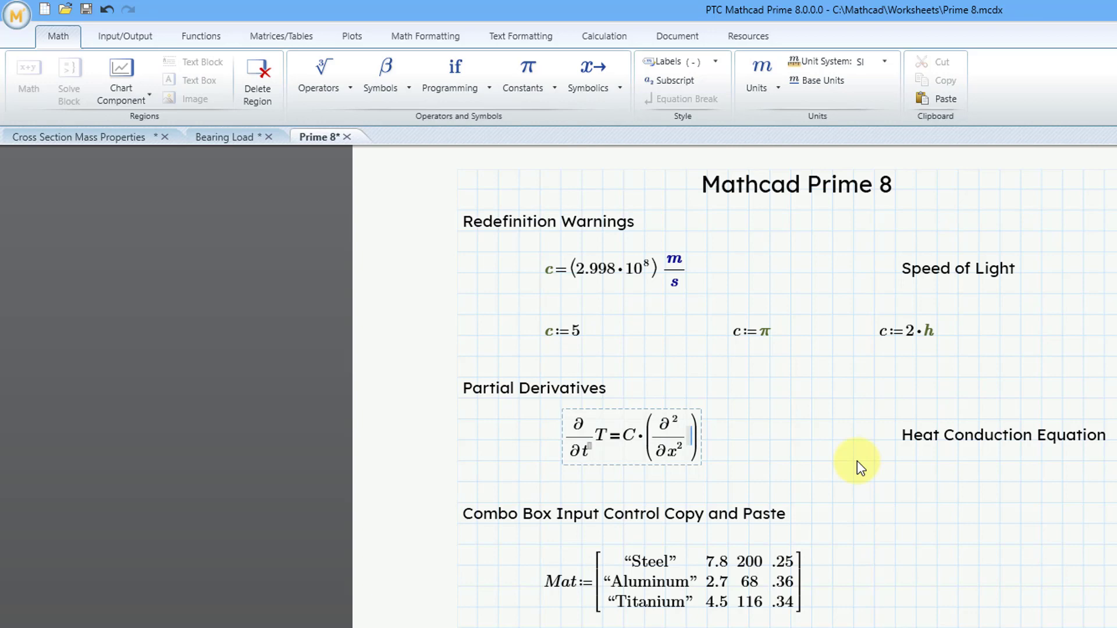
{"action": "type", "text": "T"}
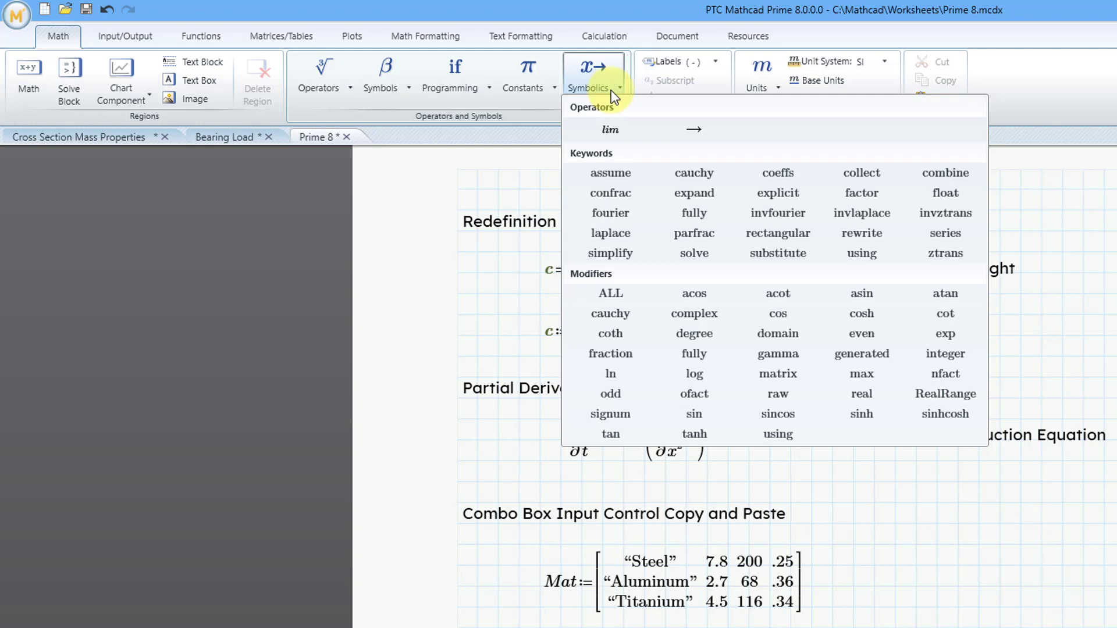
{"action": "mouse_move", "coordinate": [677, 158]}
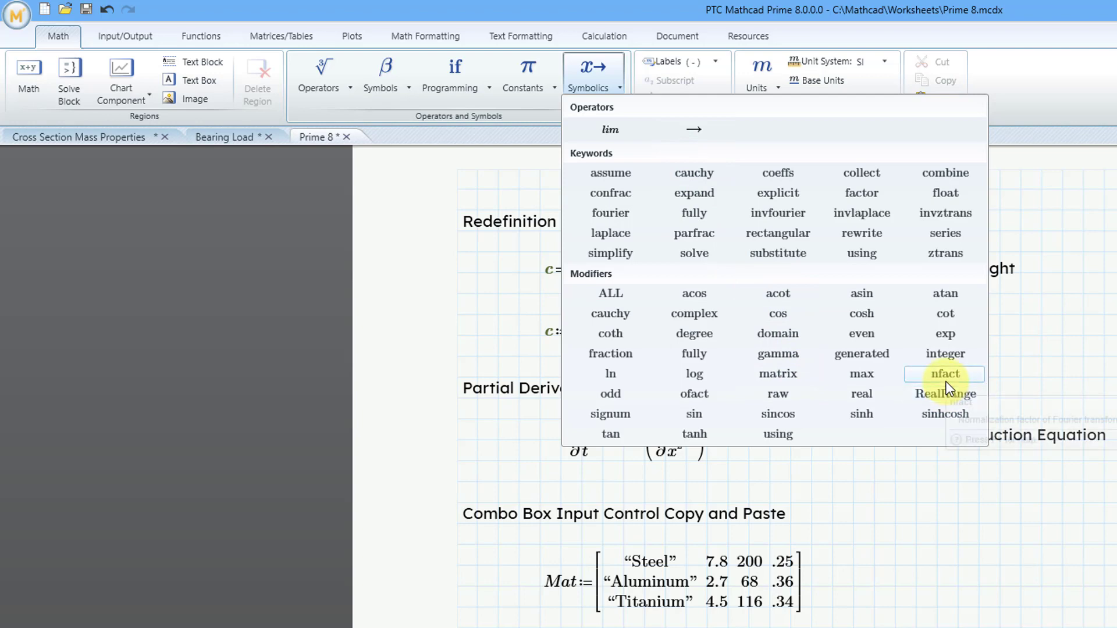
{"action": "mouse_move", "coordinate": [693, 394]}
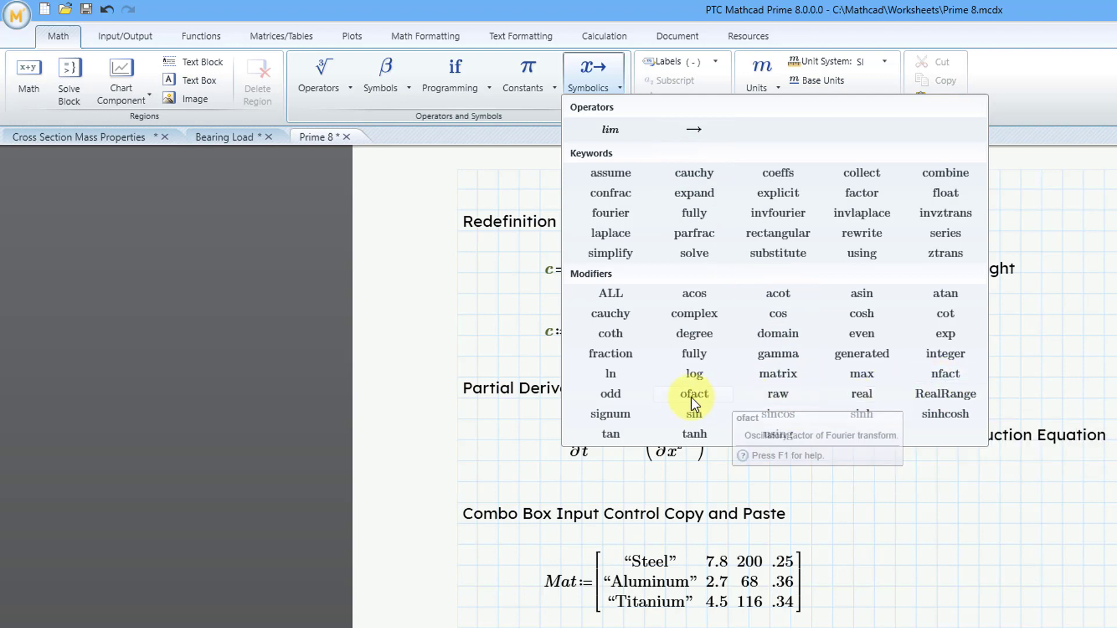
{"action": "mouse_move", "coordinate": [694, 335]}
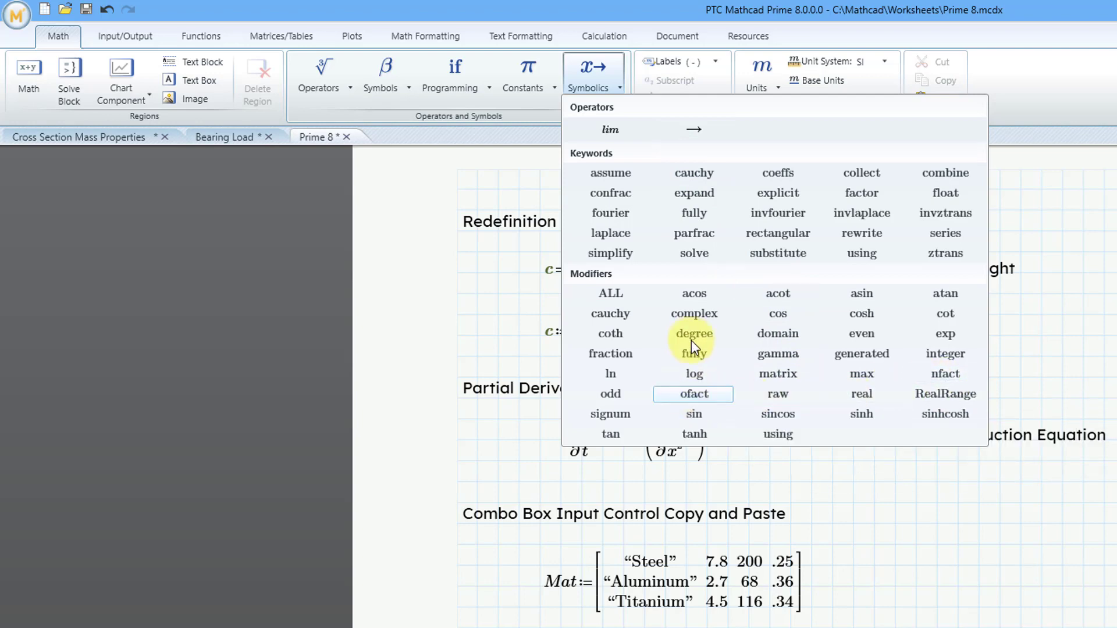
{"action": "mouse_move", "coordinate": [835, 484]}
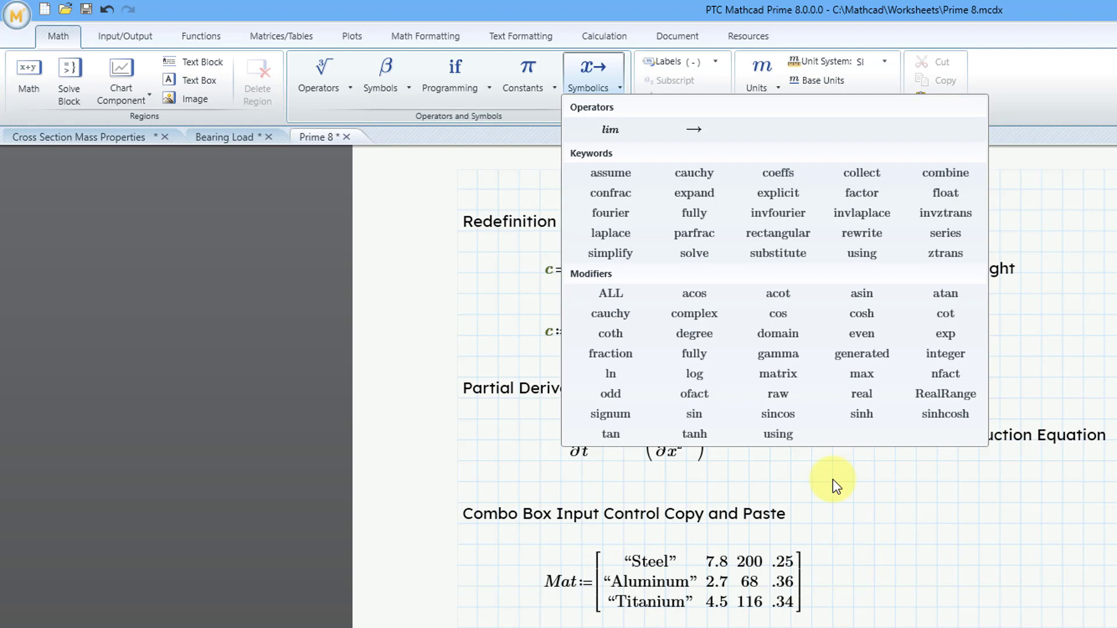
{"action": "mouse_move", "coordinate": [788, 496]}
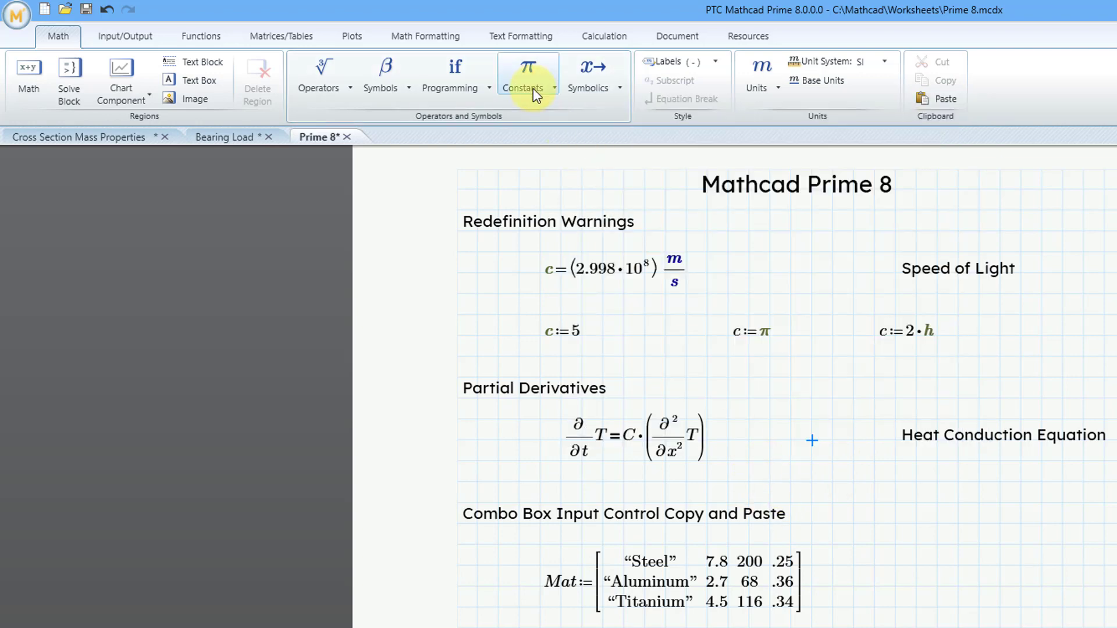
Show the built-in math and physics Constants list from the Math ribbon.
{"action": "left_click", "coordinate": [527, 71]}
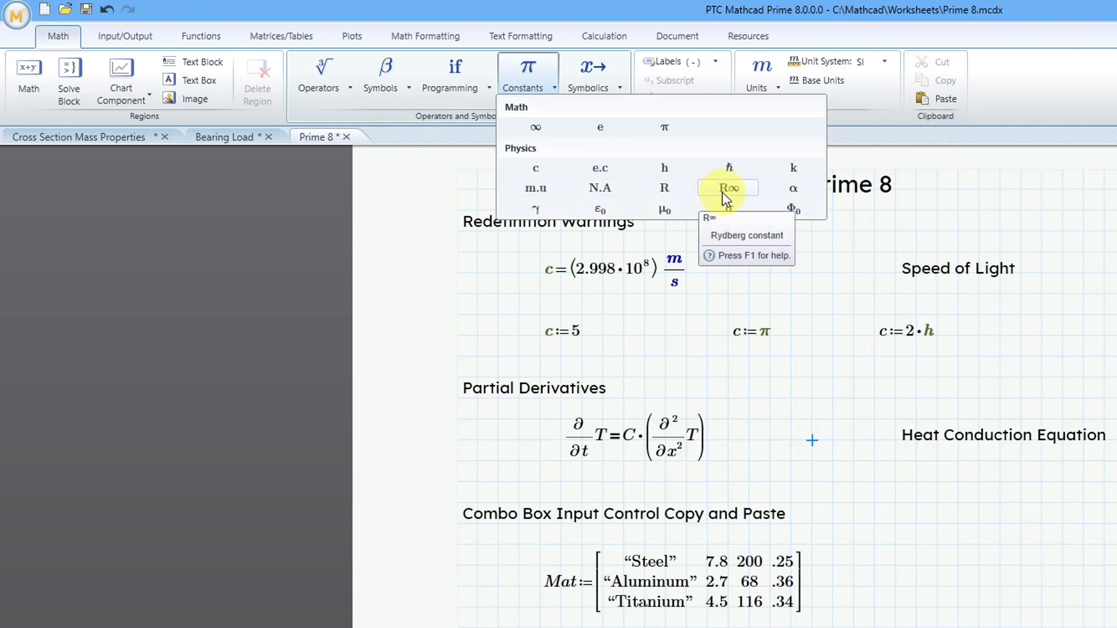
{"action": "mouse_move", "coordinate": [687, 151]}
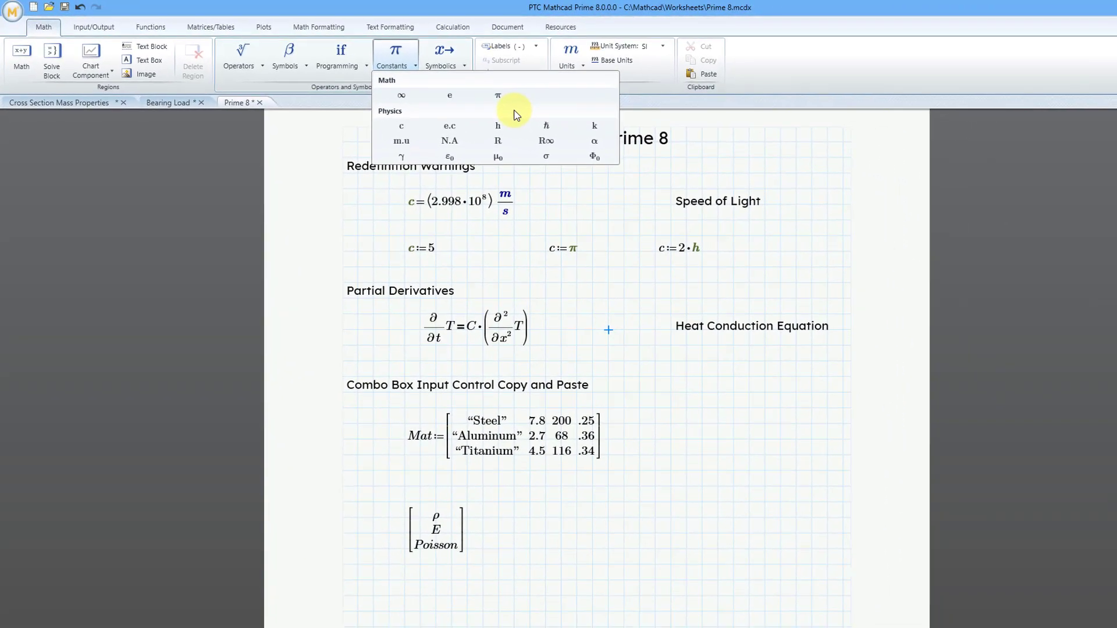
{"action": "mouse_move", "coordinate": [495, 514]}
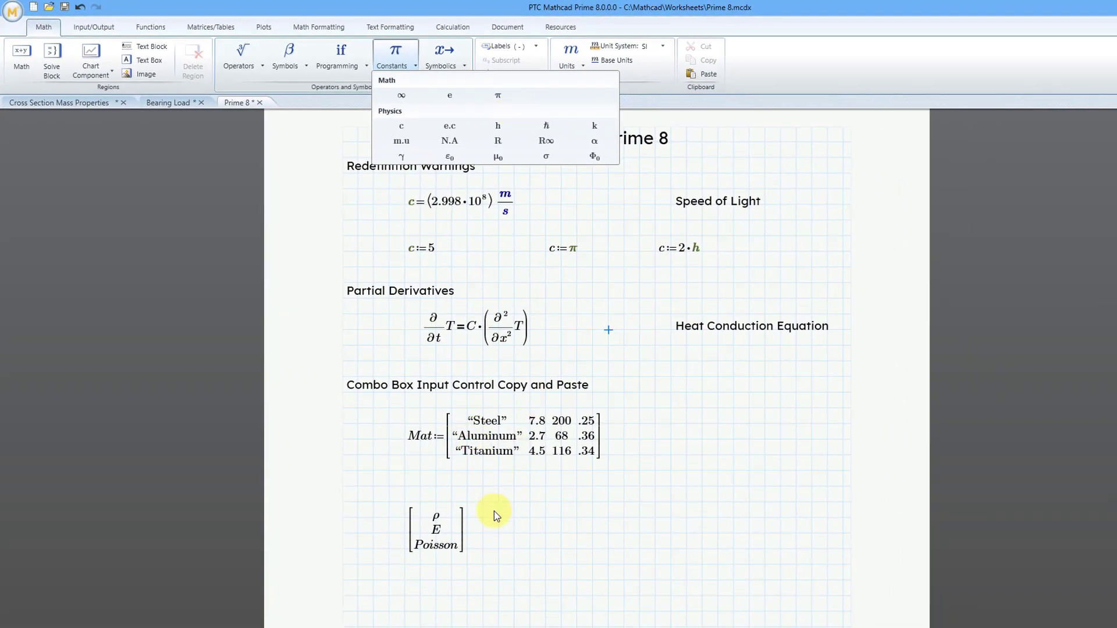
Assign a Combo Box to the ρ, E, Poisson vector with Mat as source and Steel as an item.
{"action": "left_click", "coordinate": [490, 488]}
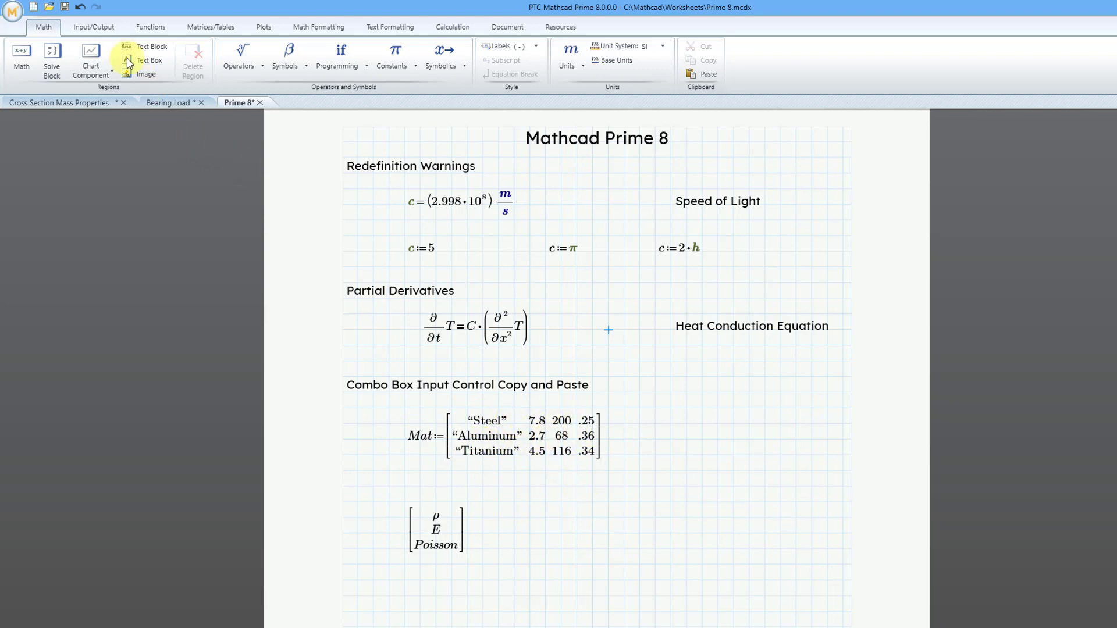
{"action": "left_click", "coordinate": [93, 27]}
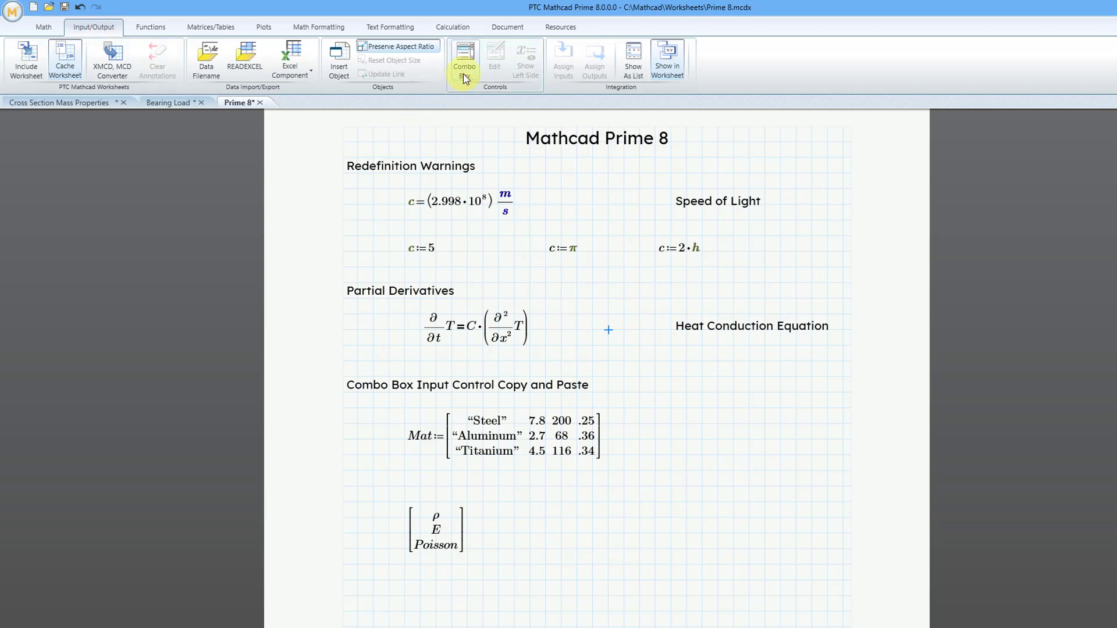
{"action": "mouse_move", "coordinate": [464, 58]}
{"action": "type", "text": ":="}
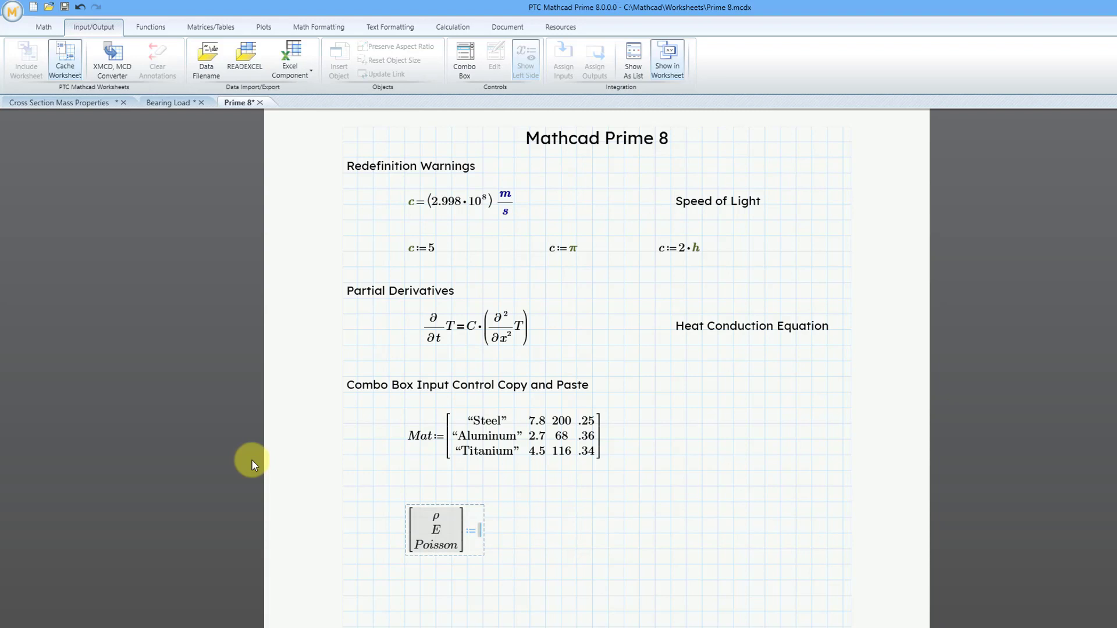
{"action": "mouse_move", "coordinate": [464, 59]}
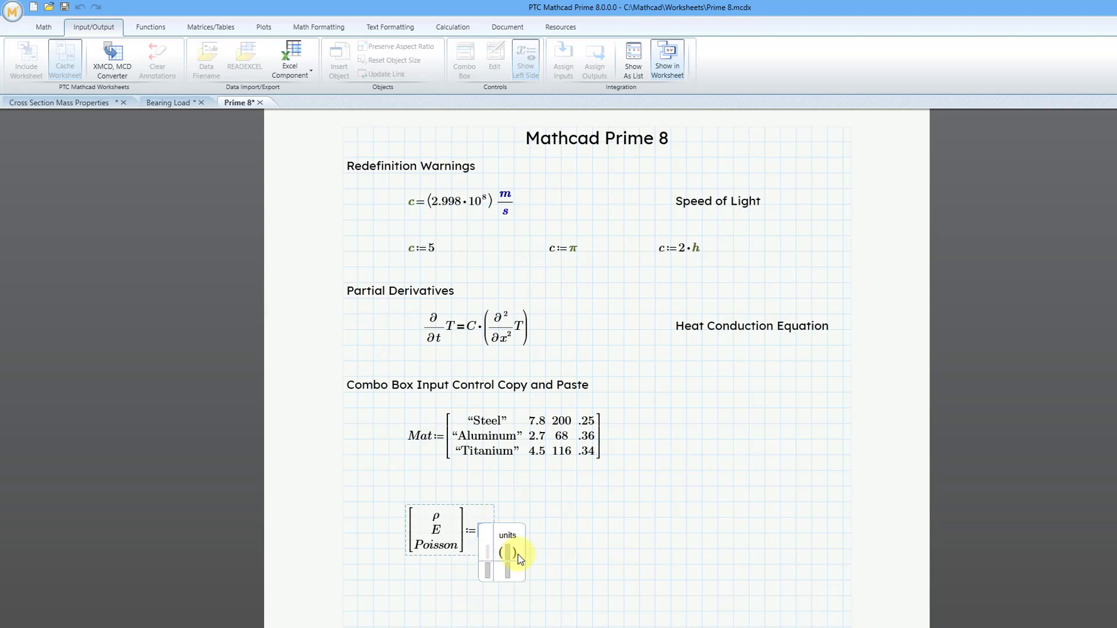
{"action": "type", "text": "Material"}
{"action": "type", "text": "Steel"}
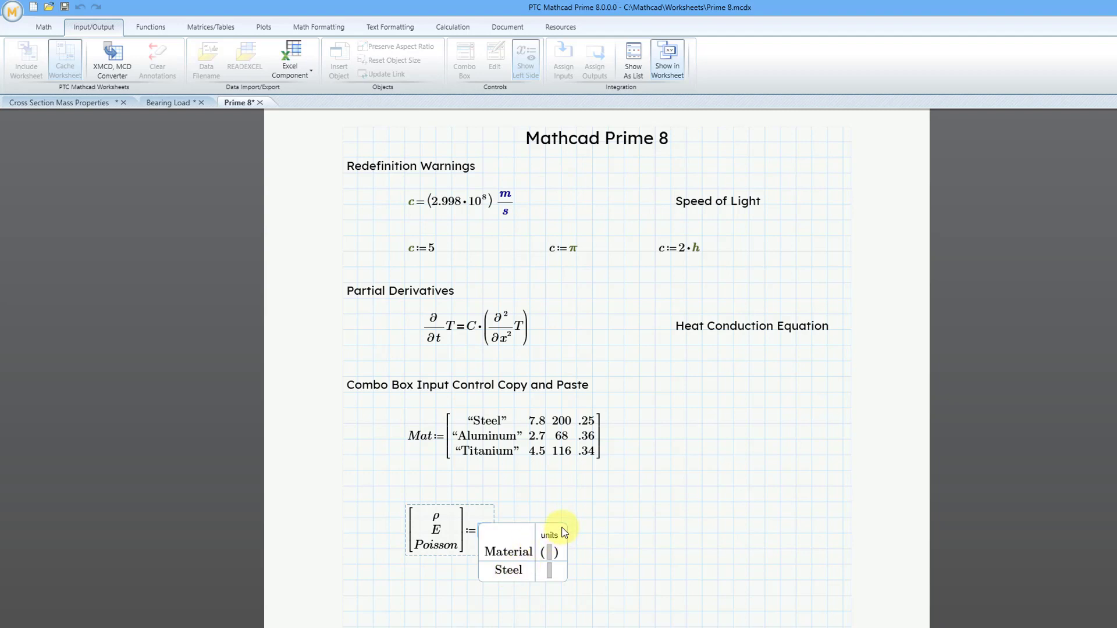
{"action": "left_click", "coordinate": [507, 571]}
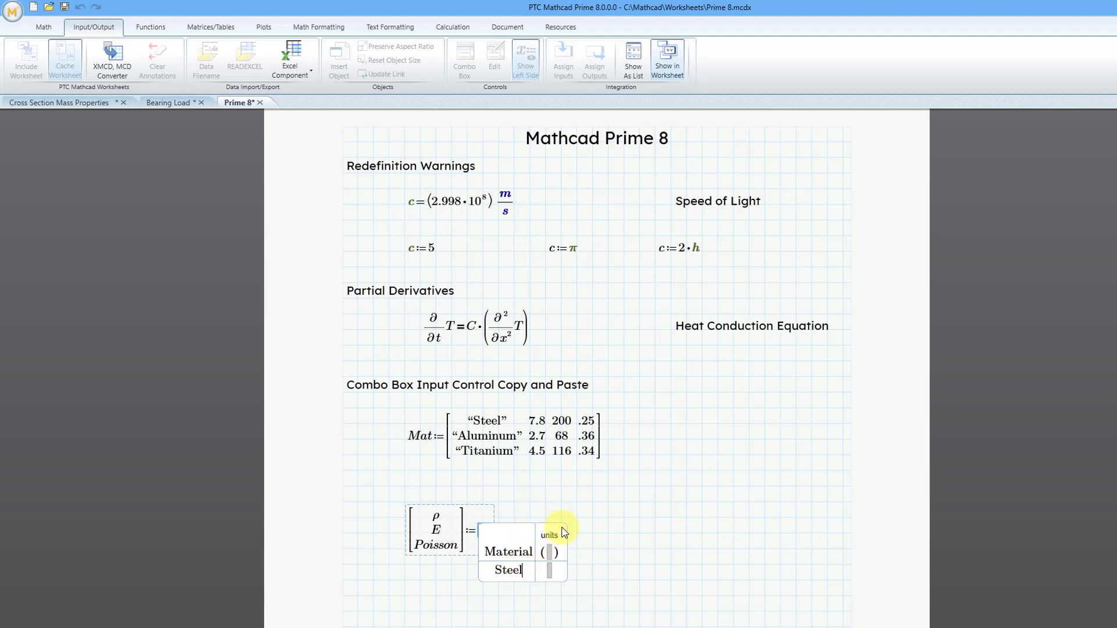
{"action": "mouse_move", "coordinate": [538, 439]}
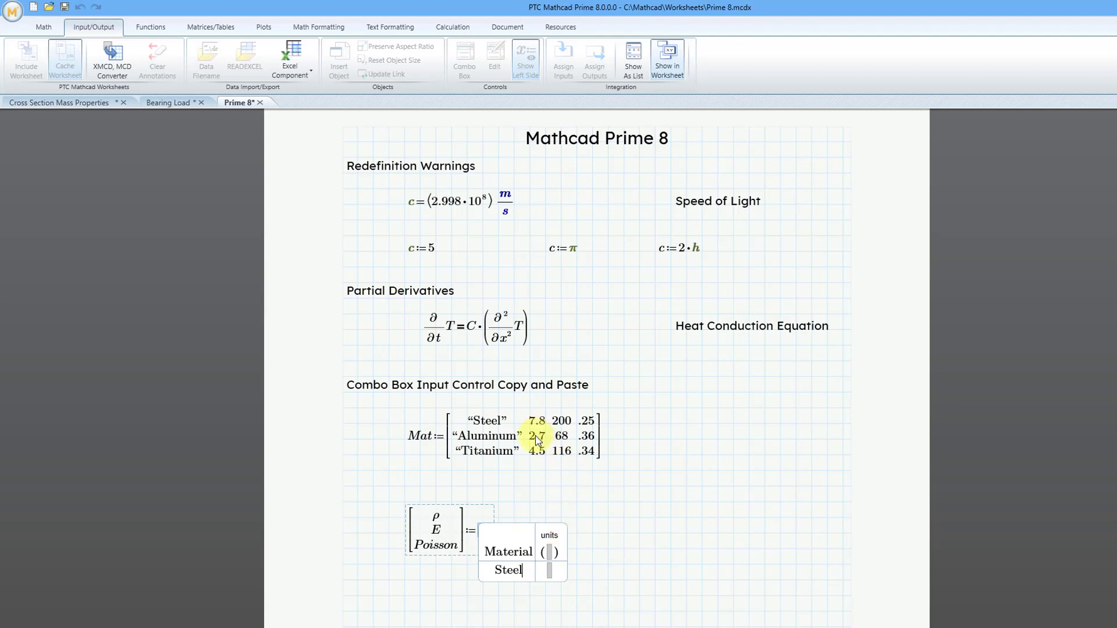
{"action": "mouse_move", "coordinate": [569, 439]}
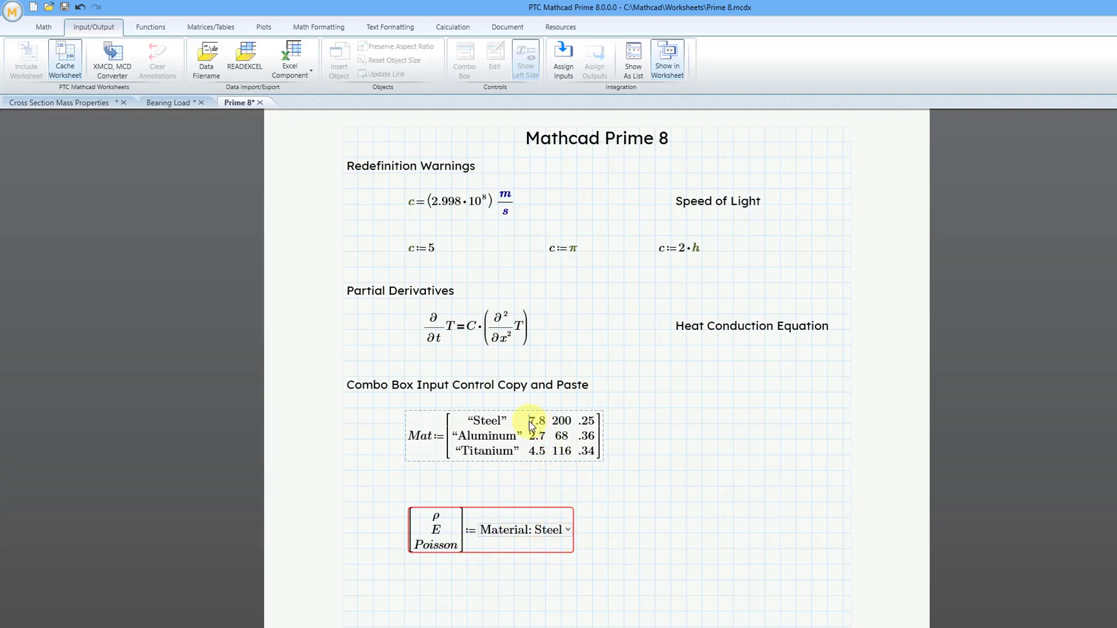
Copy the Mat matrix values and paste them into the combo box table beside Steel.
{"action": "left_click_drag", "start_coordinate": [533, 420], "coordinate": [583, 452]}
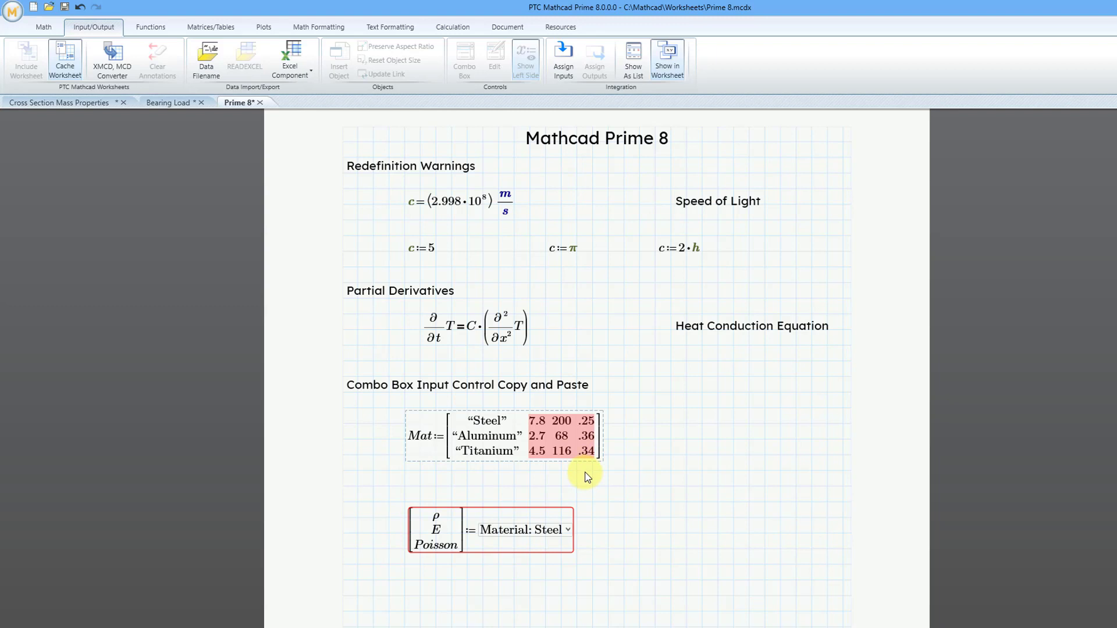
{"action": "mouse_move", "coordinate": [569, 490]}
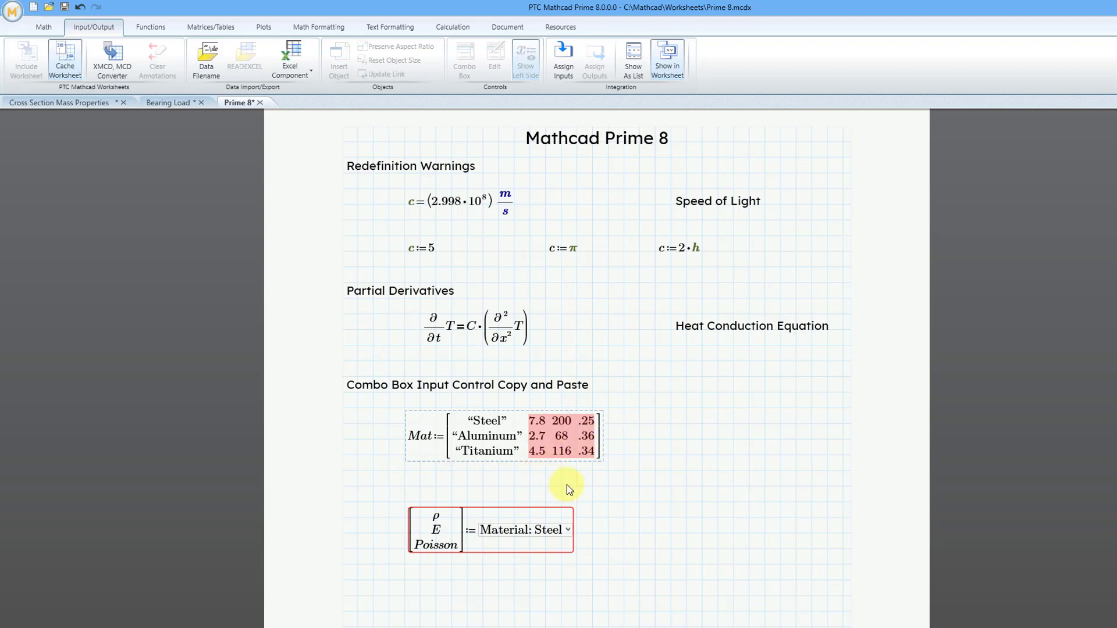
{"action": "mouse_move", "coordinate": [175, 90]}
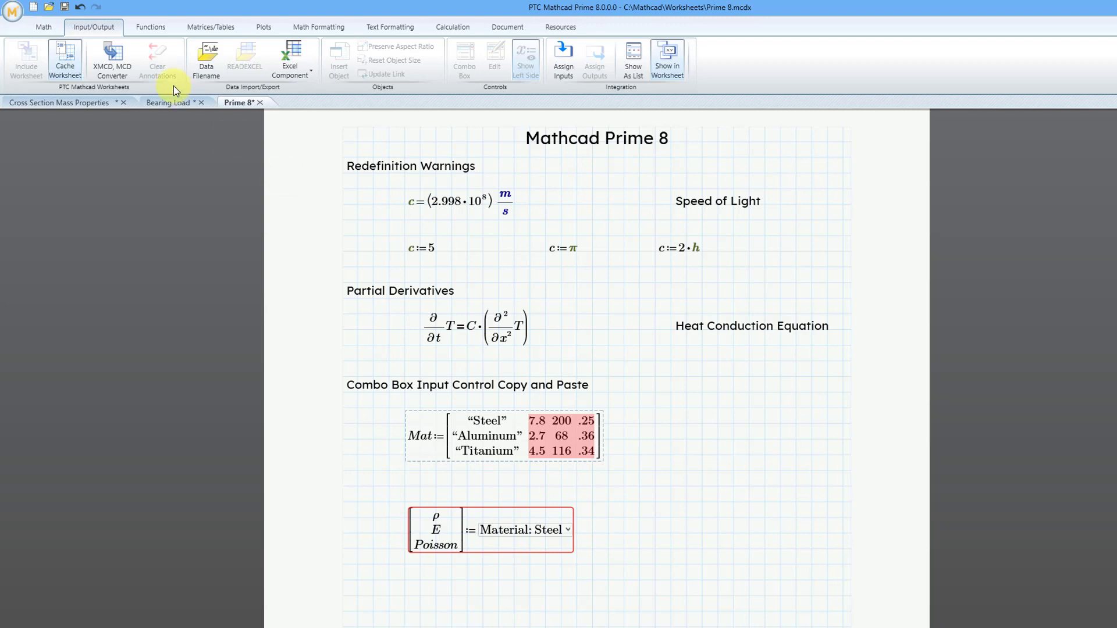
{"action": "left_click", "coordinate": [43, 27]}
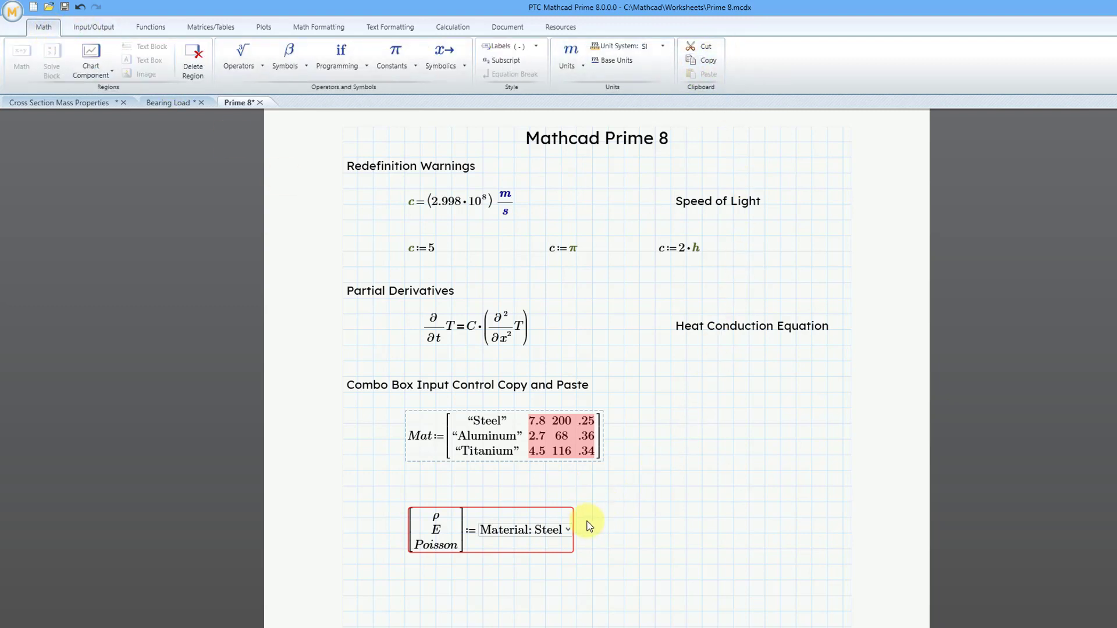
{"action": "left_click", "coordinate": [566, 529]}
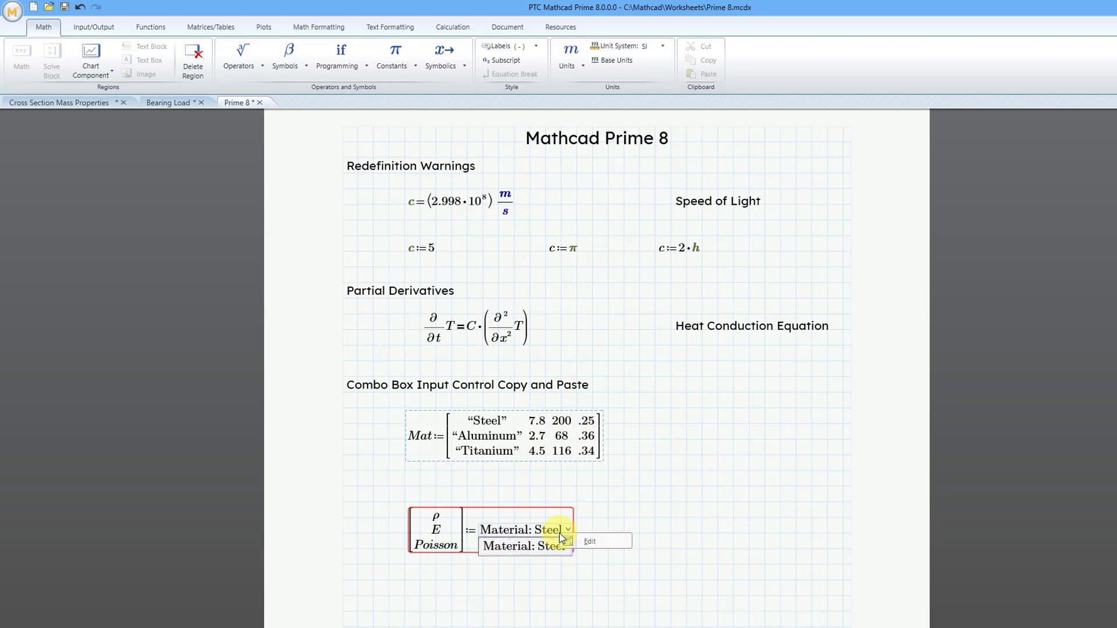
{"action": "left_click", "coordinate": [589, 541]}
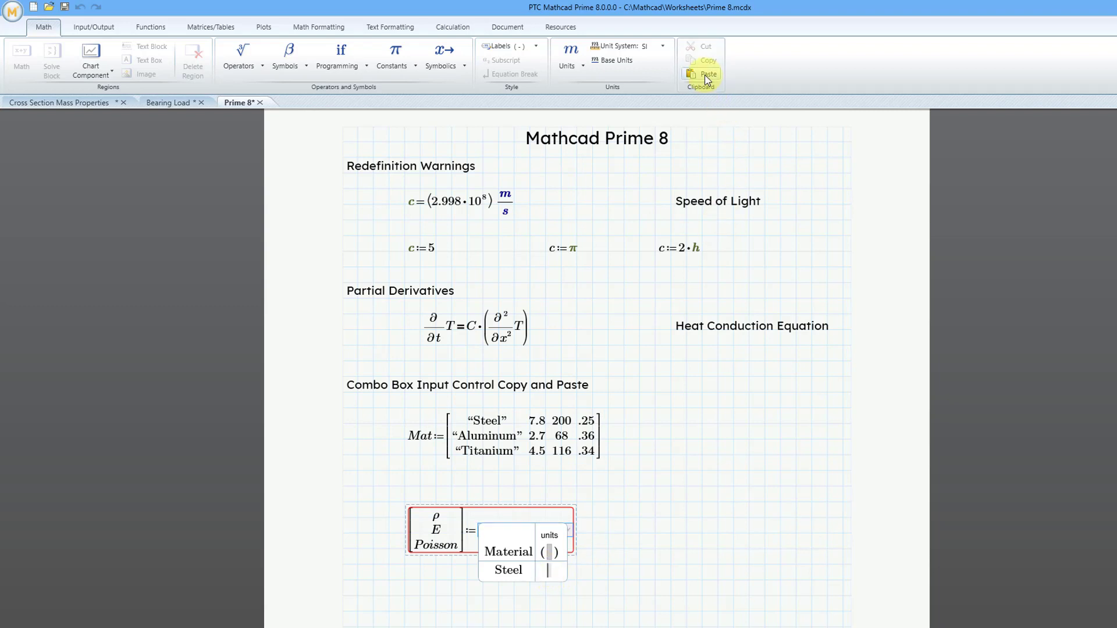
{"action": "mouse_move", "coordinate": [706, 74]}
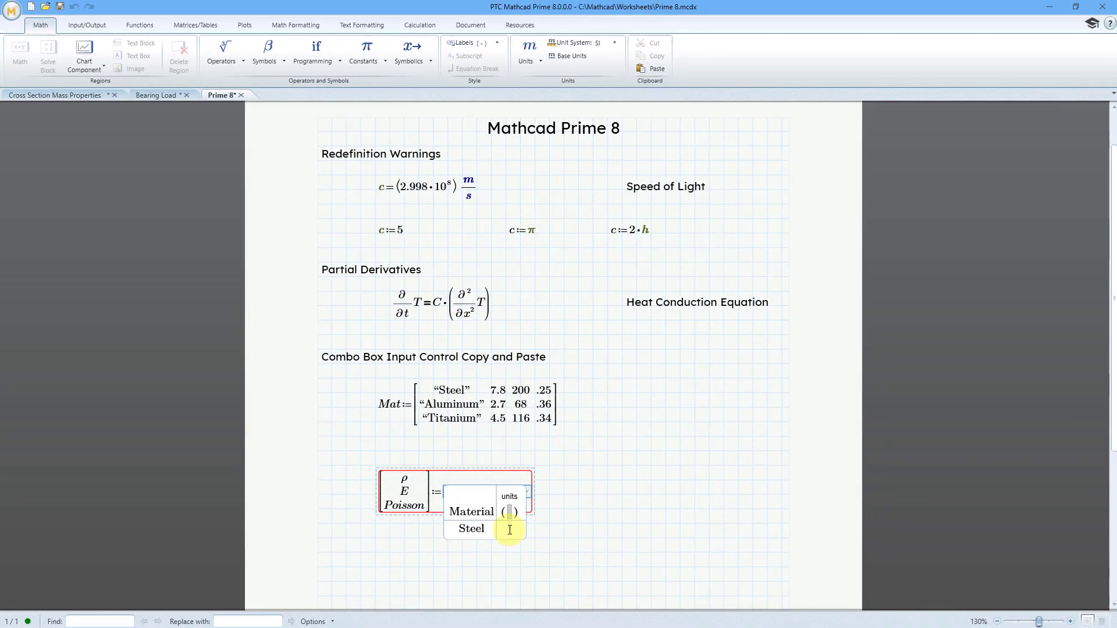
{"action": "right_click", "coordinate": [509, 528]}
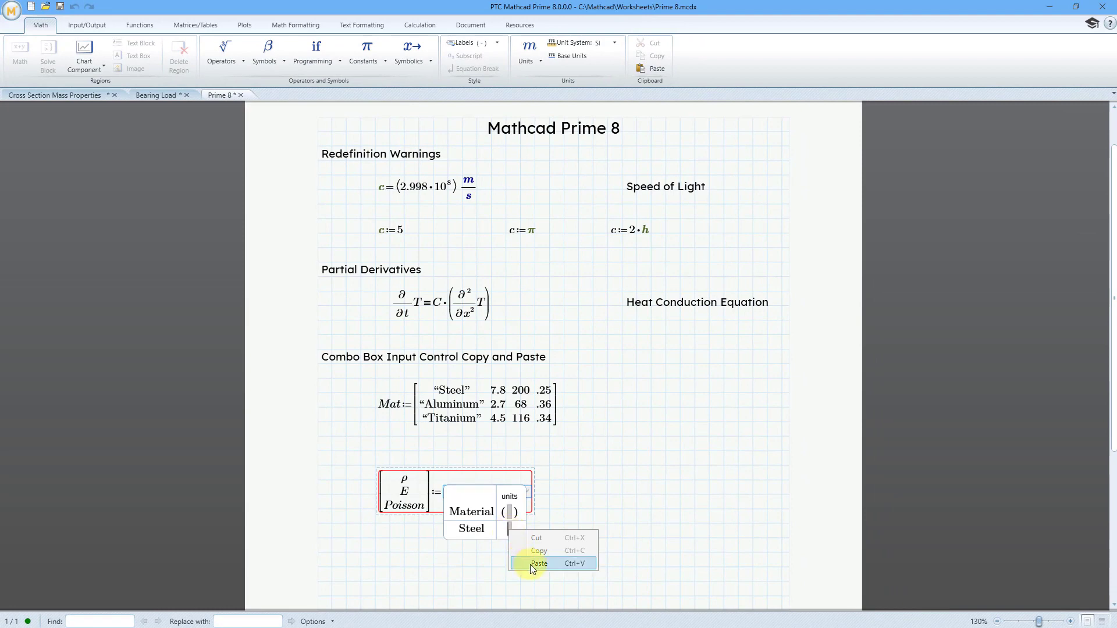
{"action": "left_click", "coordinate": [538, 564]}
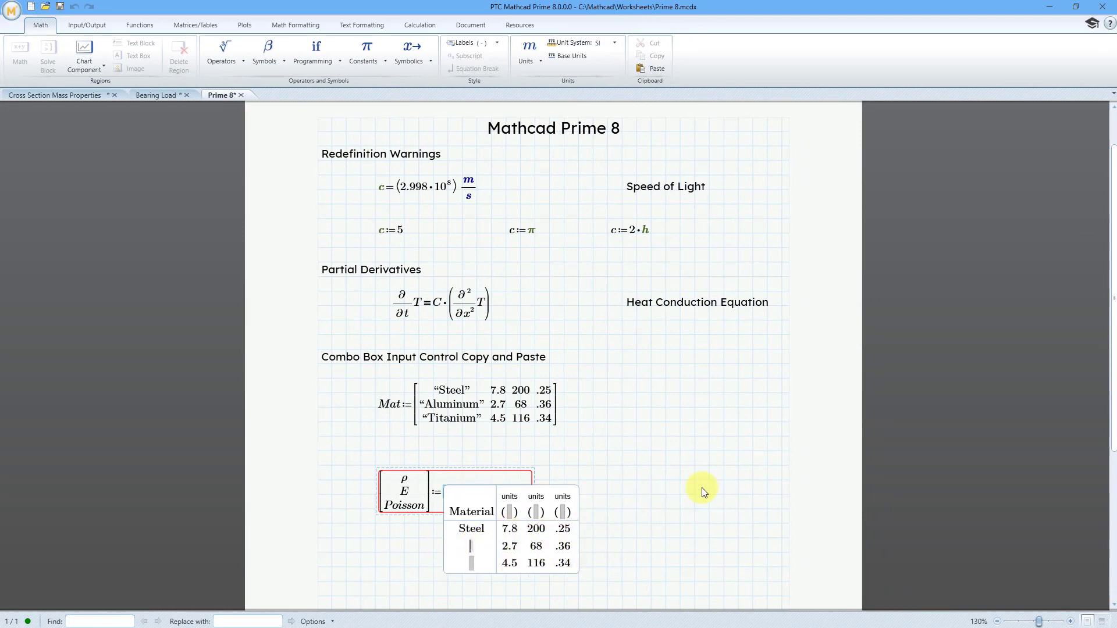
{"action": "mouse_move", "coordinate": [752, 466]}
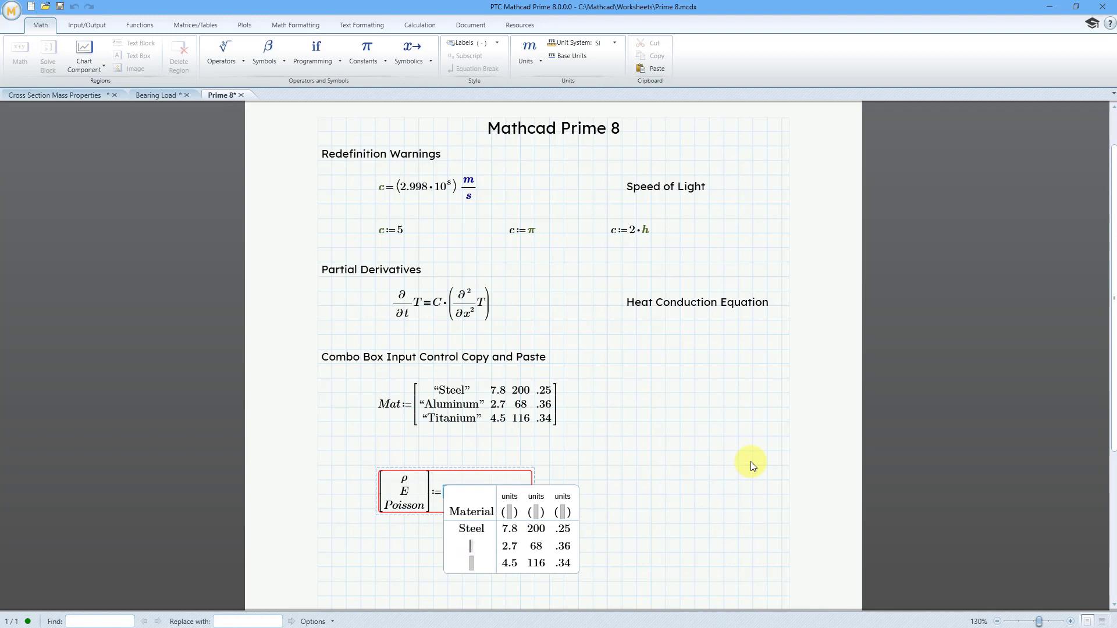
Label the two empty combo box rows 'Aluminum' and 'Titanium'.
{"action": "type", "text": "Alu"}
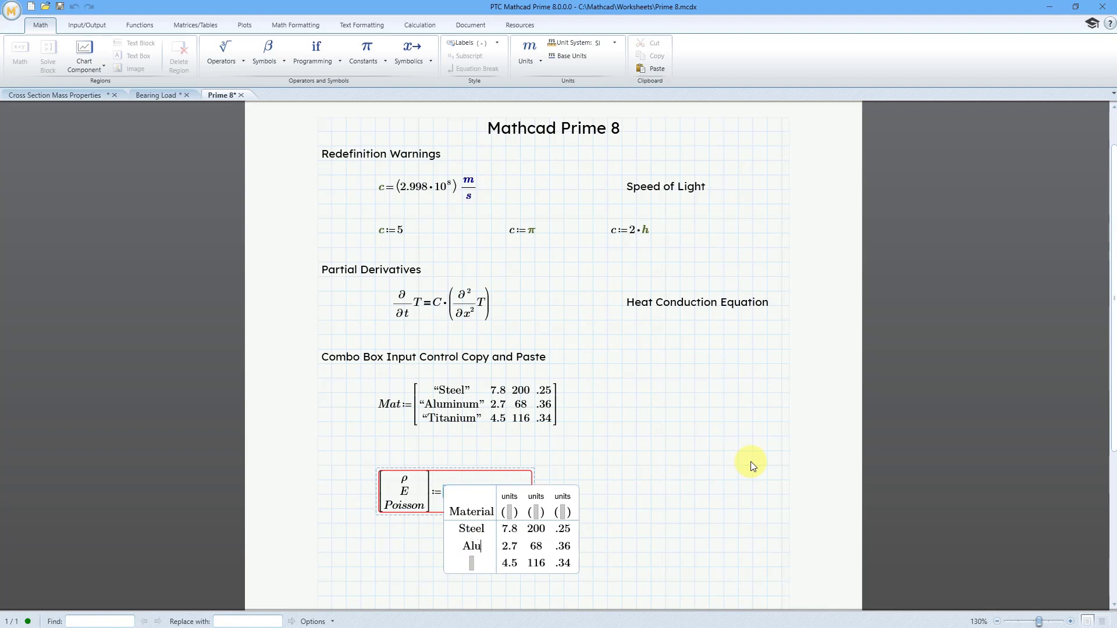
{"action": "type", "text": "minum"}
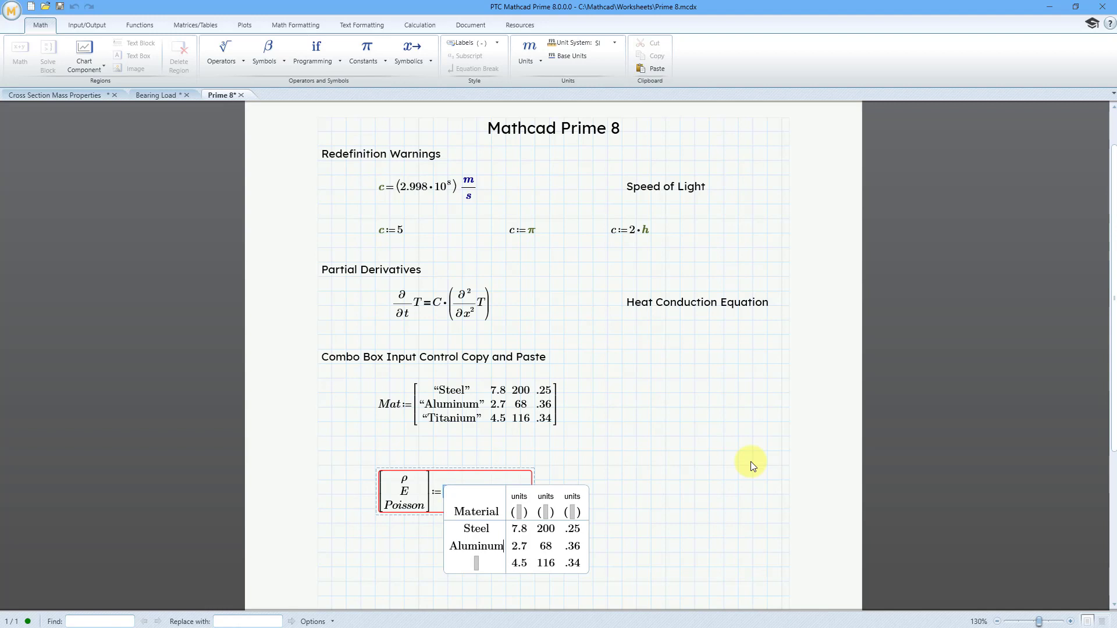
{"action": "type", "text": "Tit"}
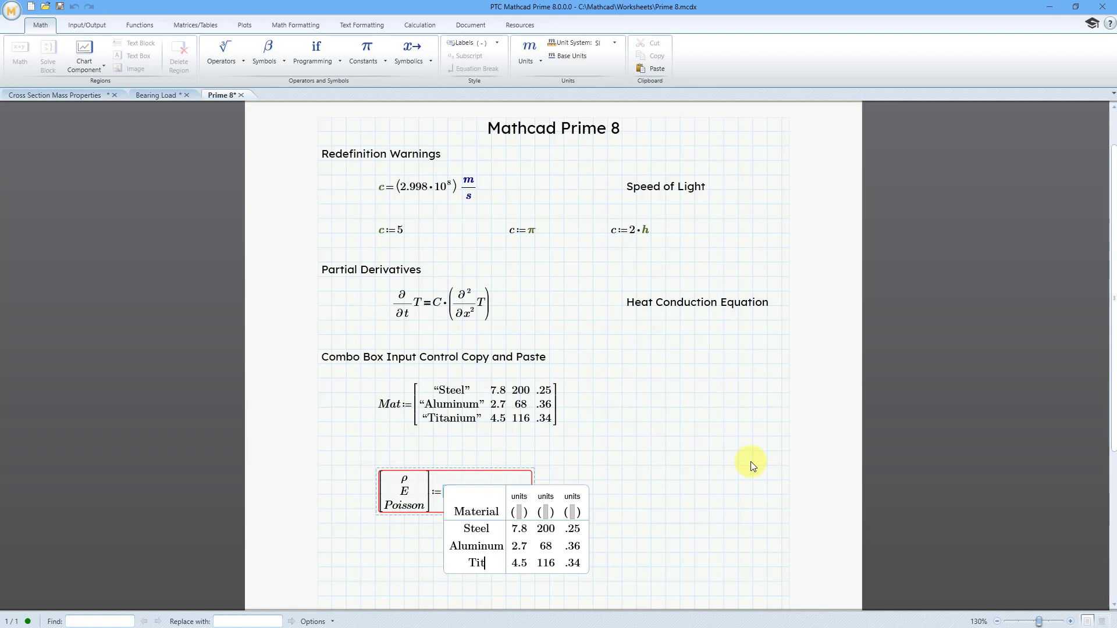
{"action": "type", "text": "anium"}
{"action": "type", "text": "r"}
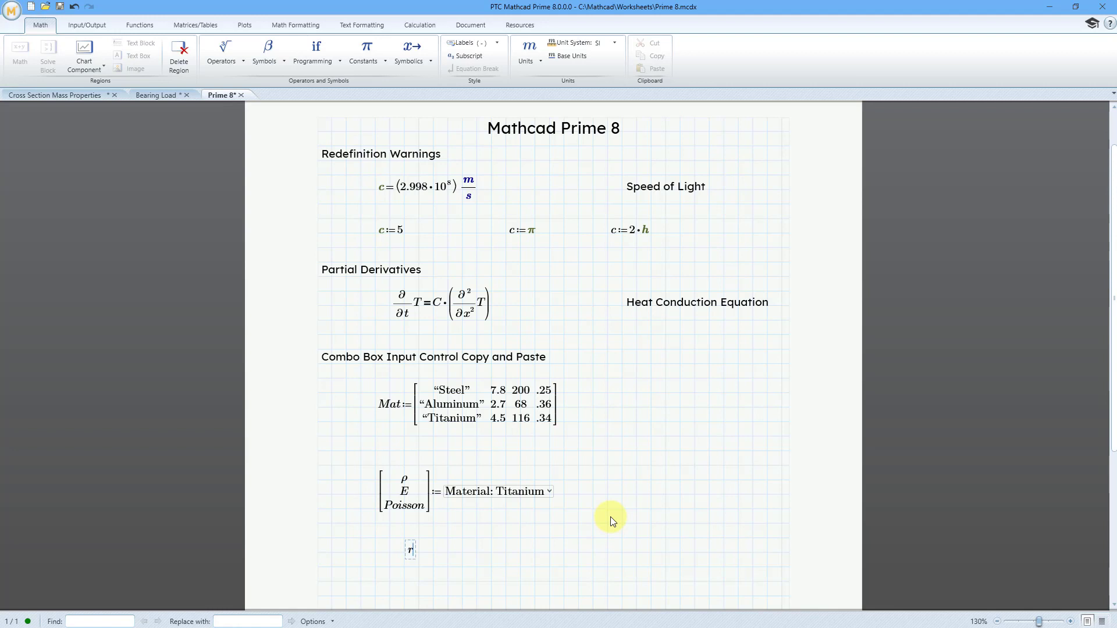
Evaluate ρ, then choose Steel and finally Aluminum so ρ reads 2.7.
{"action": "left_click", "coordinate": [655, 67]}
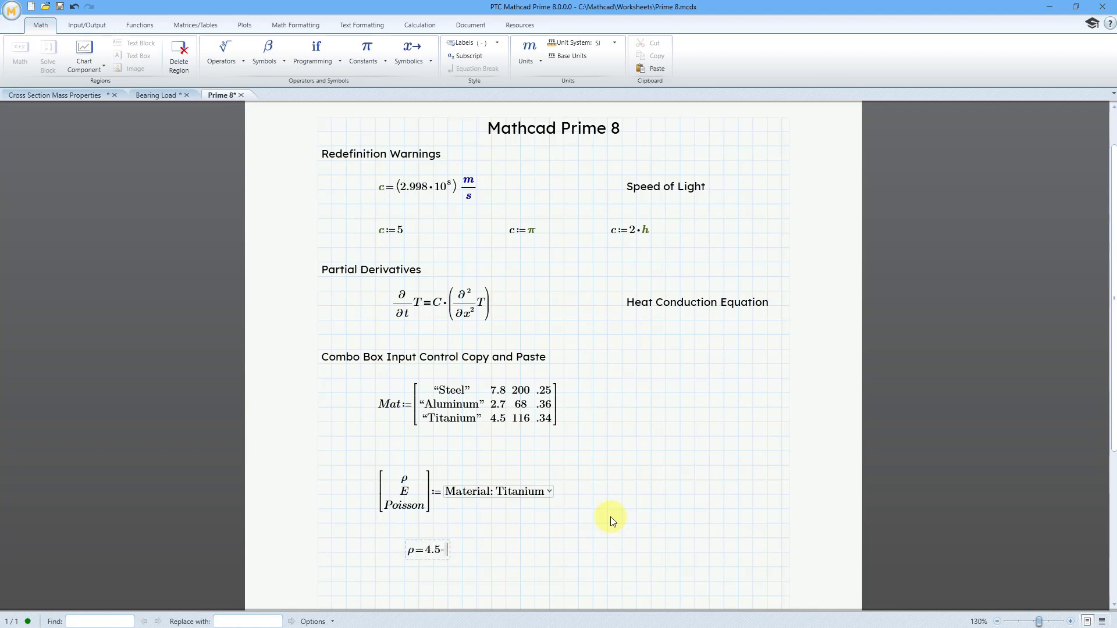
{"action": "mouse_move", "coordinate": [543, 488]}
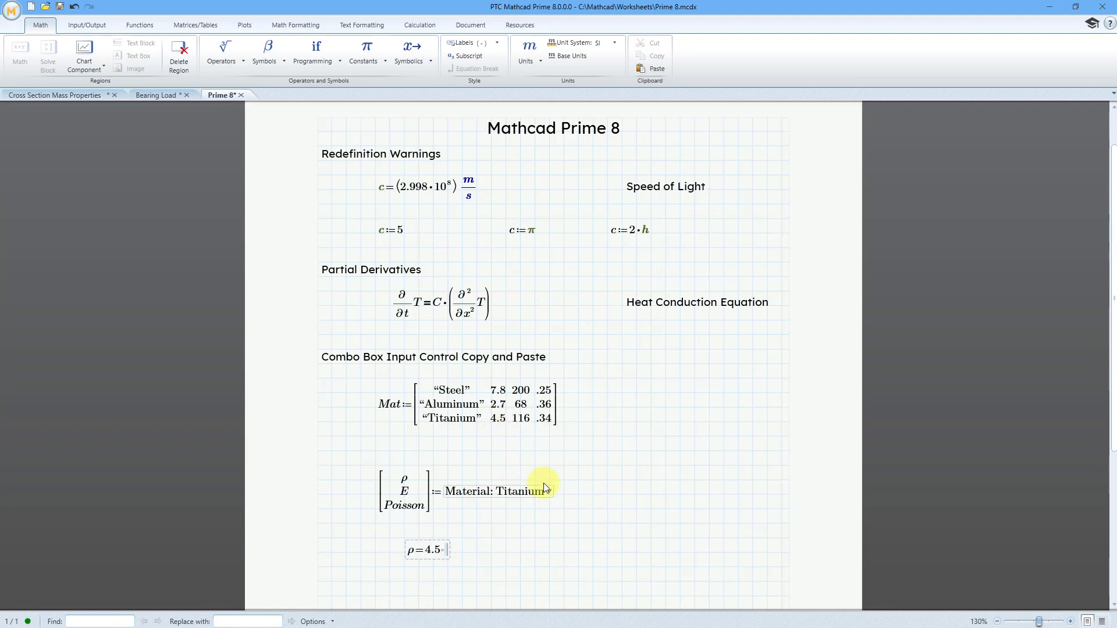
{"action": "left_click", "coordinate": [547, 491]}
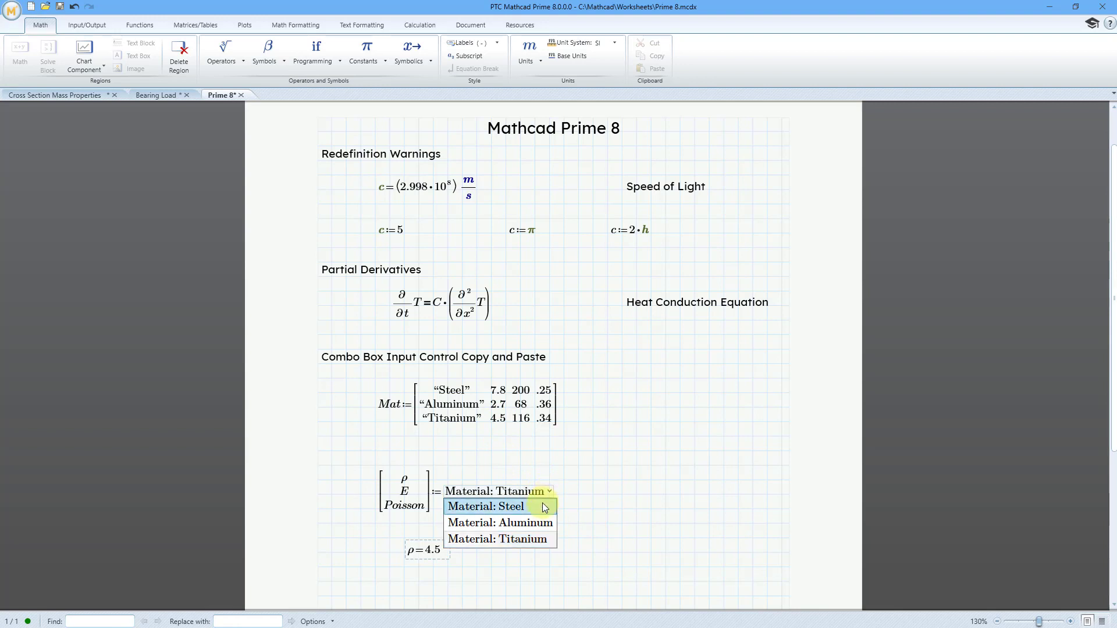
{"action": "left_click", "coordinate": [485, 506]}
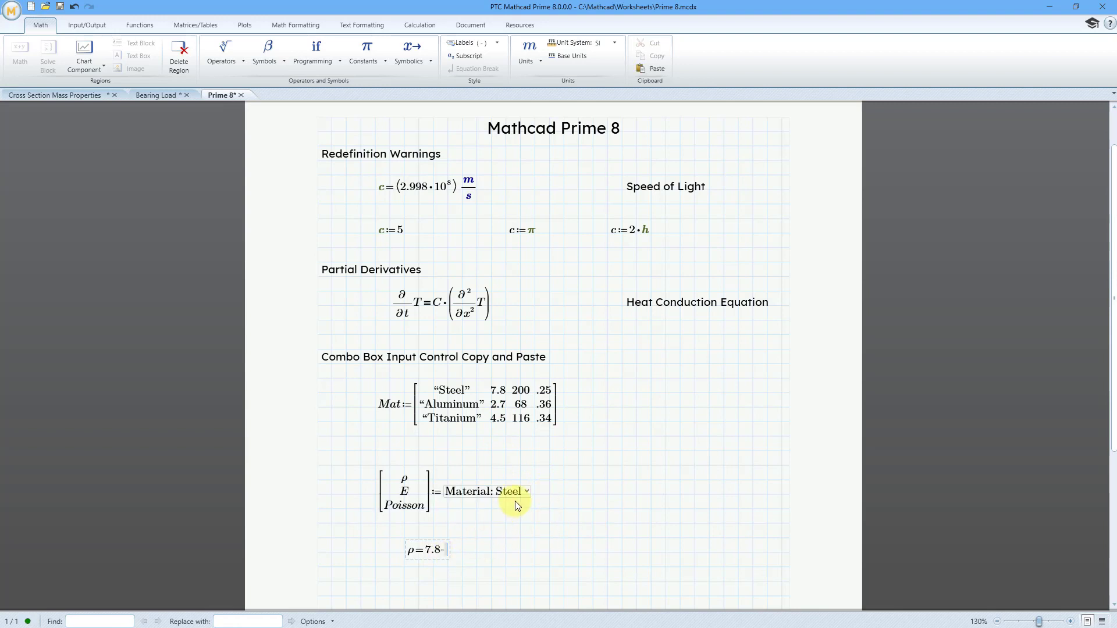
{"action": "left_click", "coordinate": [486, 491]}
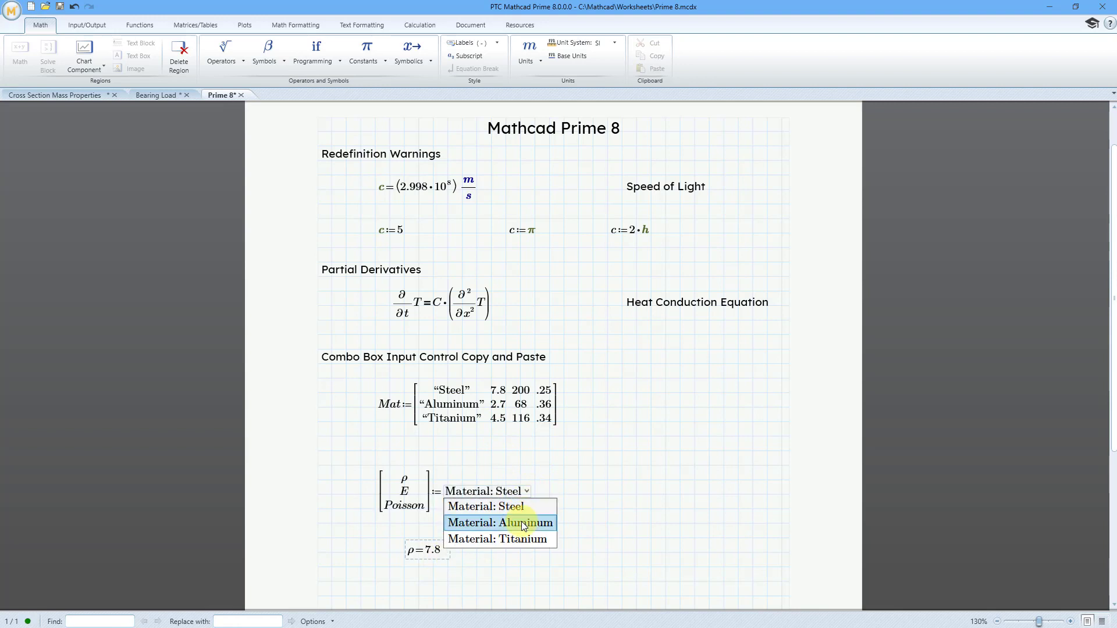
{"action": "left_click", "coordinate": [499, 522]}
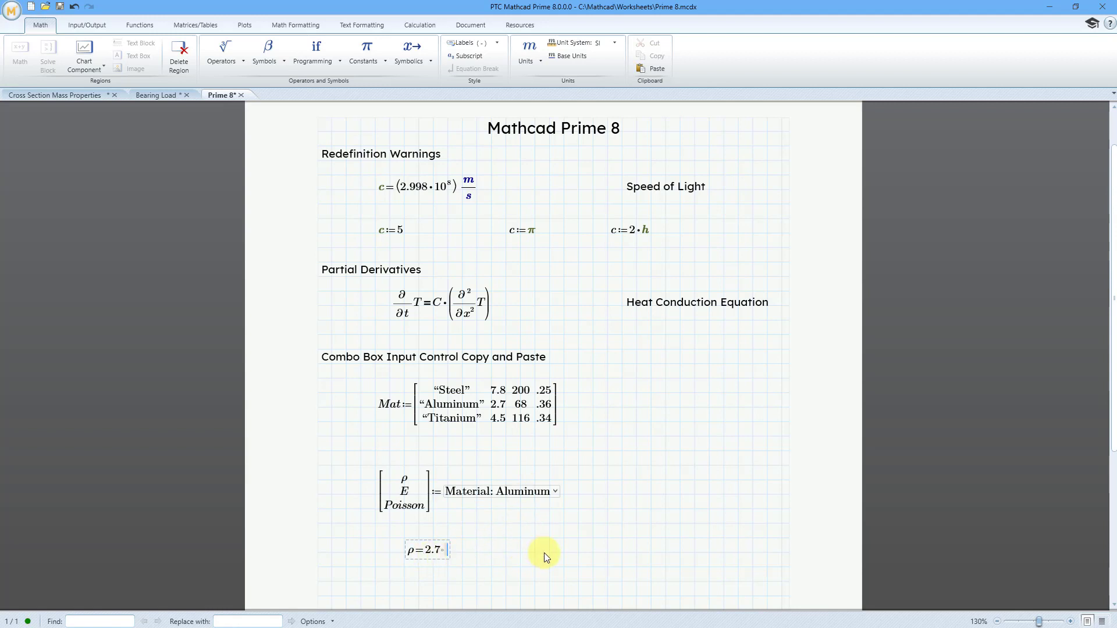
{"action": "left_click", "coordinate": [541, 550]}
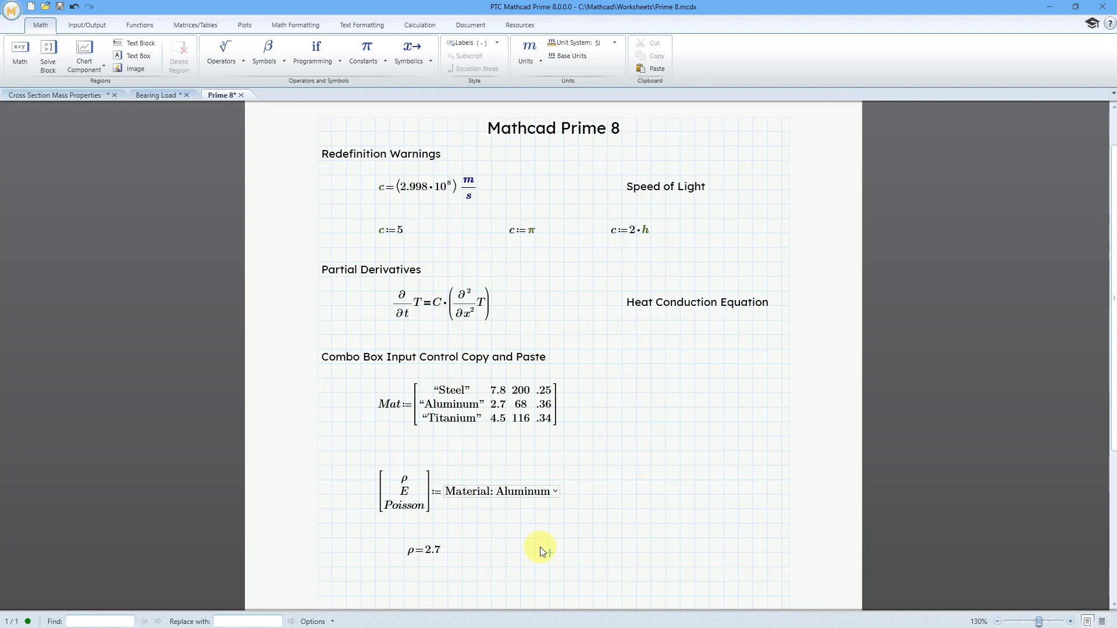
{"action": "mouse_move", "coordinate": [154, 208]}
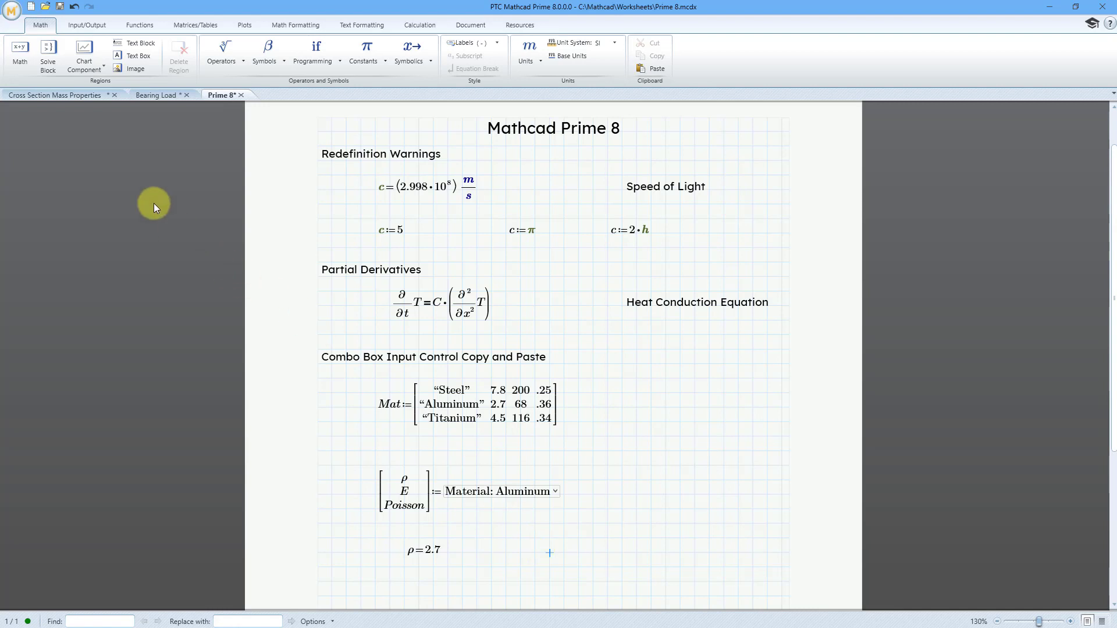
Show the page frame around the body of the Cross Section Mass Properties worksheet via Document settings.
{"action": "left_click", "coordinate": [54, 94]}
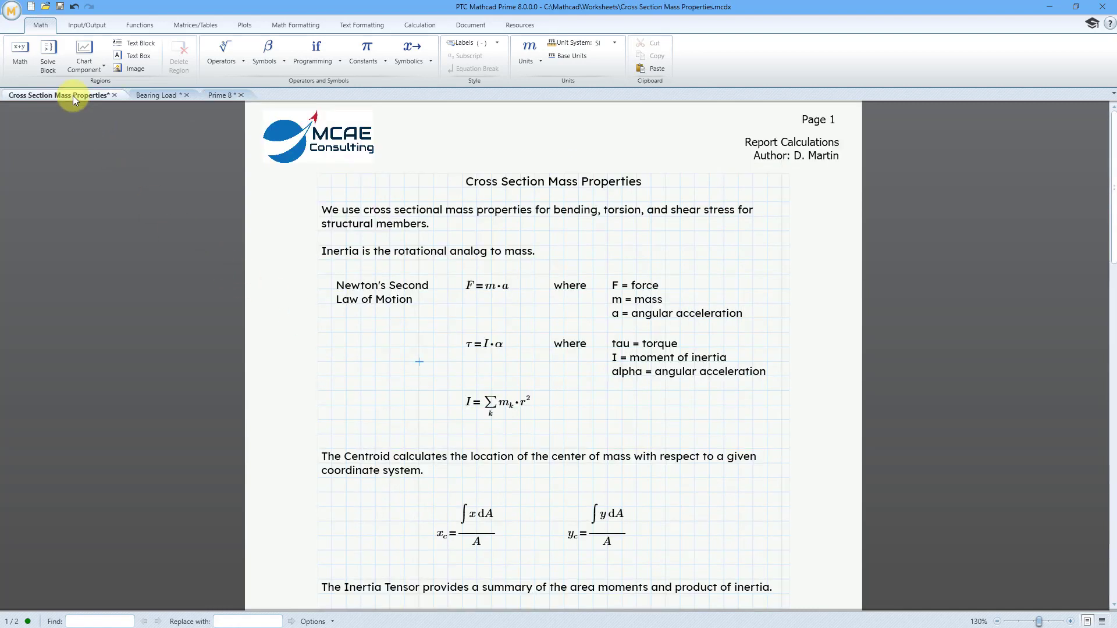
{"action": "mouse_move", "coordinate": [285, 277]}
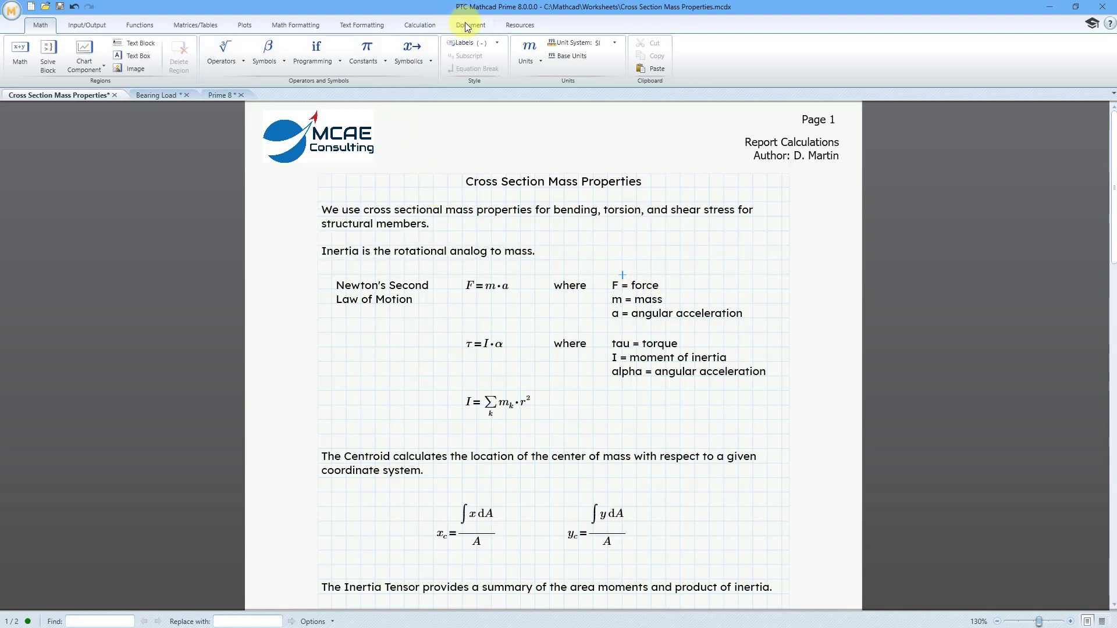
{"action": "left_click", "coordinate": [469, 25]}
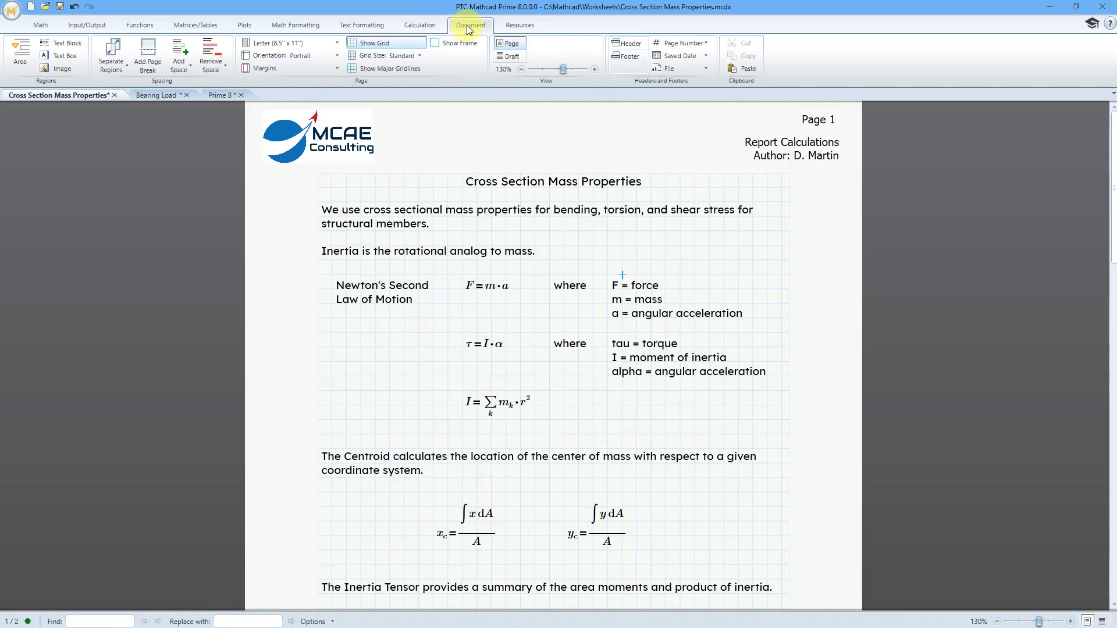
{"action": "mouse_move", "coordinate": [456, 43]}
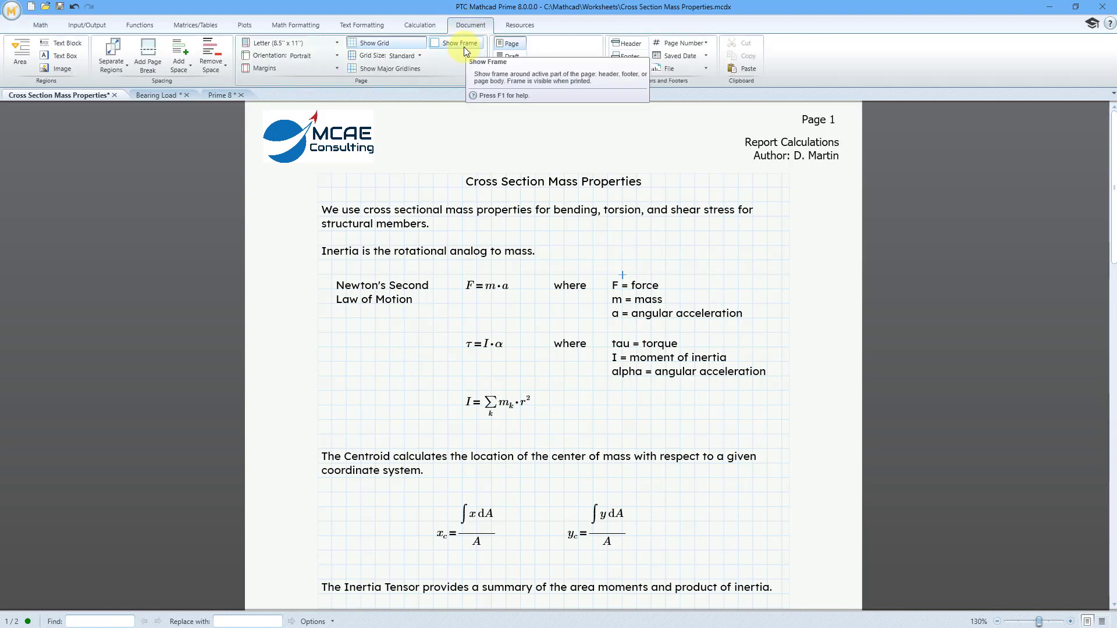
{"action": "left_click", "coordinate": [435, 43]}
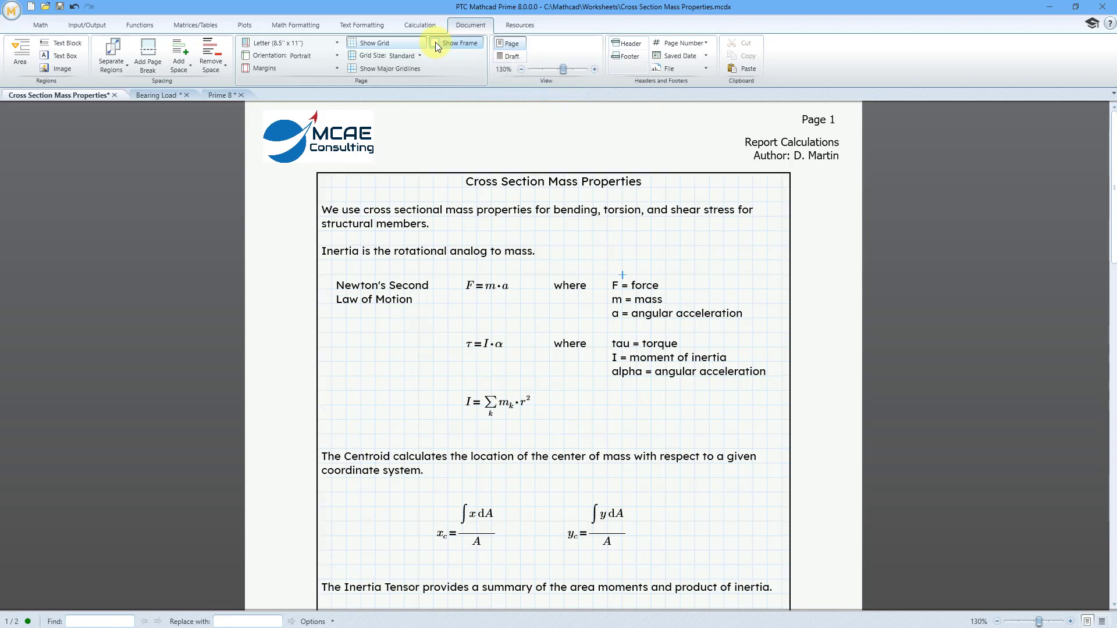
{"action": "left_click", "coordinate": [438, 43]}
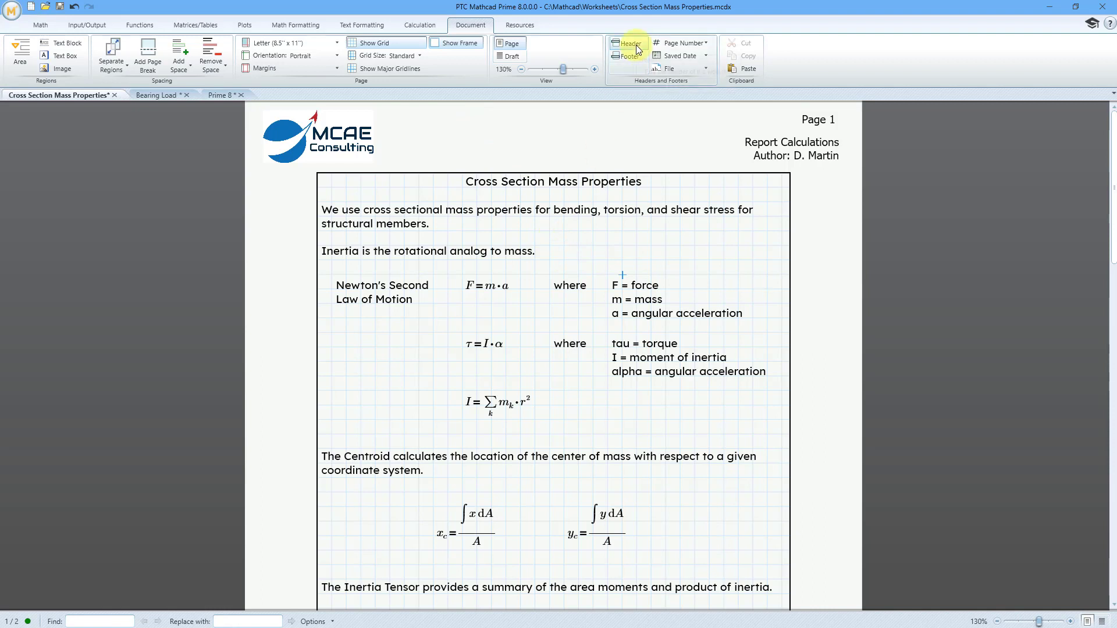
Edit the page header and enable Show Frame for it as well.
{"action": "left_click", "coordinate": [629, 44]}
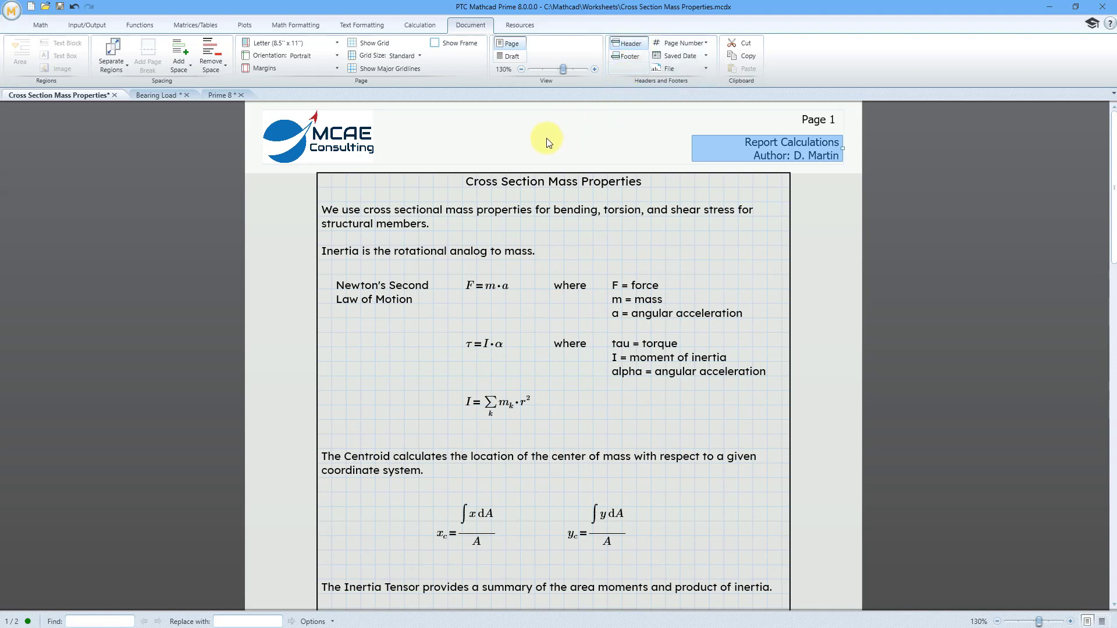
{"action": "left_click", "coordinate": [456, 43]}
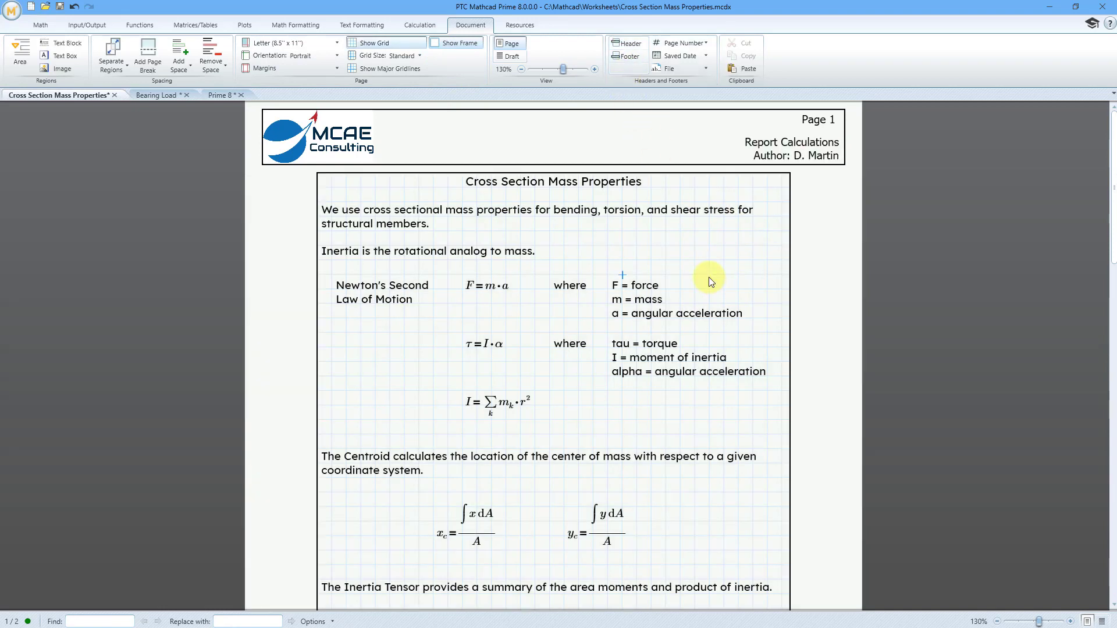
{"action": "mouse_move", "coordinate": [707, 264]}
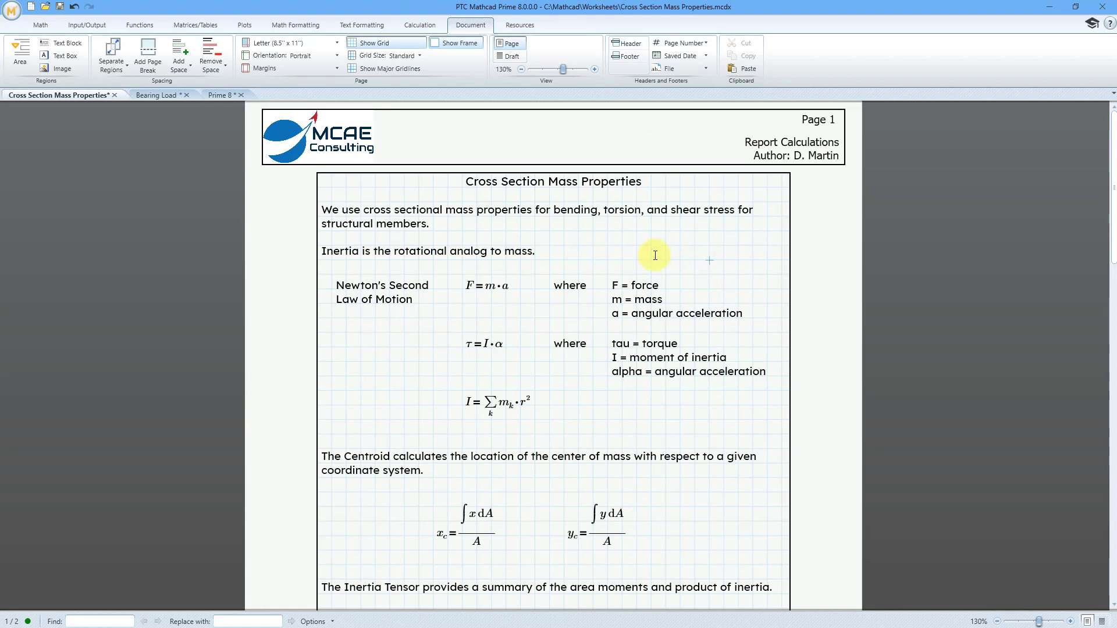
{"action": "mouse_move", "coordinate": [524, 205]}
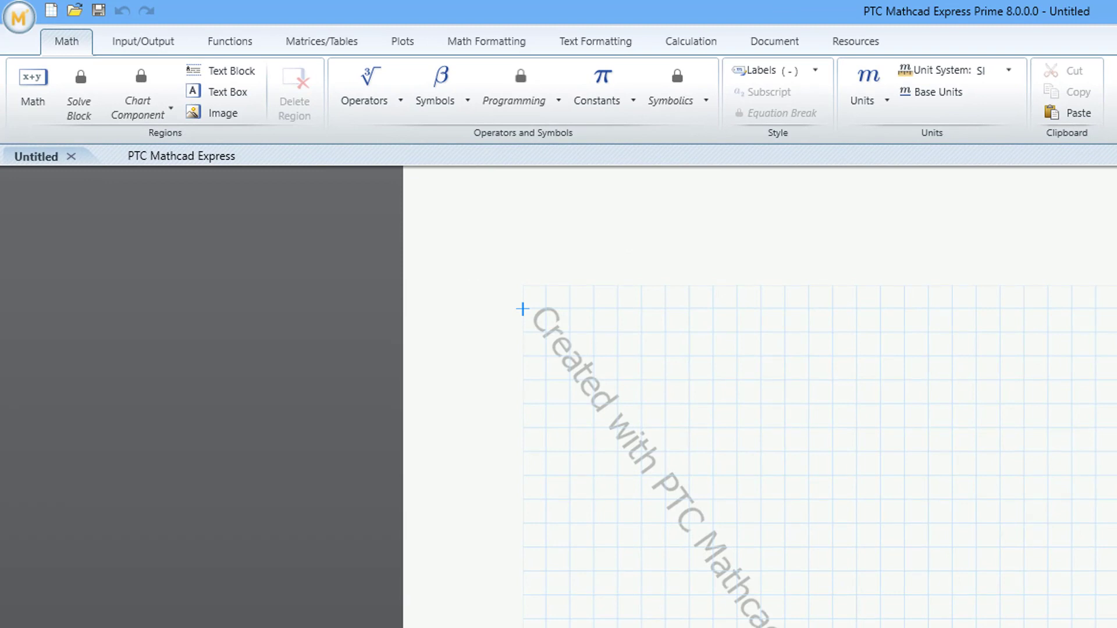
Select the locked Symbolics button to view the About Symbolics upgrade information.
{"action": "left_click", "coordinate": [672, 100]}
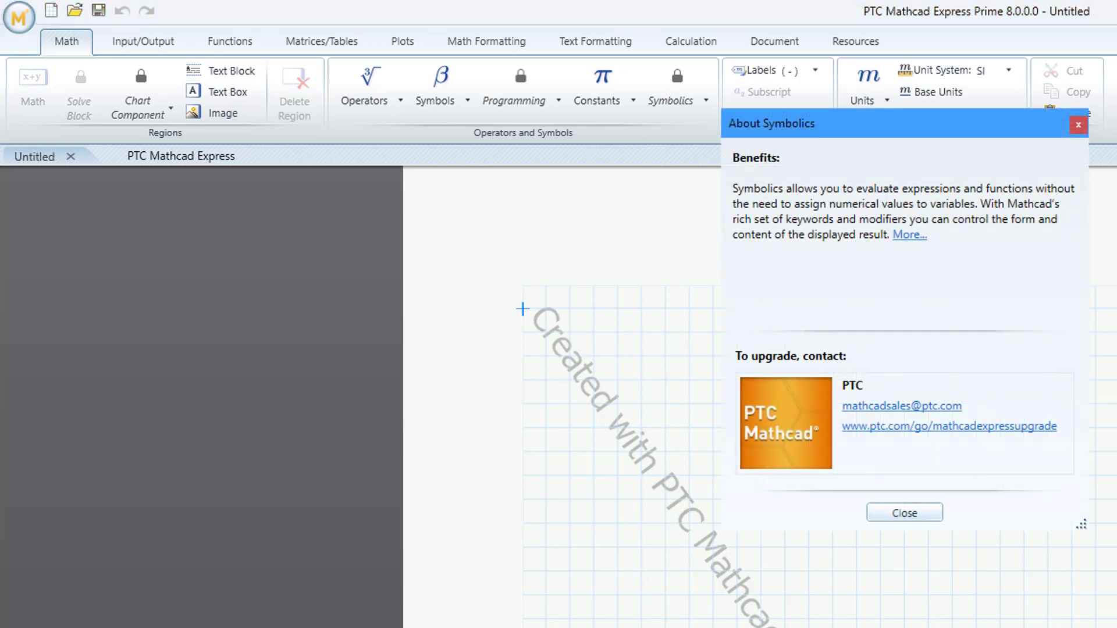